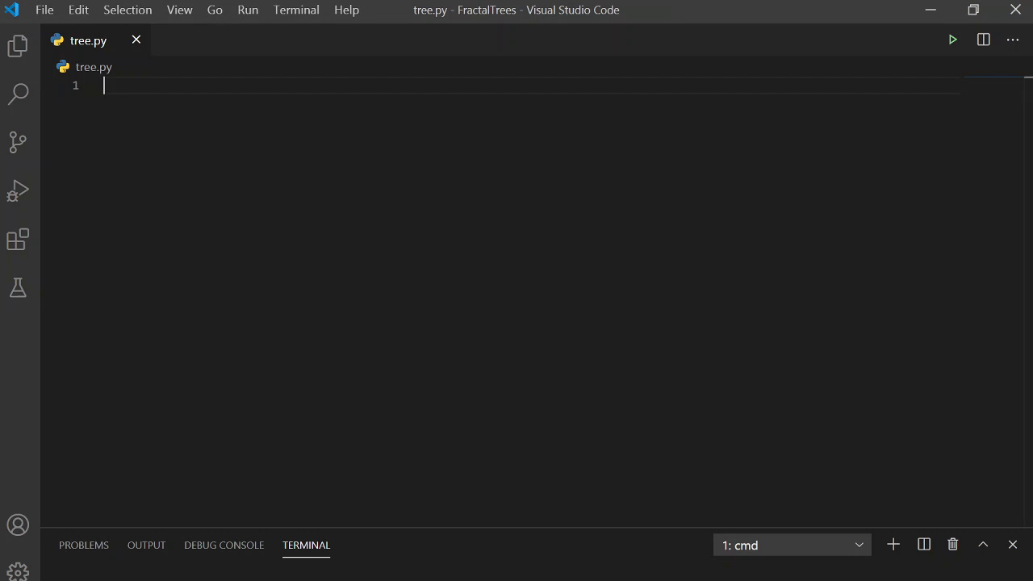
Import pygame, call pygame.init() and begin the pygame.display.set_mode screen line
text(import pygame)
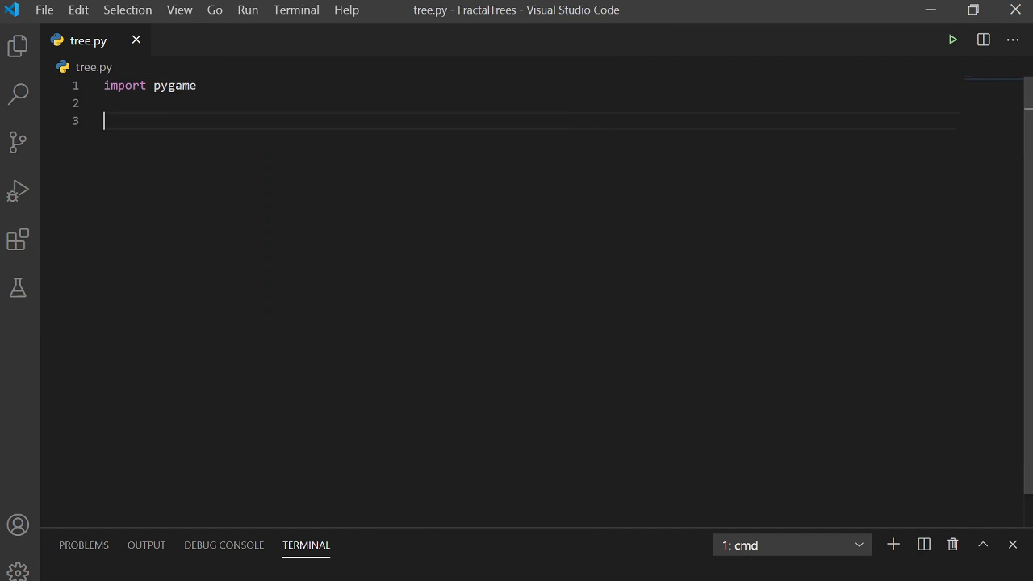
text(pygame.init()
text(screen =)
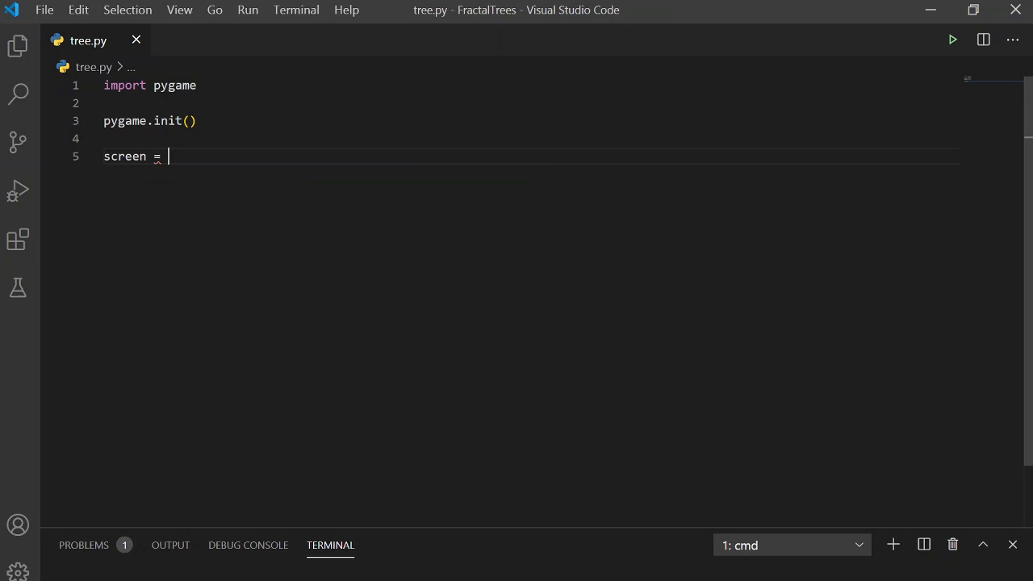
text(pygame.dis)
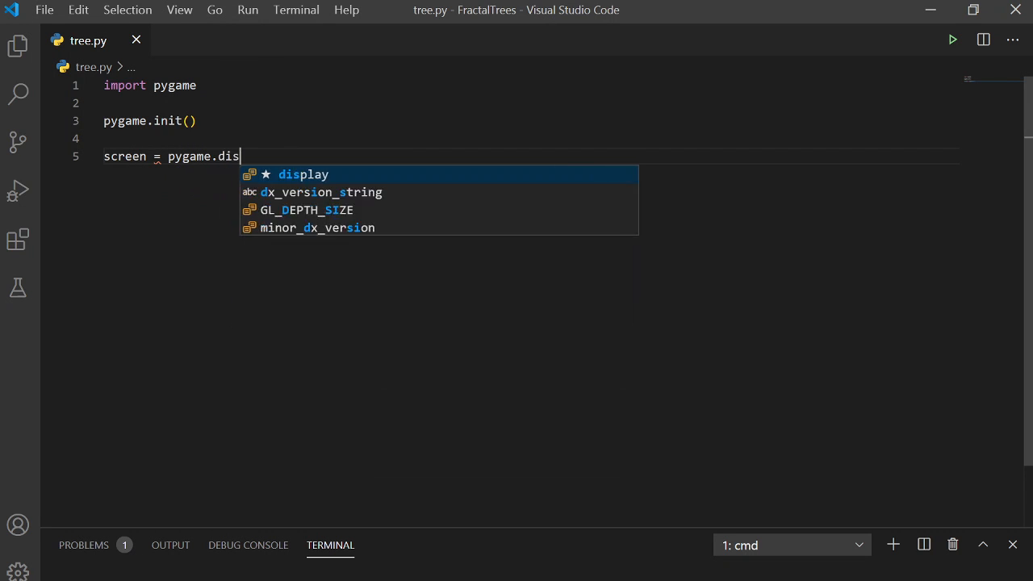
text(play.set_mode([)
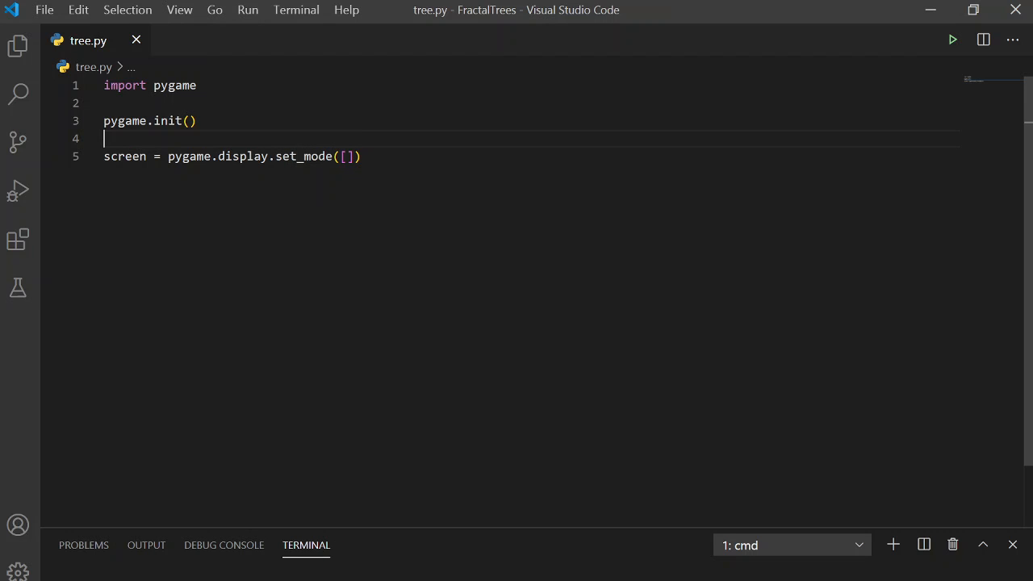
Define WIDTH = 500 and HEIGHT = 500 and pass [WIDTH, HEIGHT] to set_mode
text(WIDTH = 500)
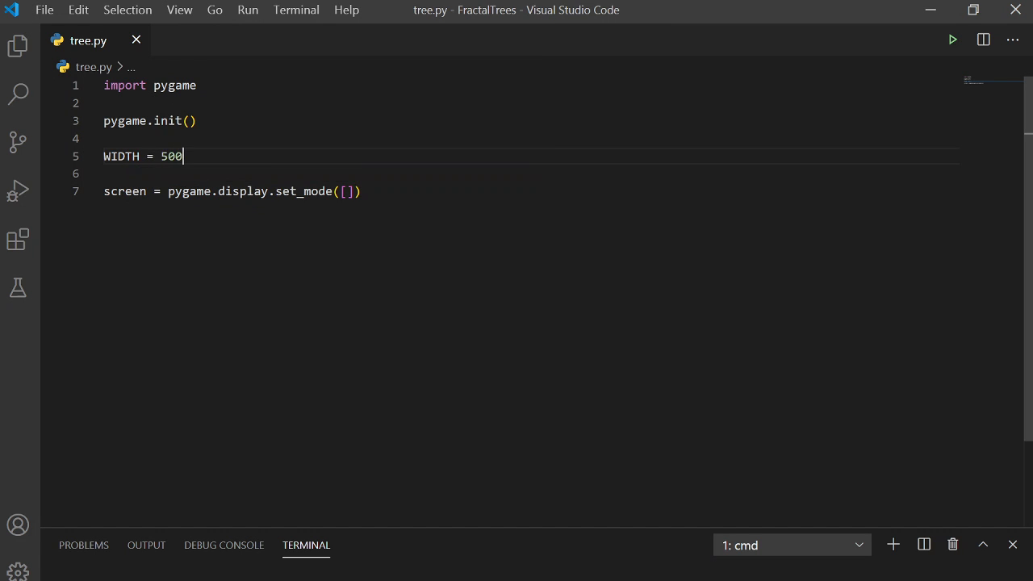
text(H)
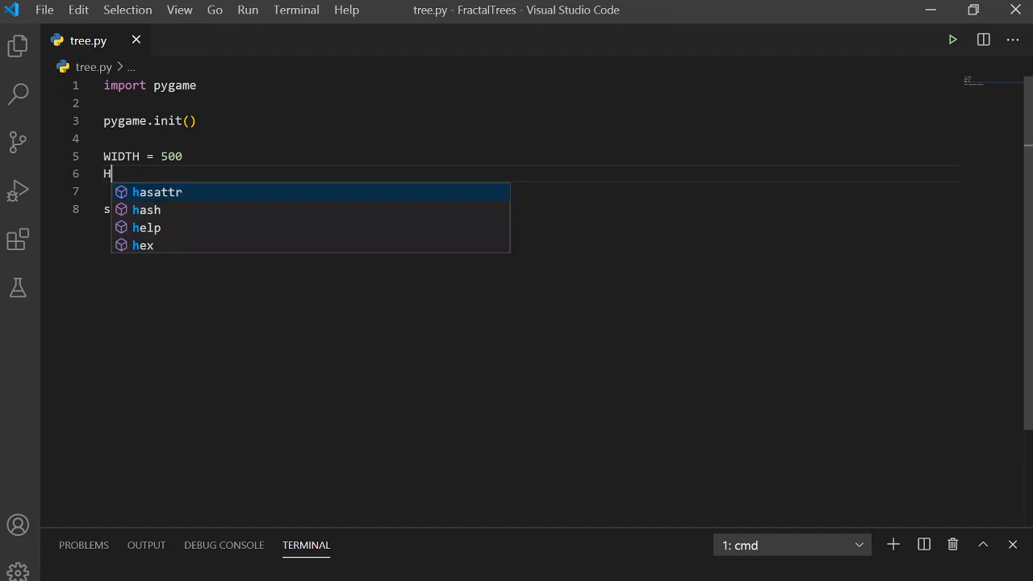
text(EIGHT =)
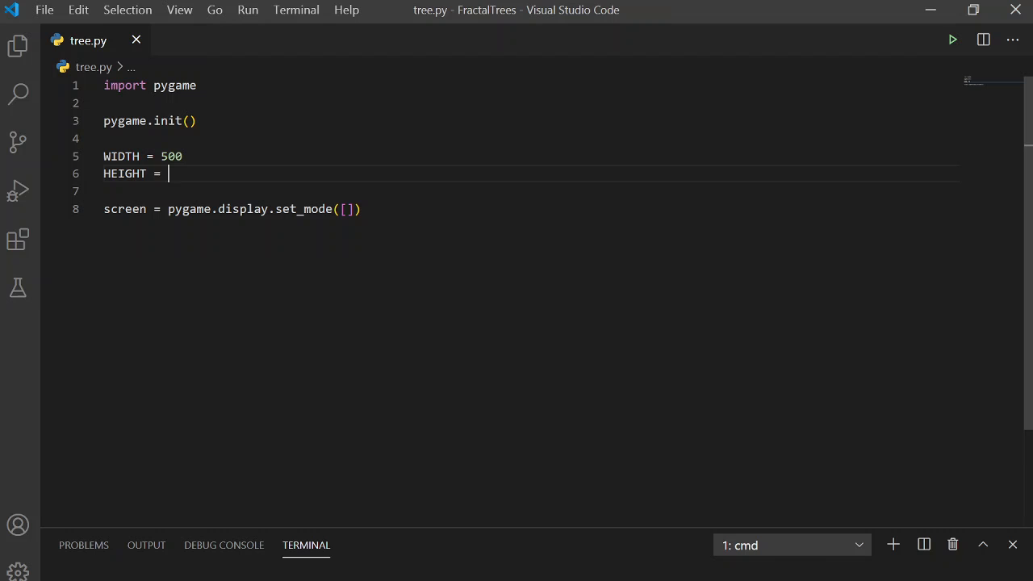
text(500)
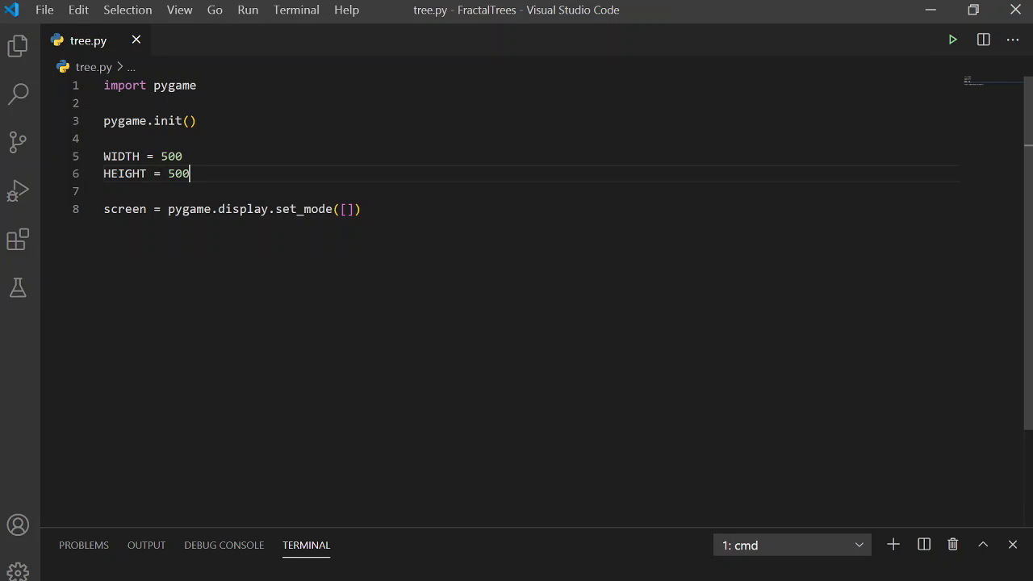
double_click(187, 210)
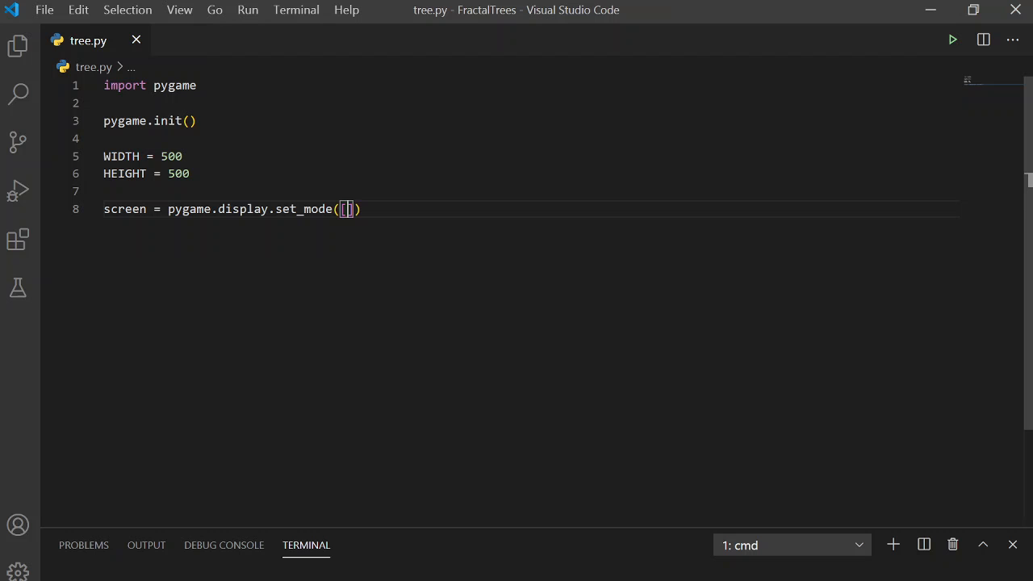
text(WIDTH)
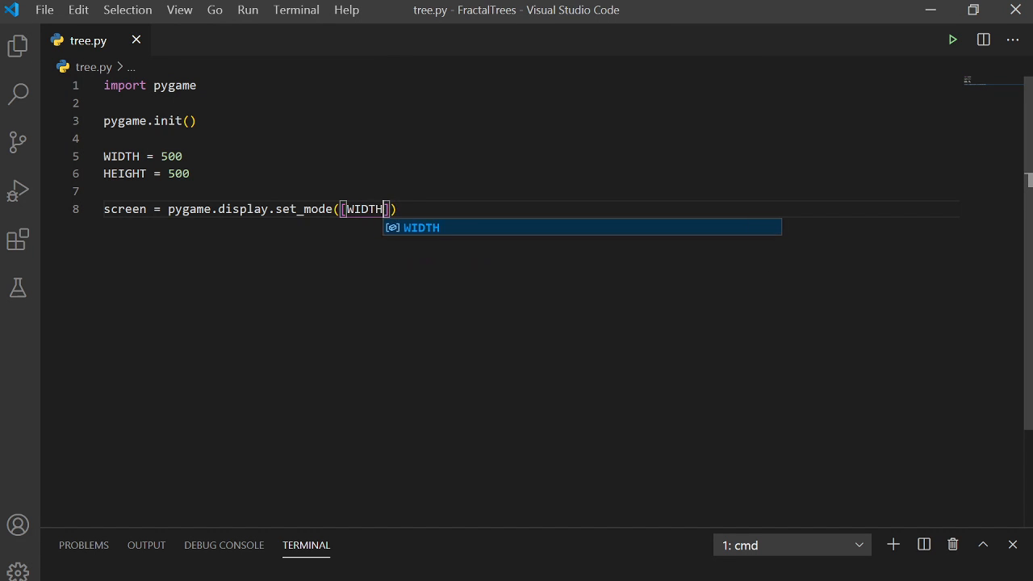
text(, HEIGHT)
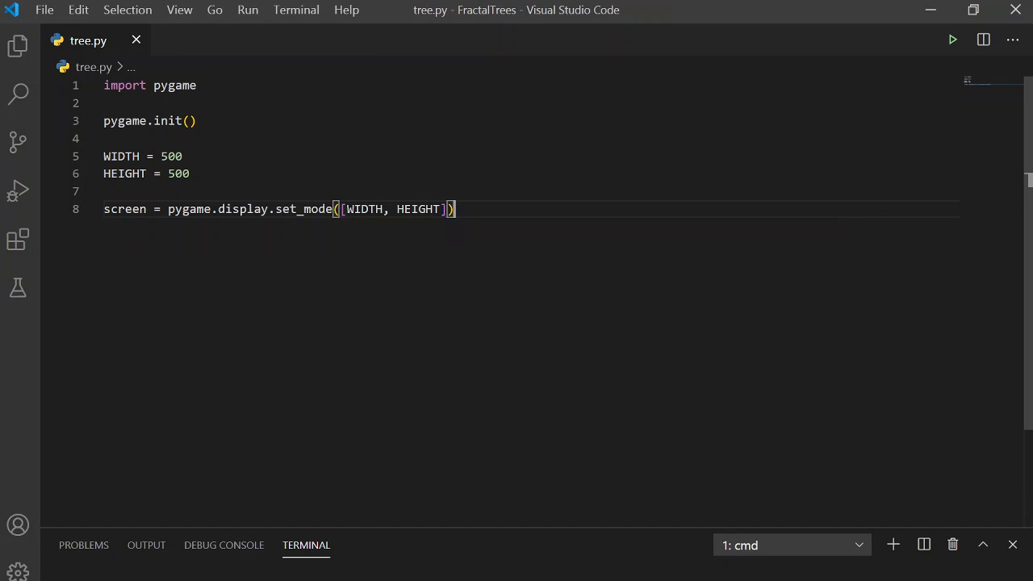
key(enter)
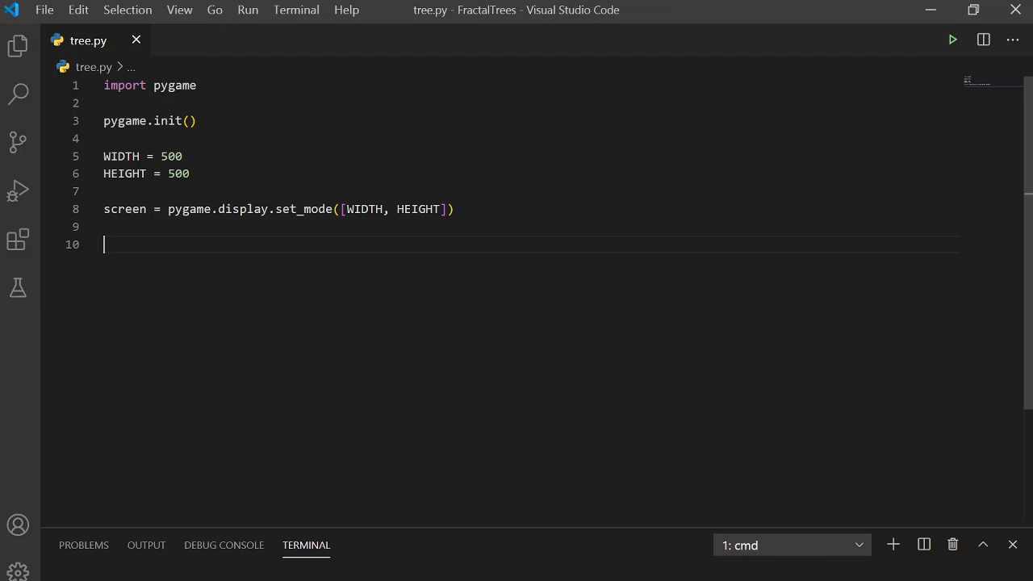
Add running = True and a while running: main loop
text(running =)
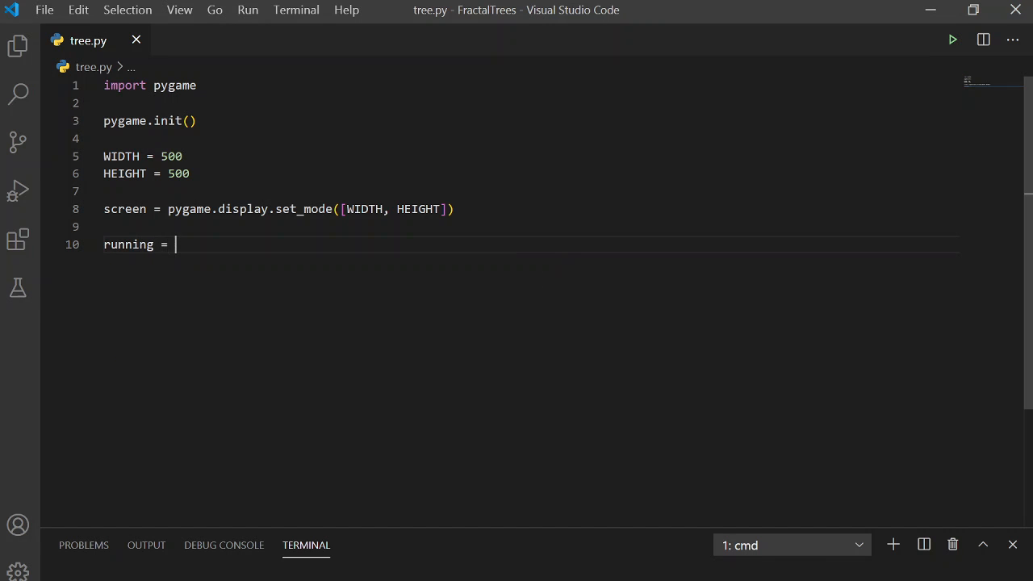
text(True)
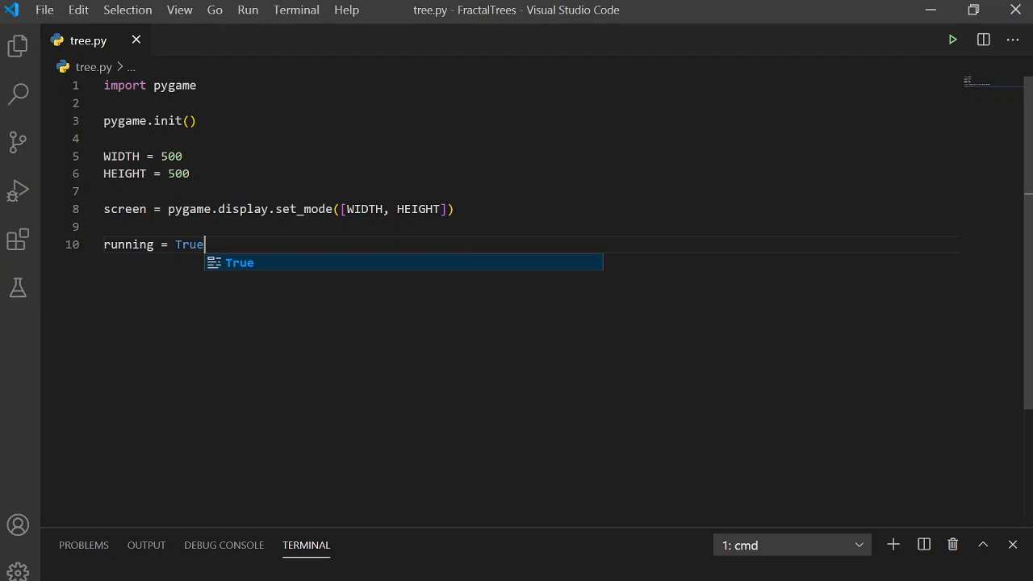
key(Escape)
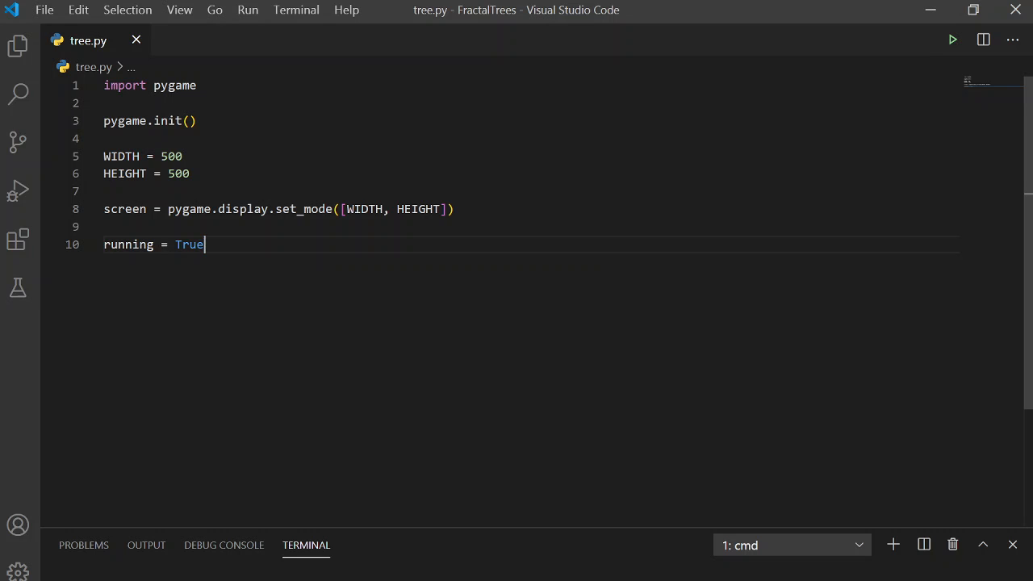
text(while)
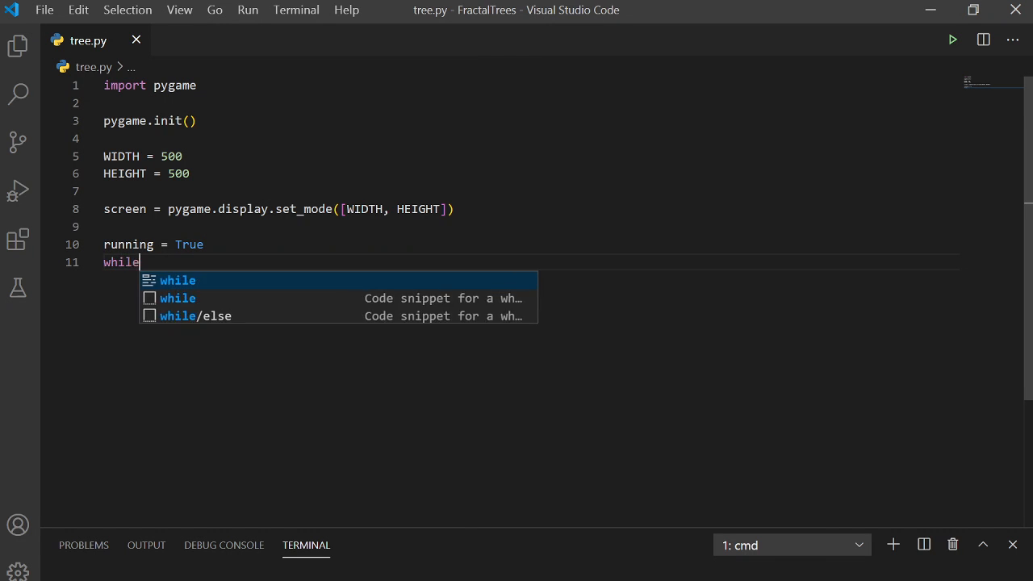
text(running:)
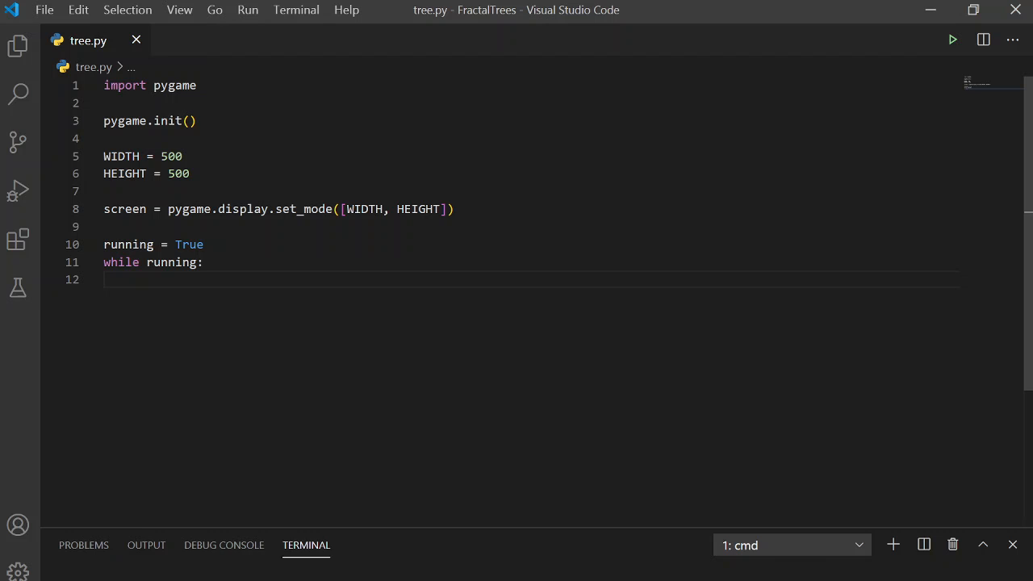
Loop over pygame.event.get() and set running = False on a pygame.QUIT event
text(for event in)
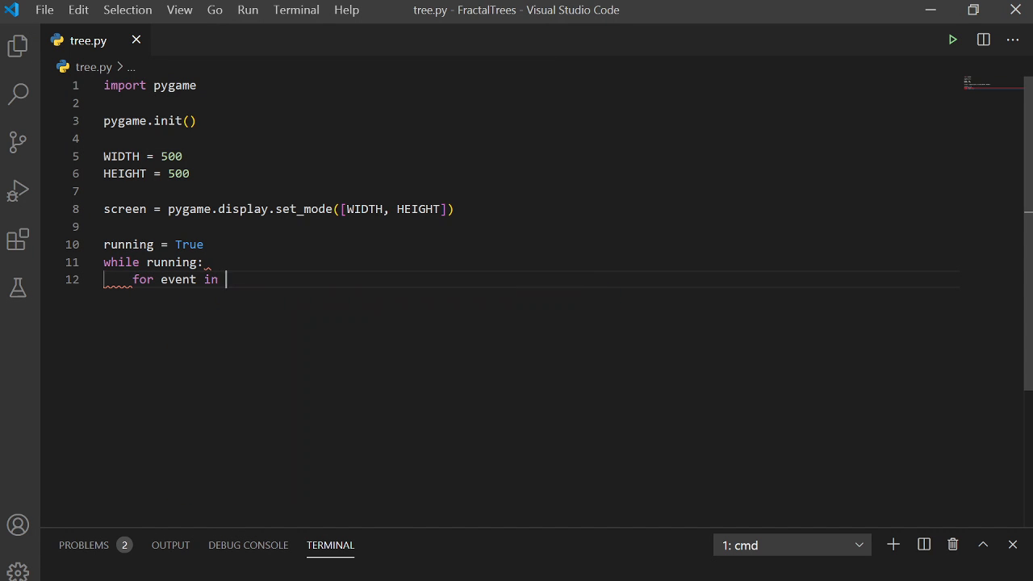
text(pygame.)
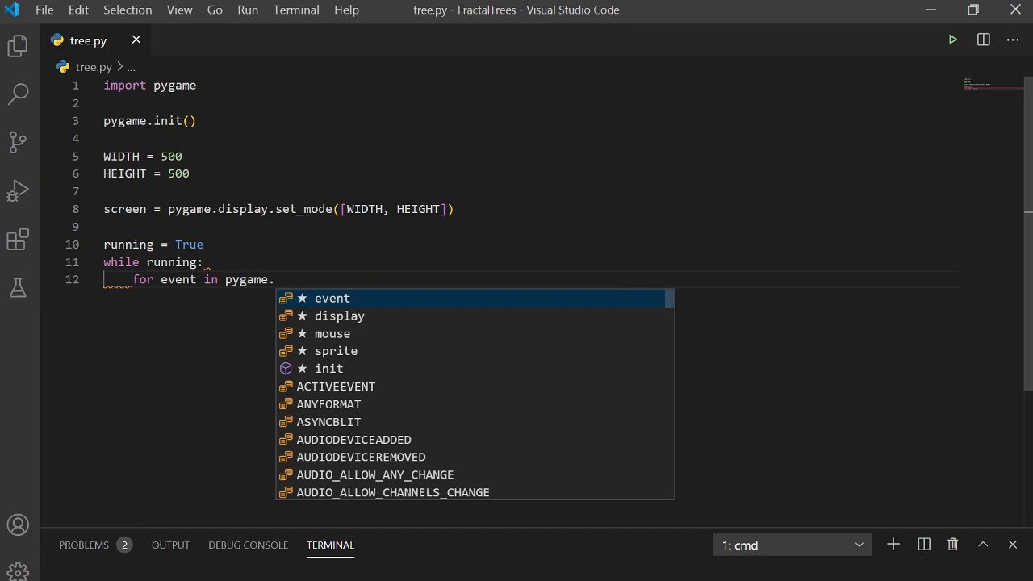
text(event.g)
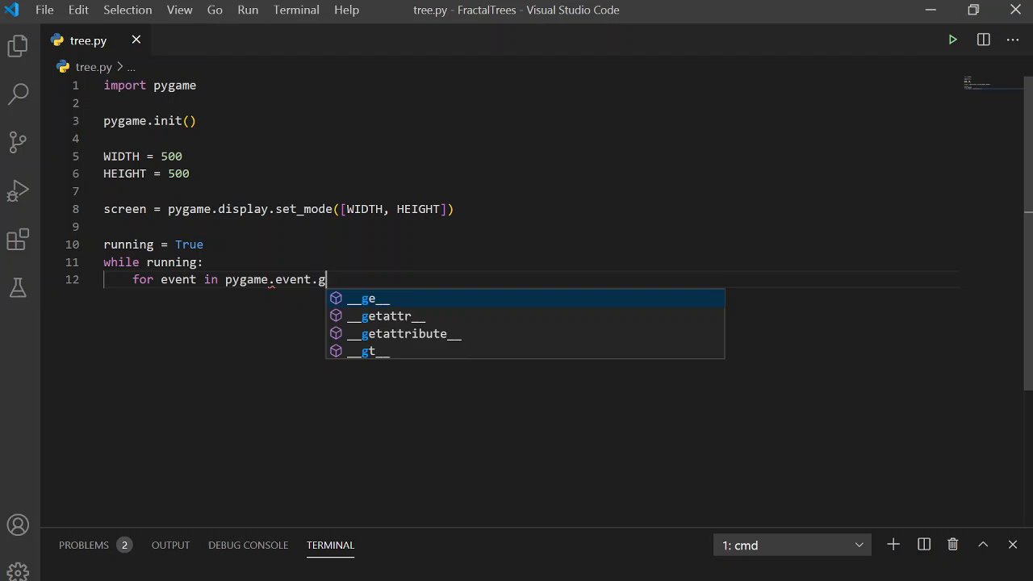
text(et():)
text(if event.type ==)
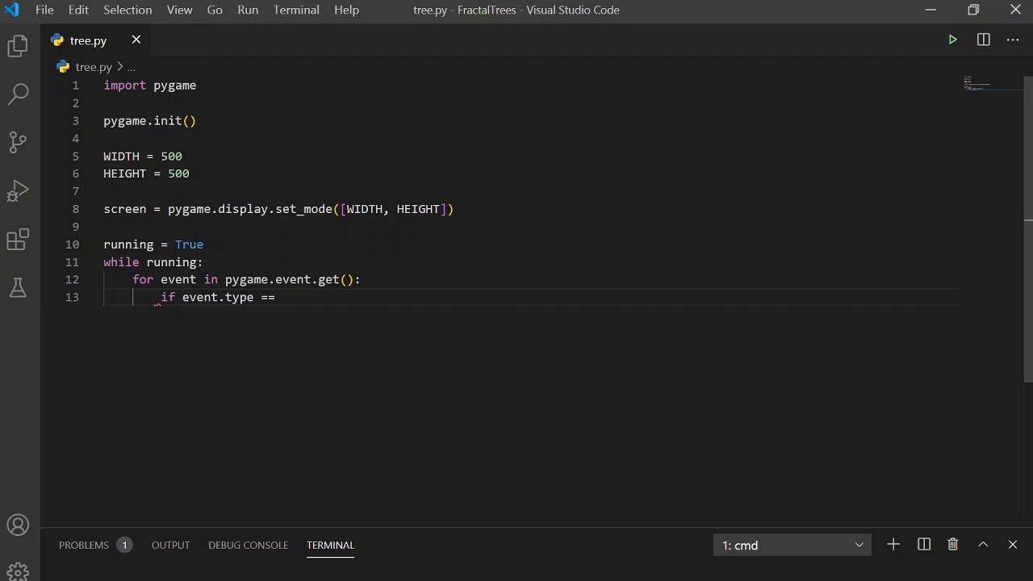
text(pygame.)
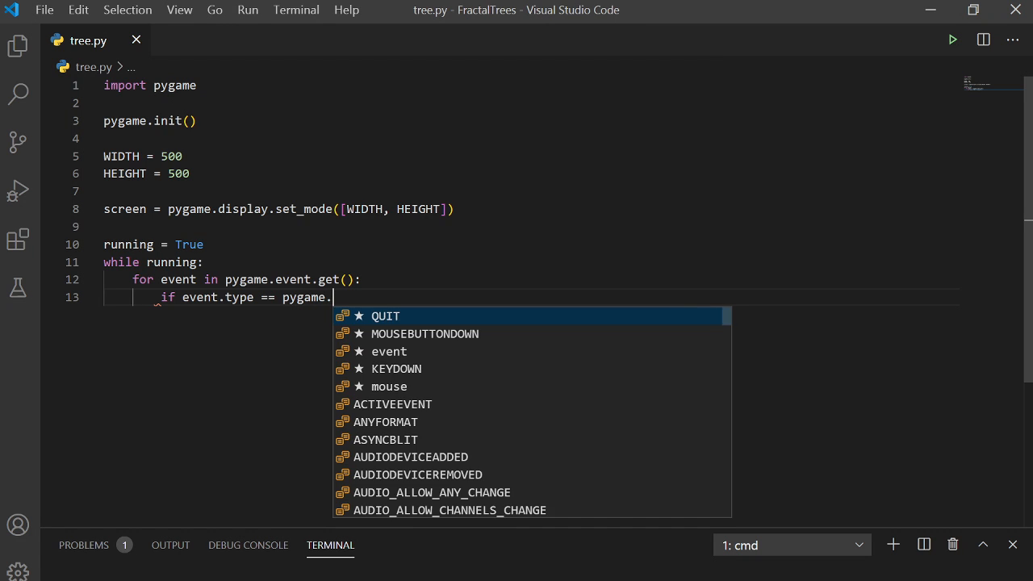
key(enter)
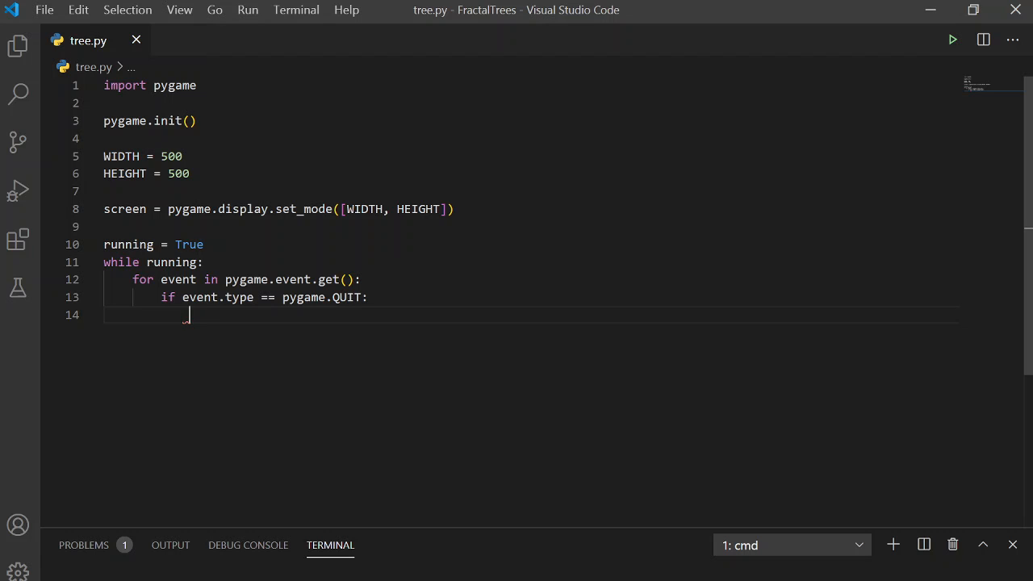
text(RUN)
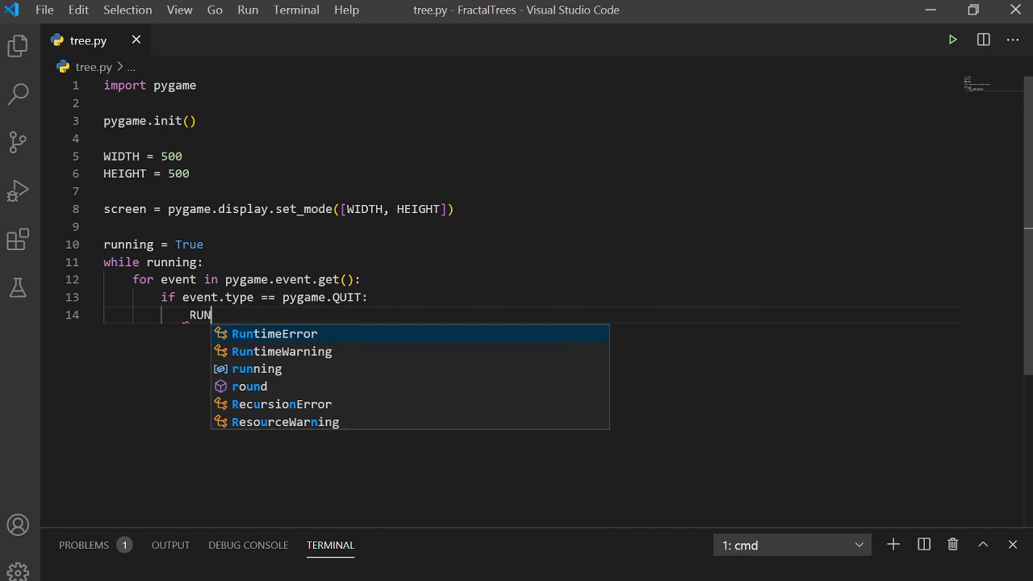
text(unning =)
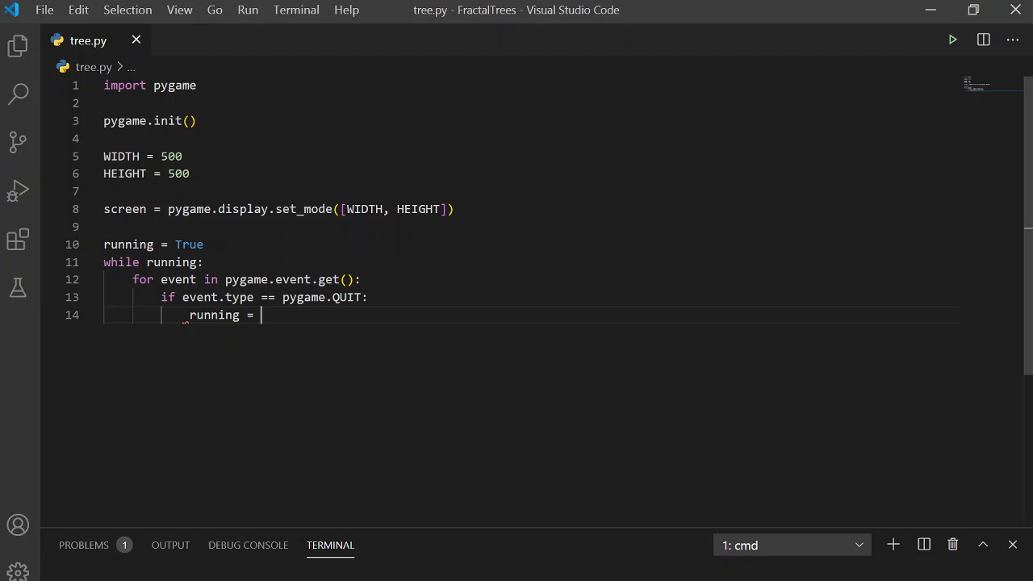
text(False)
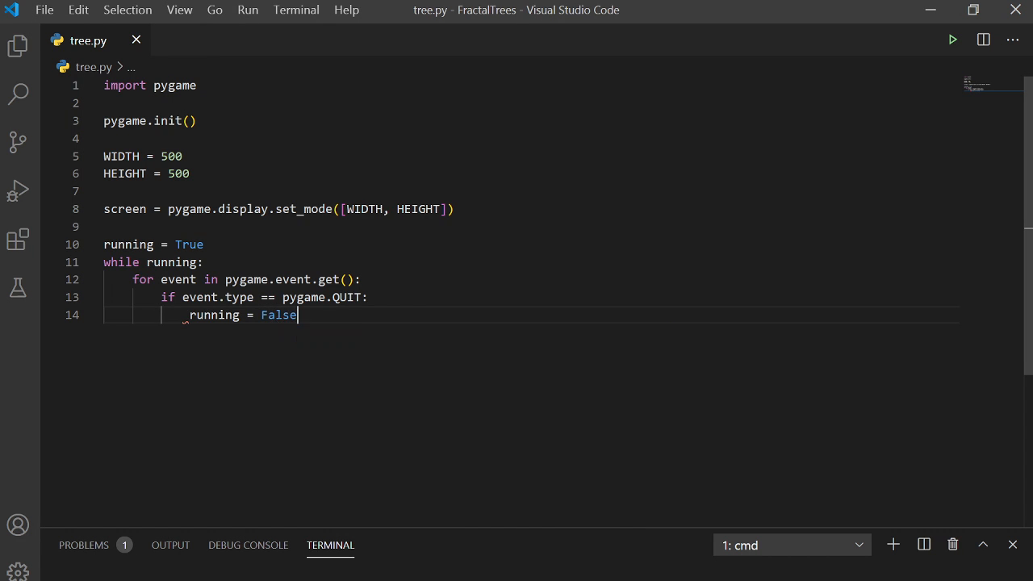
key(Enter)
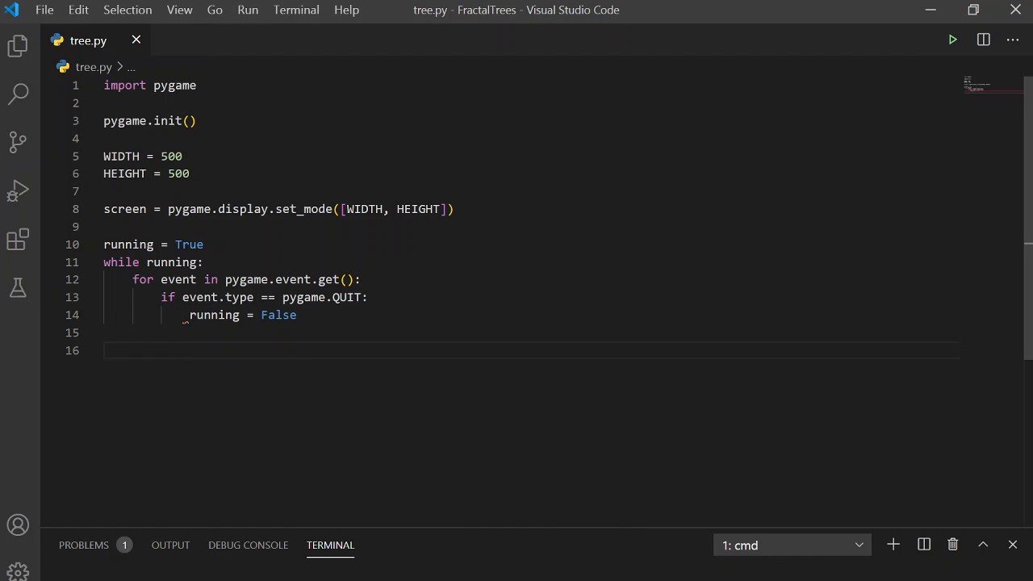
Fill the screen white with screen.fill((255, 255, 255)) inside the loop
text(screen.f)
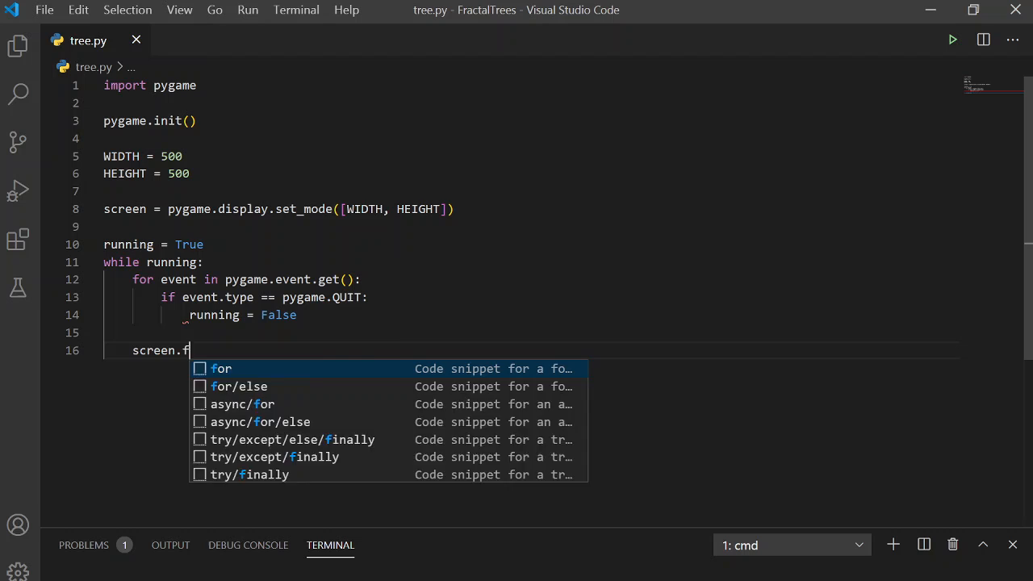
text(ill())
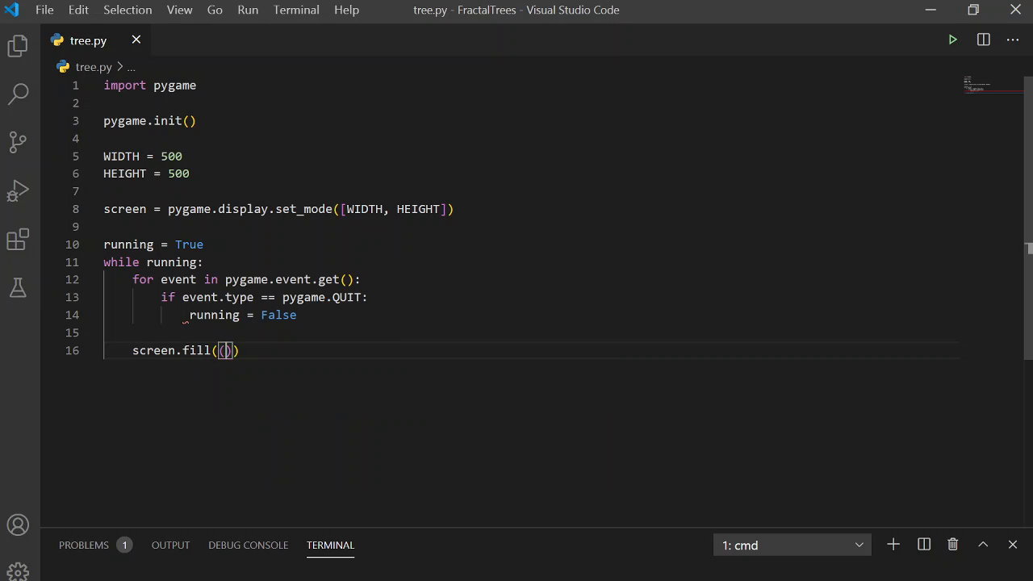
text(255, 255,)
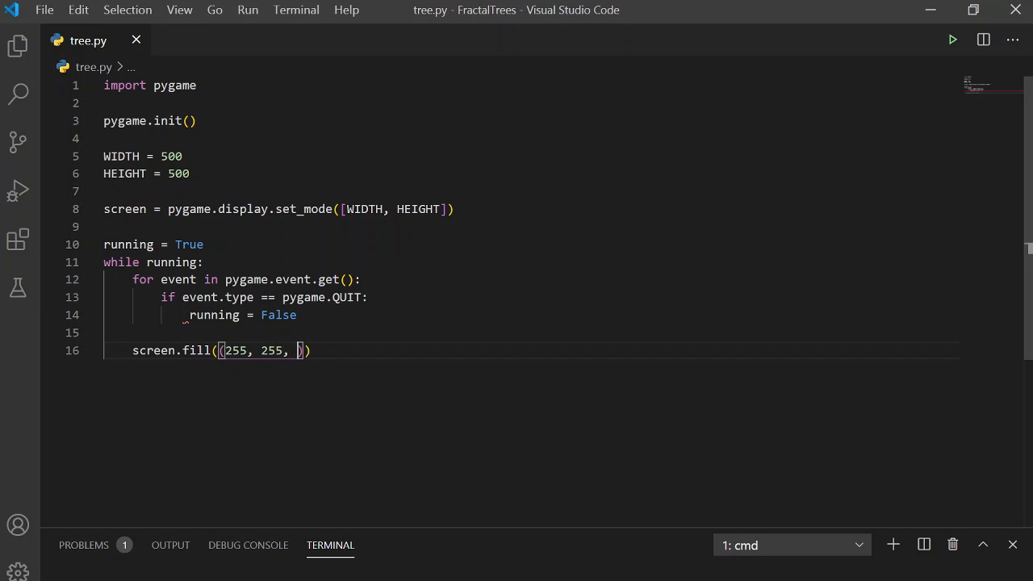
text(255)
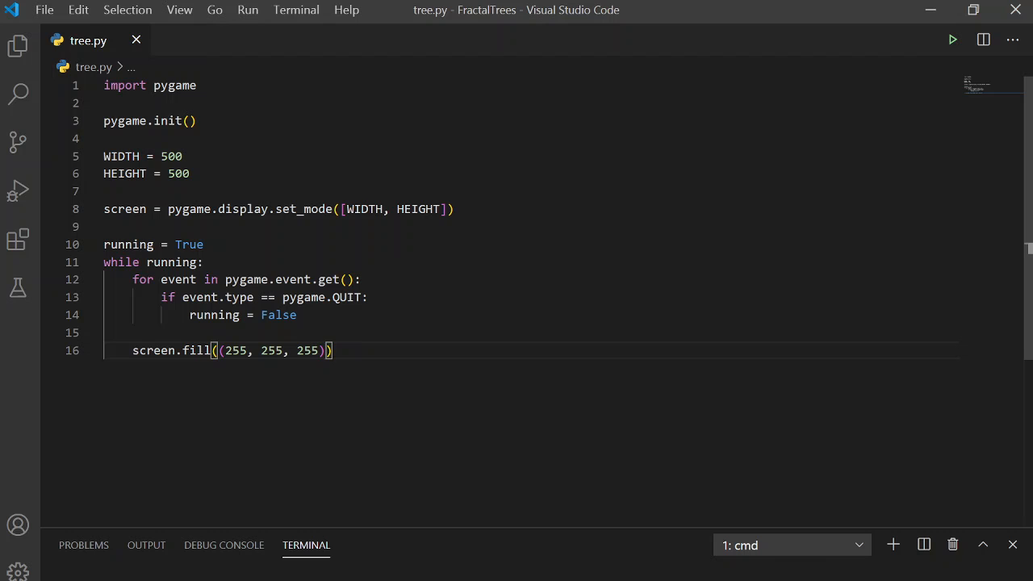
Add pygame.display.flip() in the loop and pygame.quit() after it
text(pygame.)
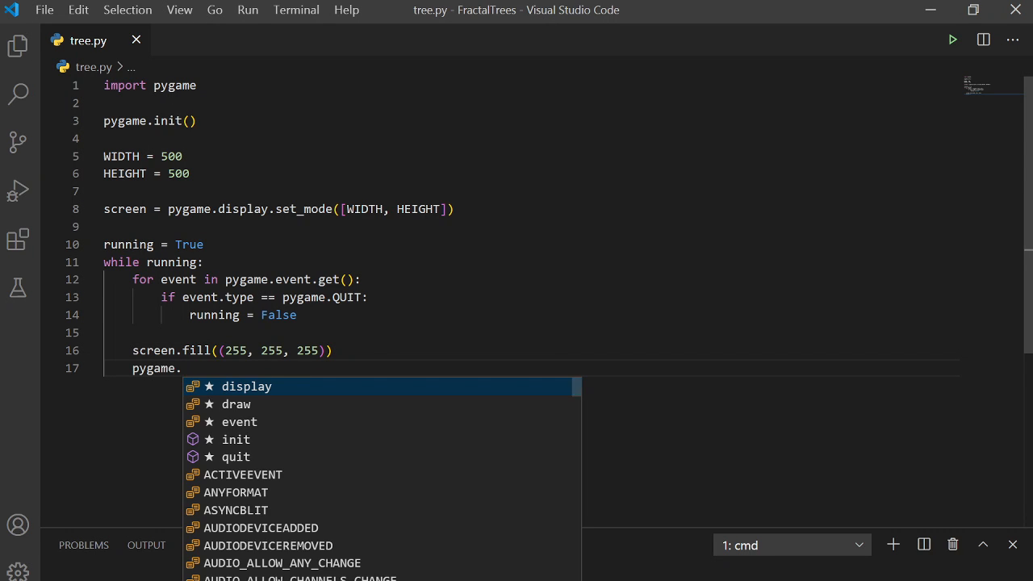
text(display.fli)
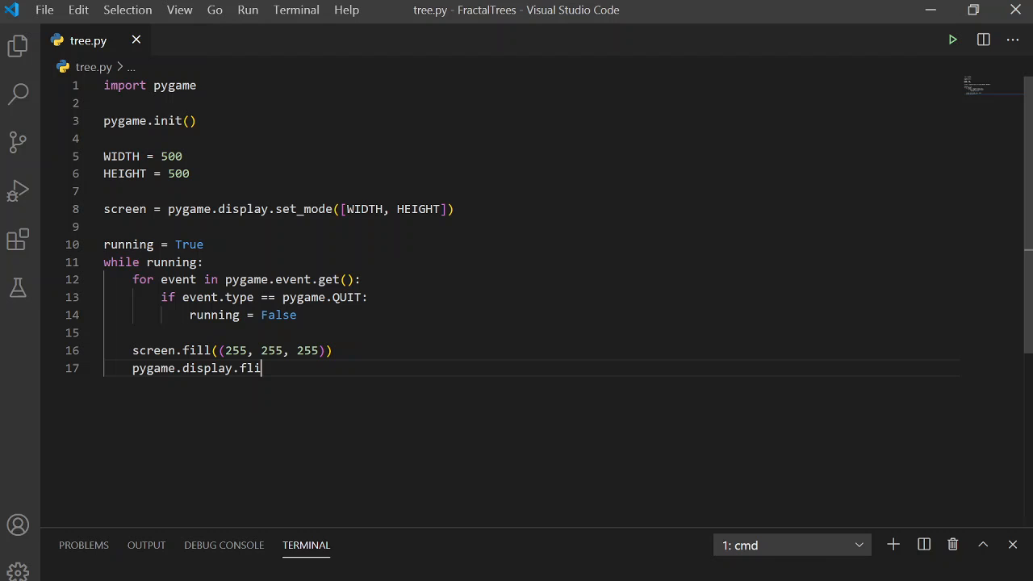
text(p())
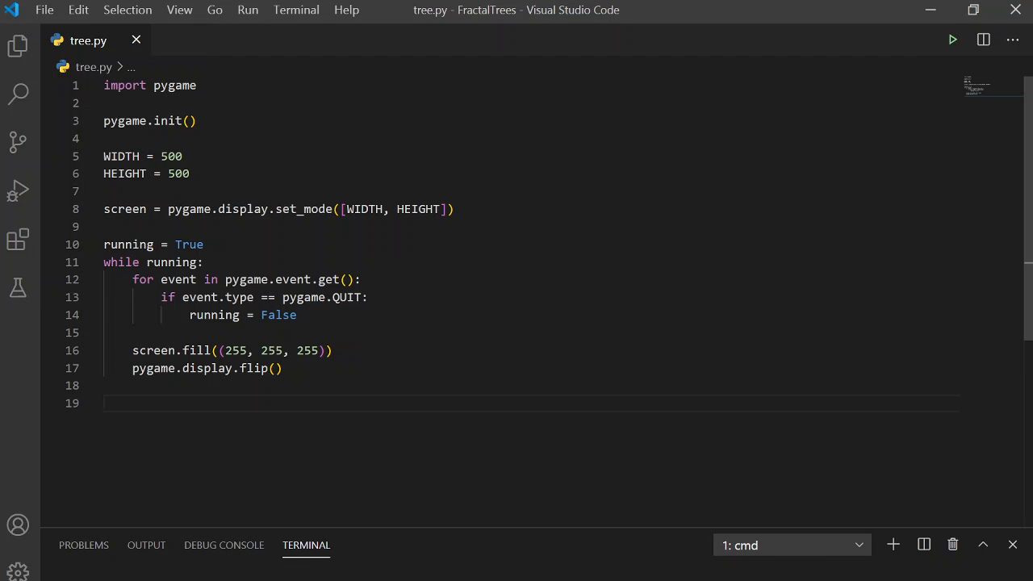
text(pygame.quit())
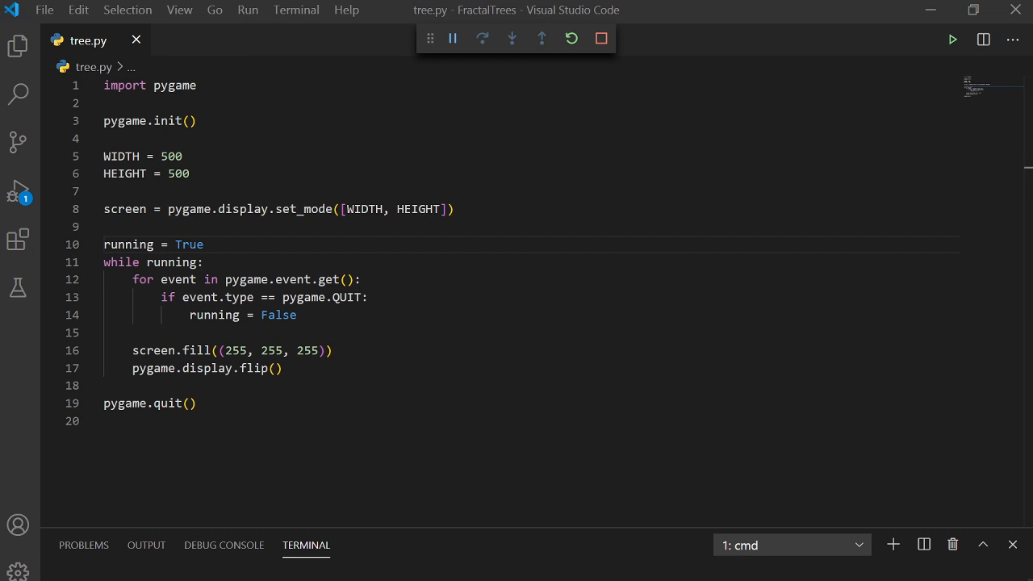
click(952, 39)
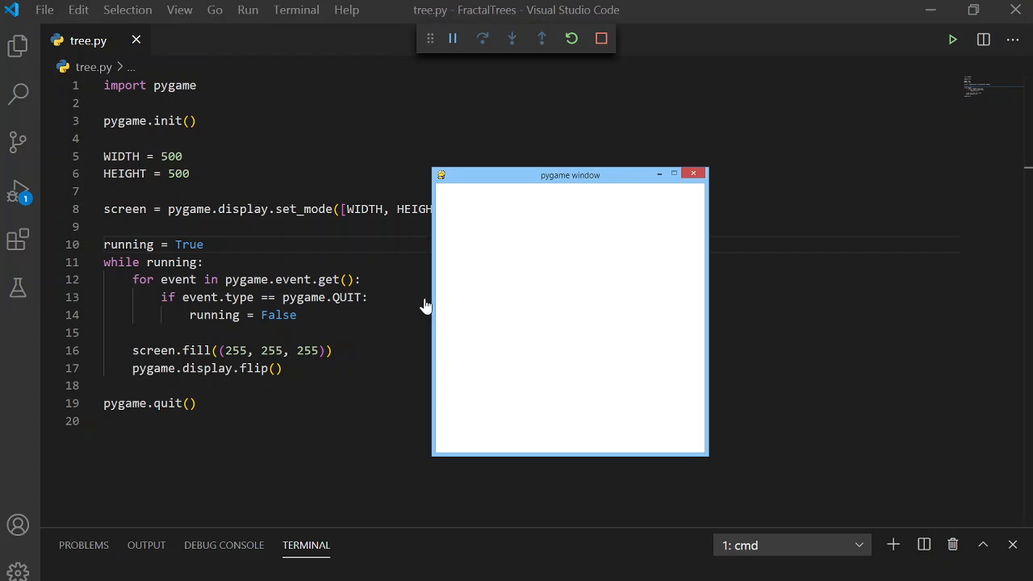
mouse_move(692, 173)
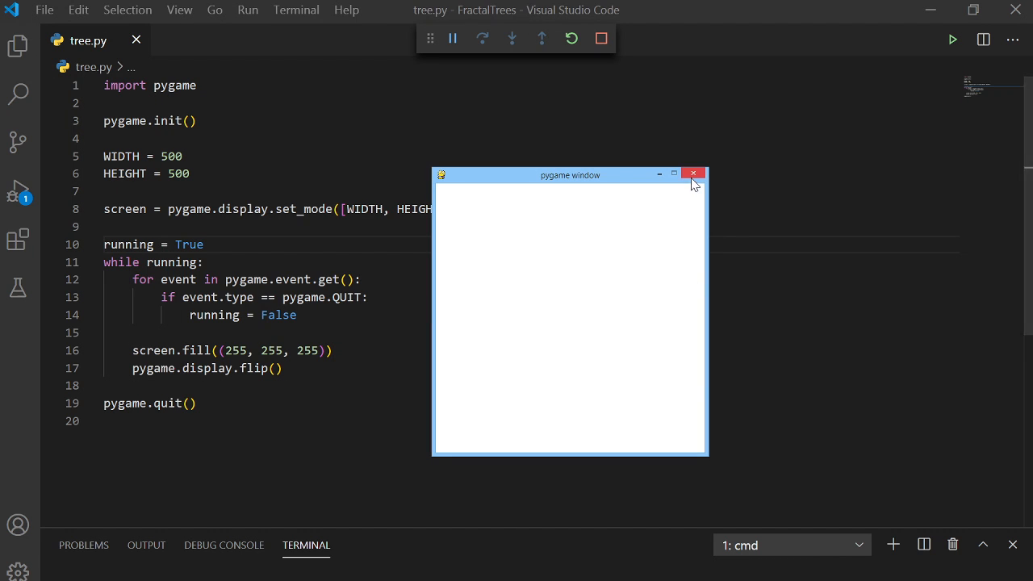
click(693, 173)
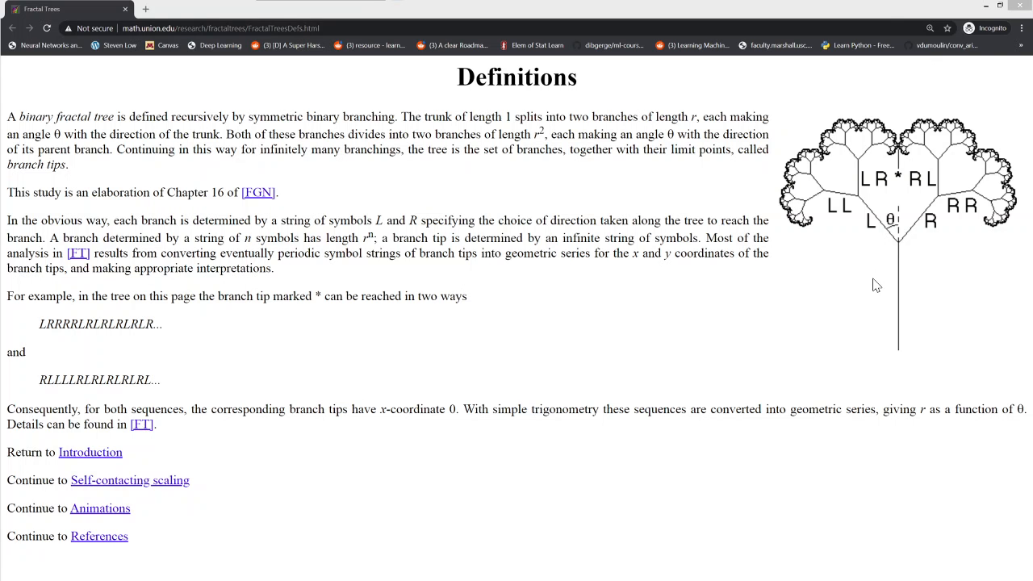
mouse_move(814, 232)
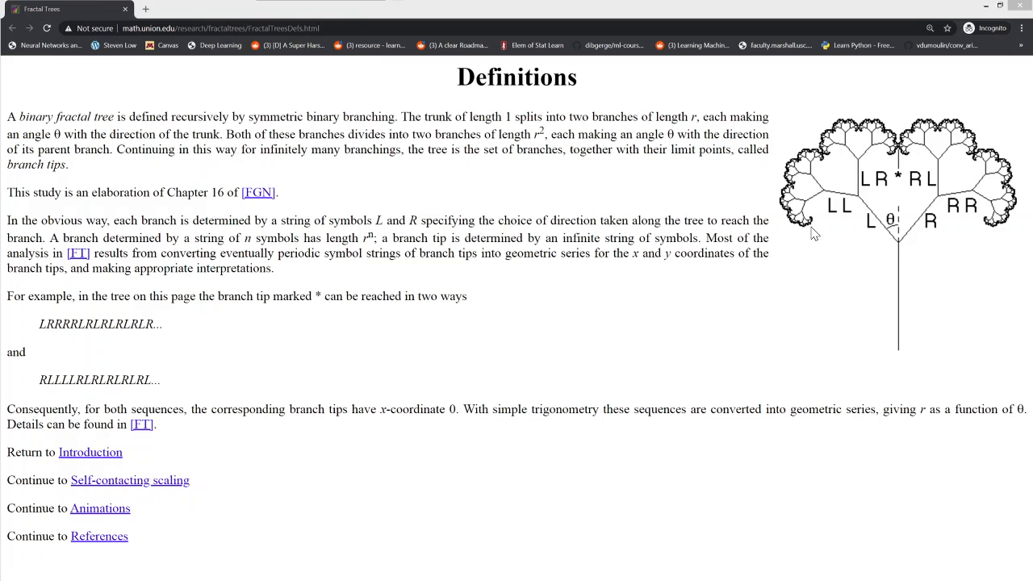
mouse_move(878, 257)
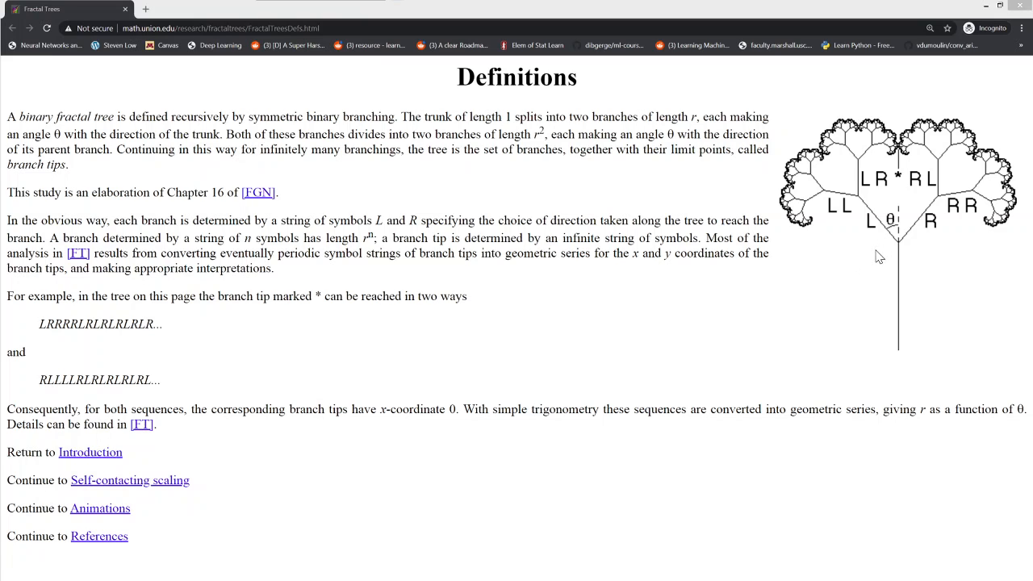
mouse_move(894, 339)
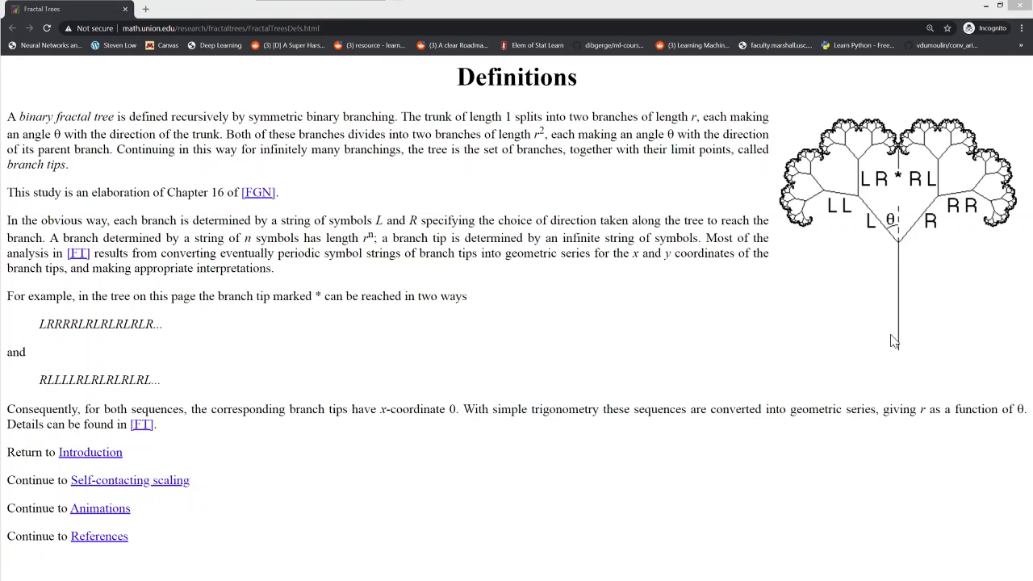
mouse_move(905, 266)
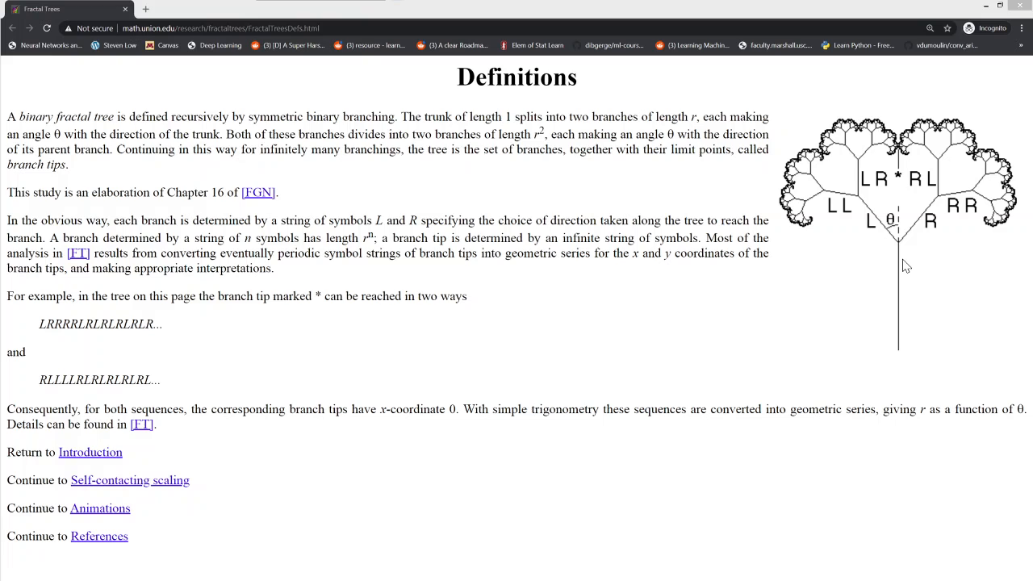
mouse_move(902, 355)
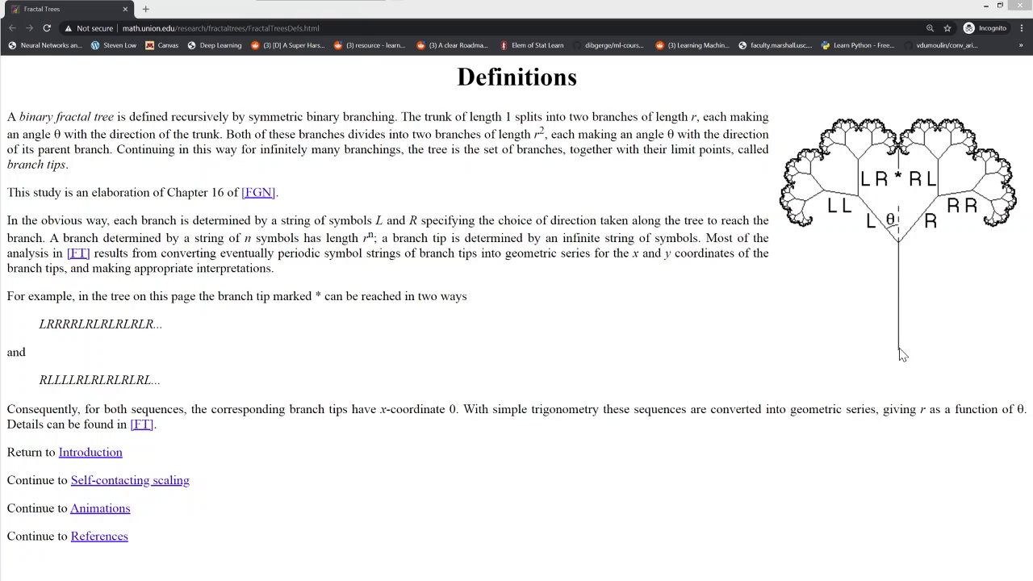
mouse_move(881, 322)
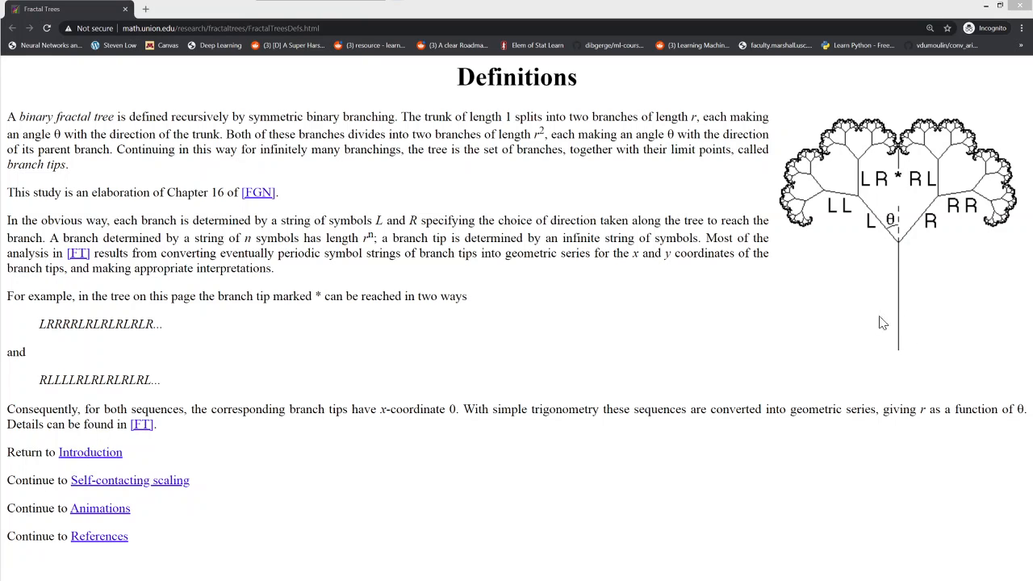
mouse_move(905, 247)
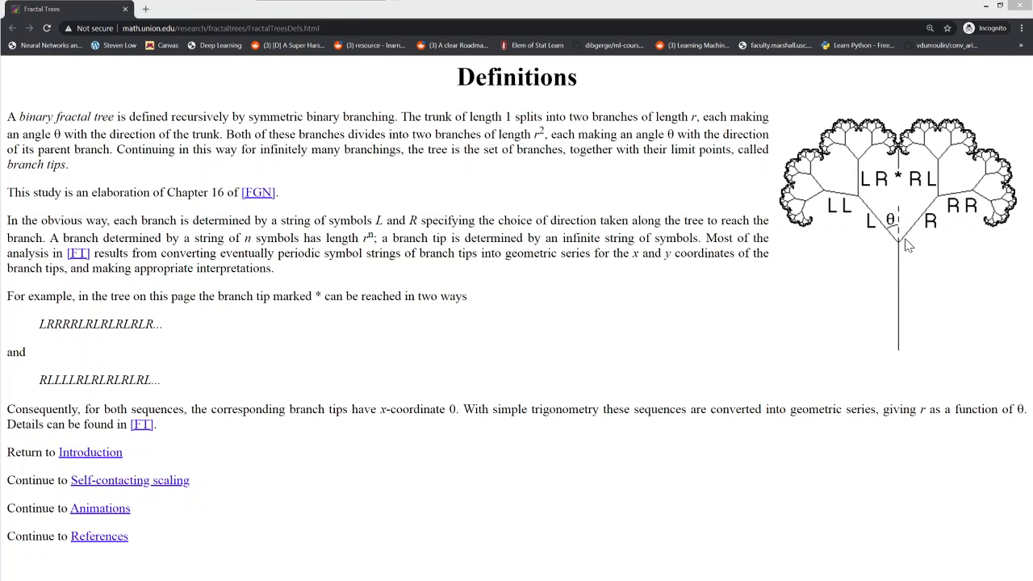
mouse_move(902, 248)
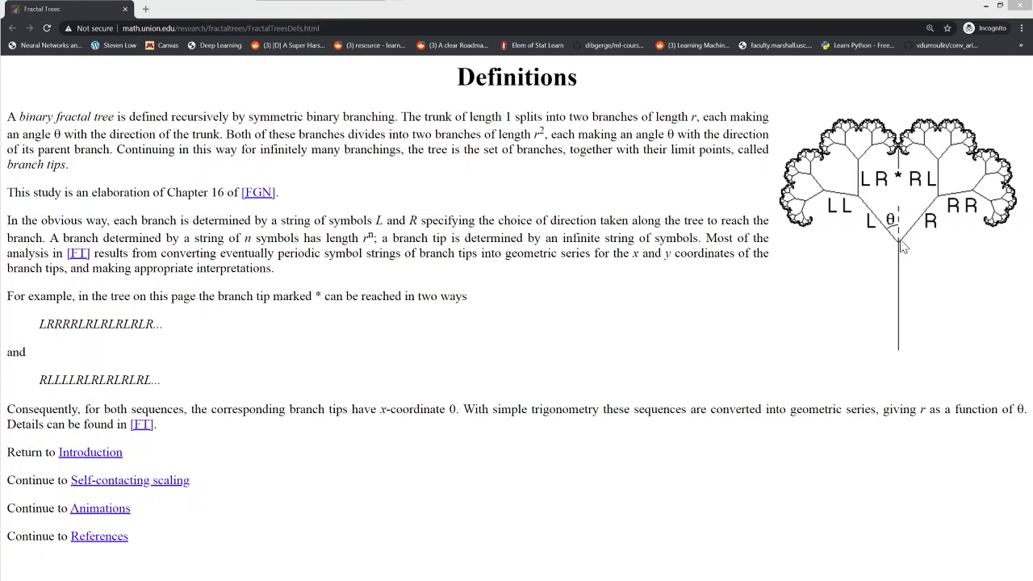
mouse_move(902, 258)
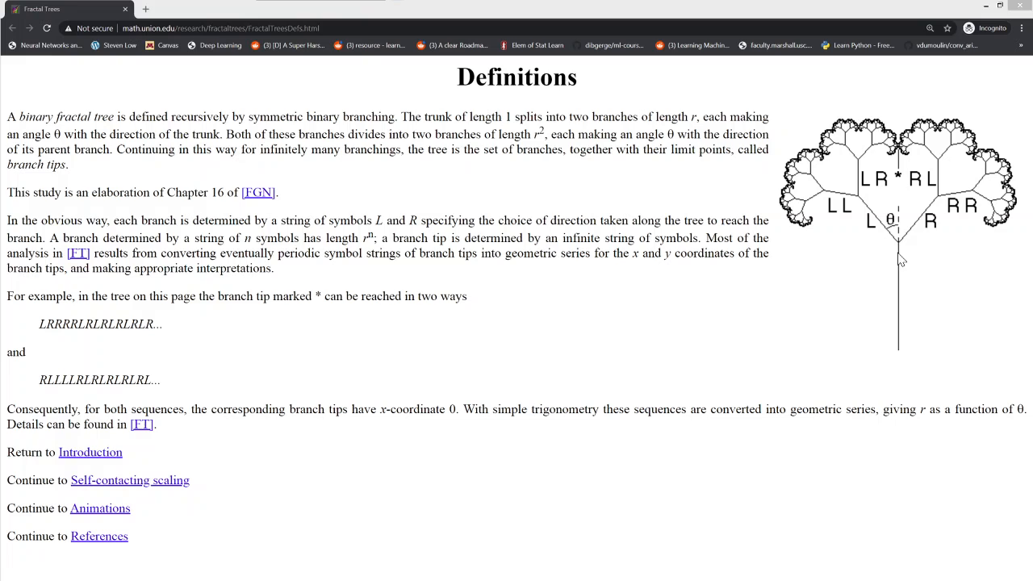
mouse_move(885, 250)
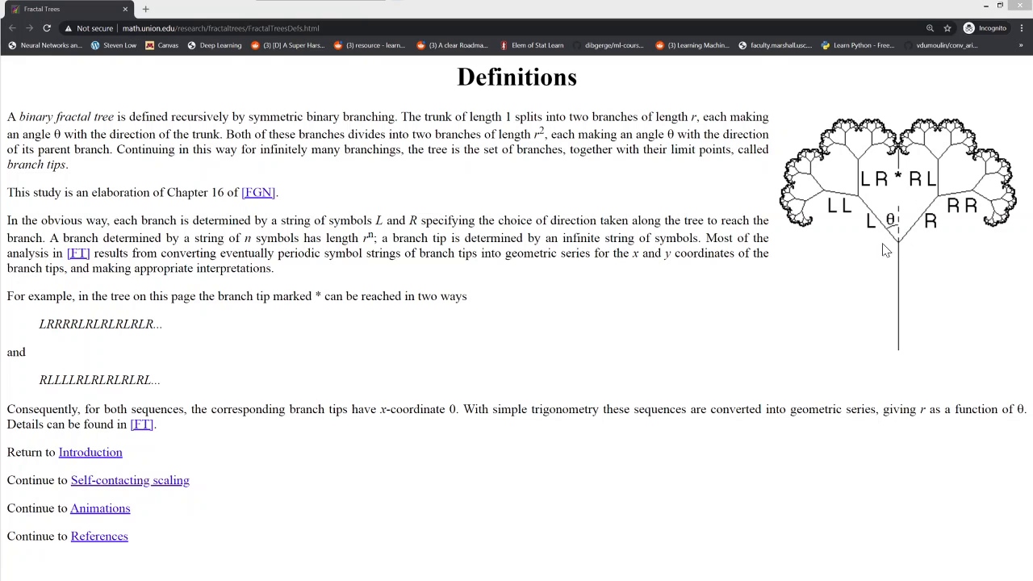
mouse_move(901, 246)
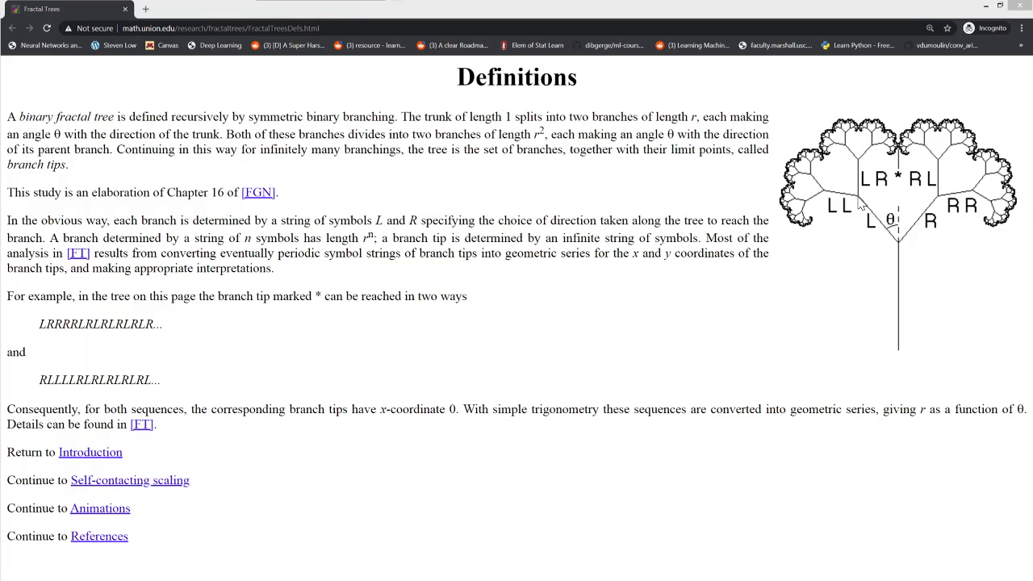
mouse_move(902, 248)
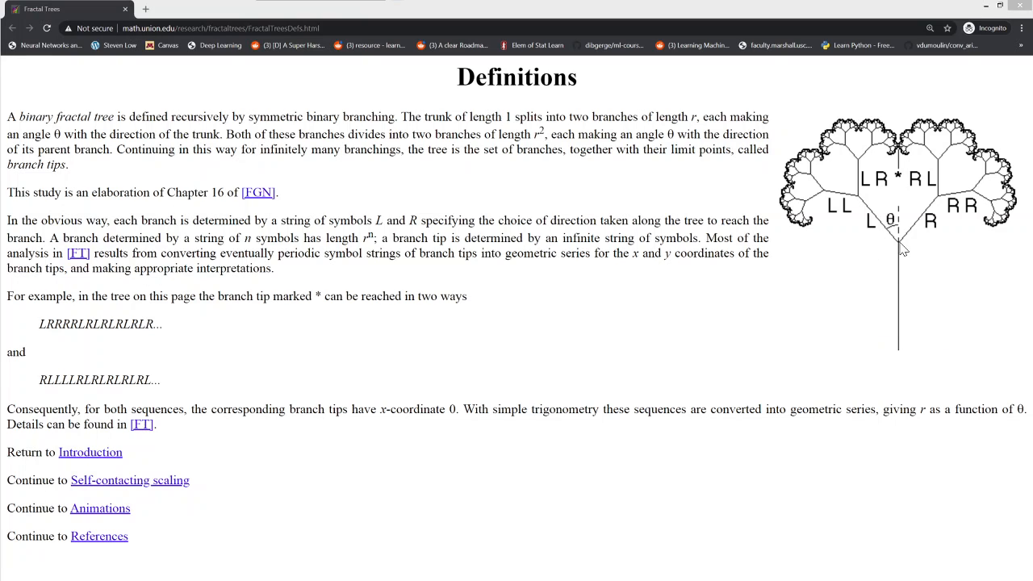
mouse_move(894, 225)
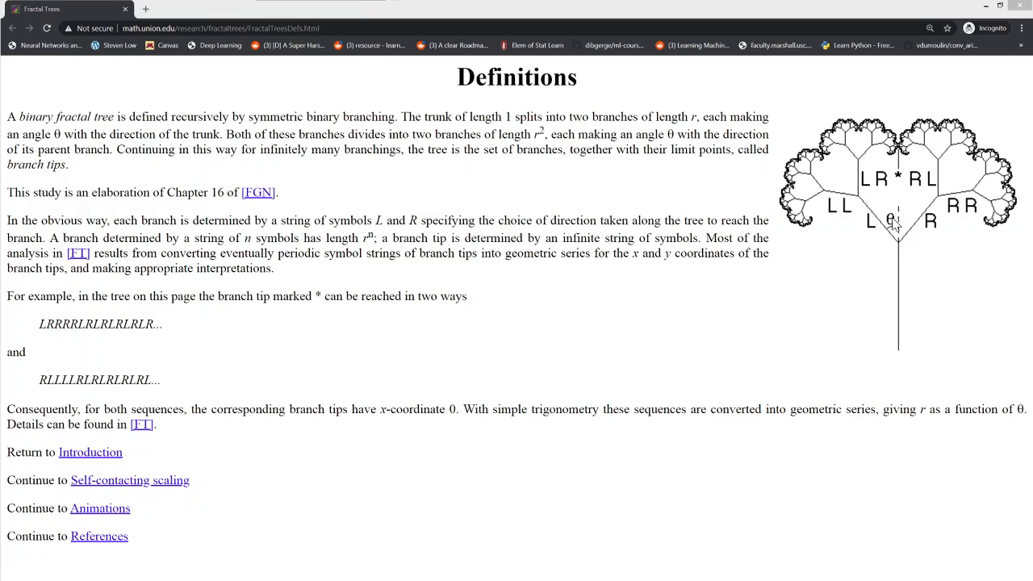
mouse_move(897, 226)
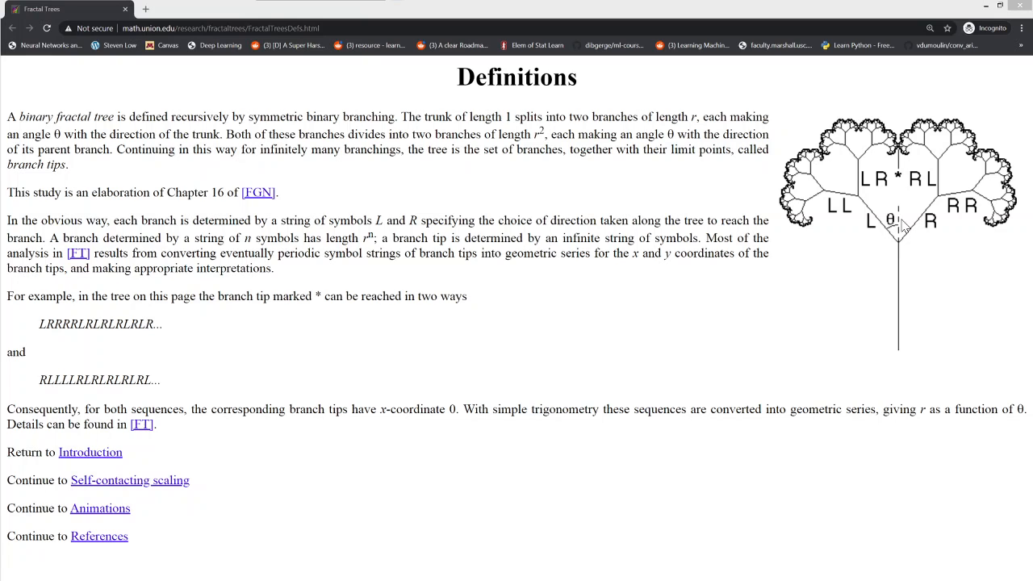
mouse_move(902, 218)
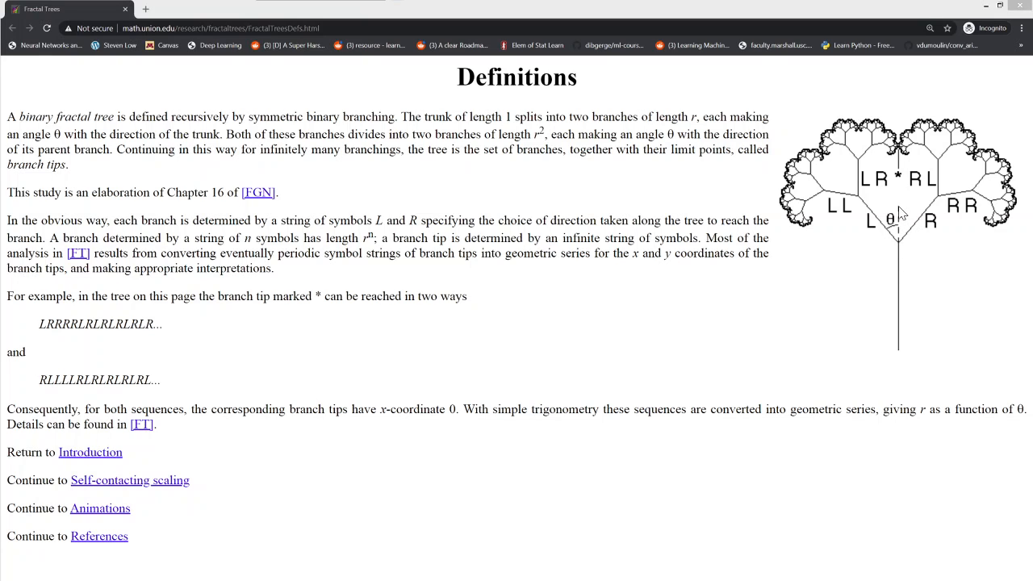
mouse_move(943, 206)
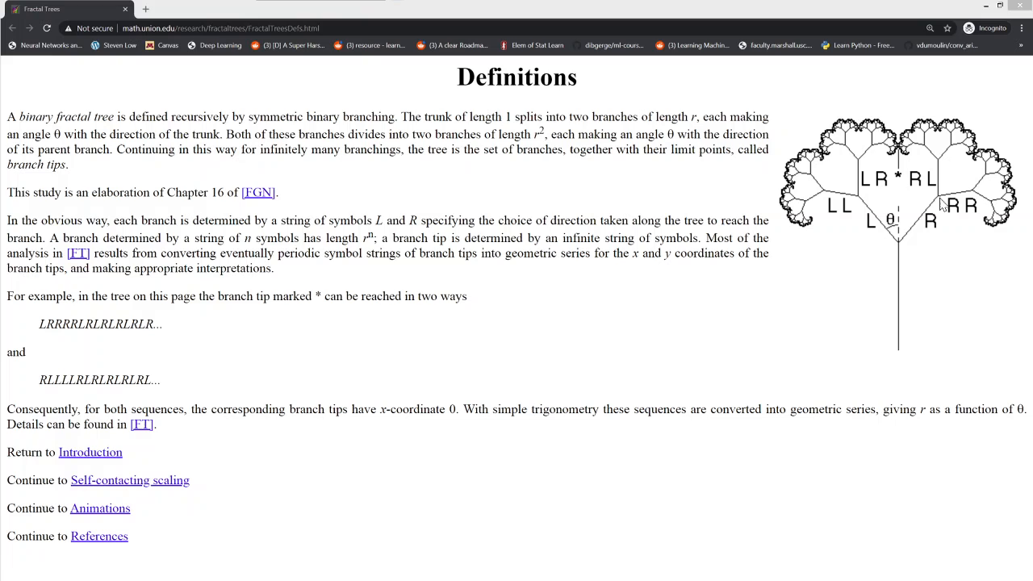
mouse_move(868, 204)
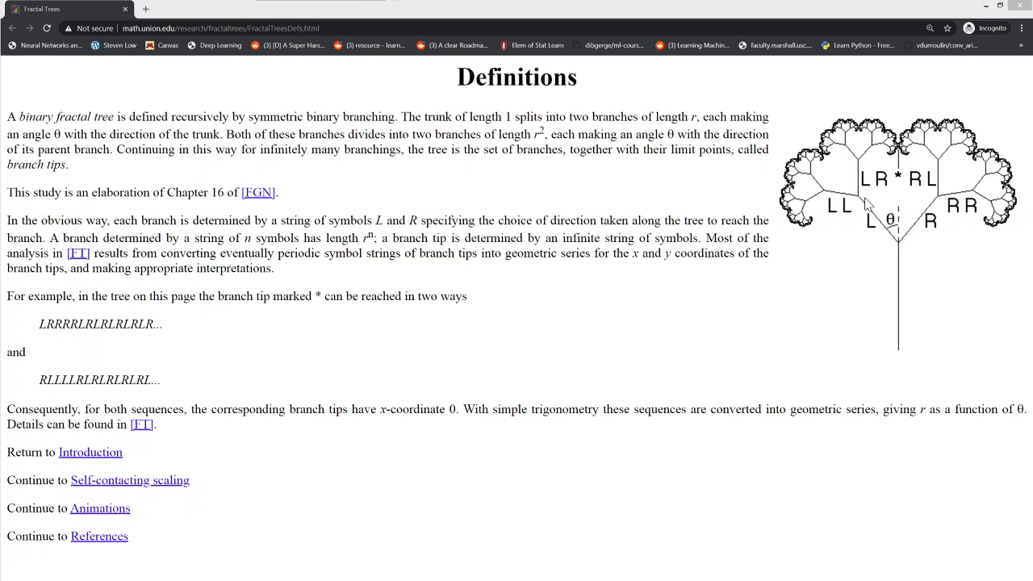
mouse_move(891, 204)
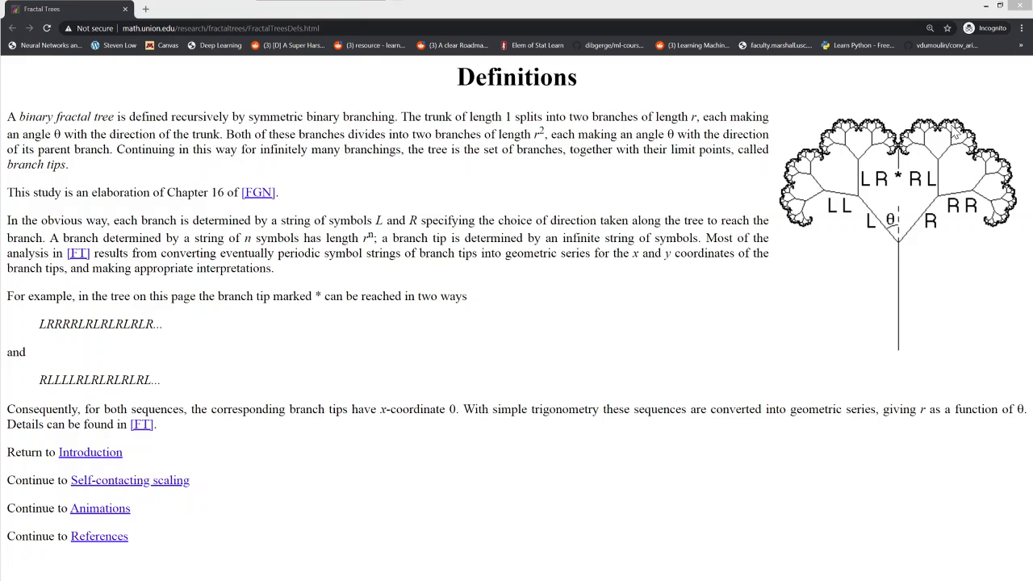
mouse_move(959, 128)
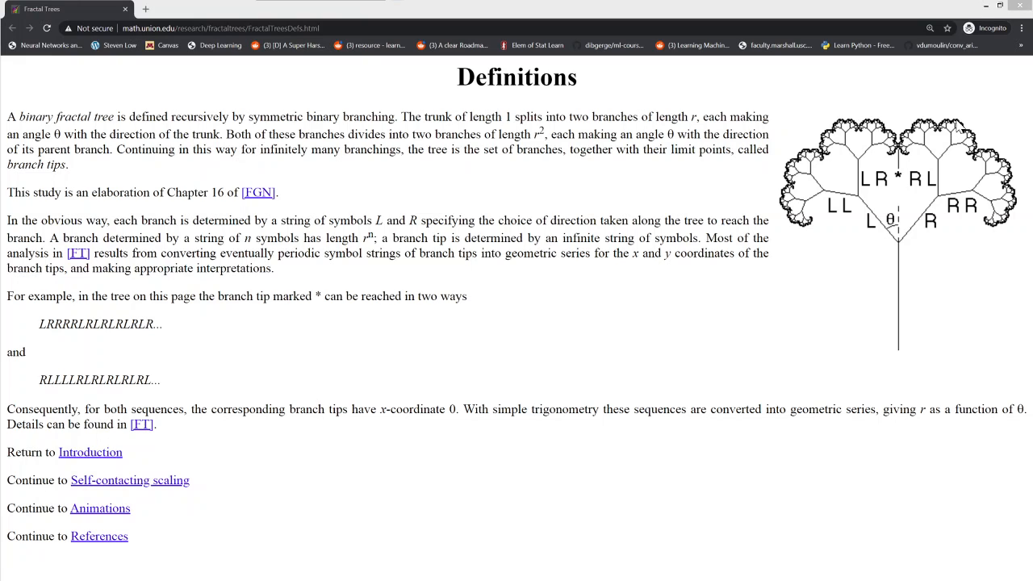
mouse_move(1010, 229)
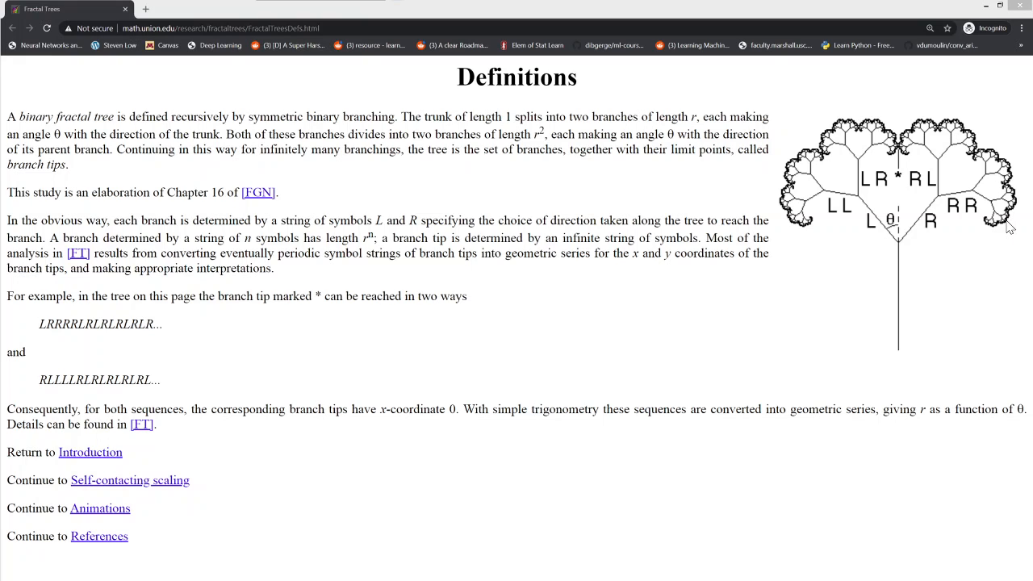
mouse_move(607, 494)
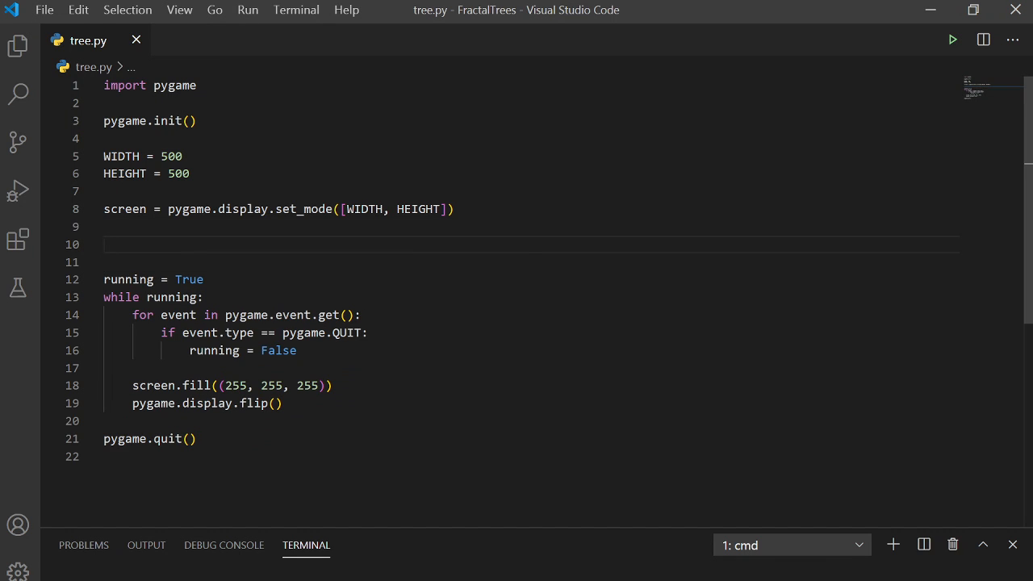
Write def line(screen, x, y, length, theta): and start its body
text(line(scree)
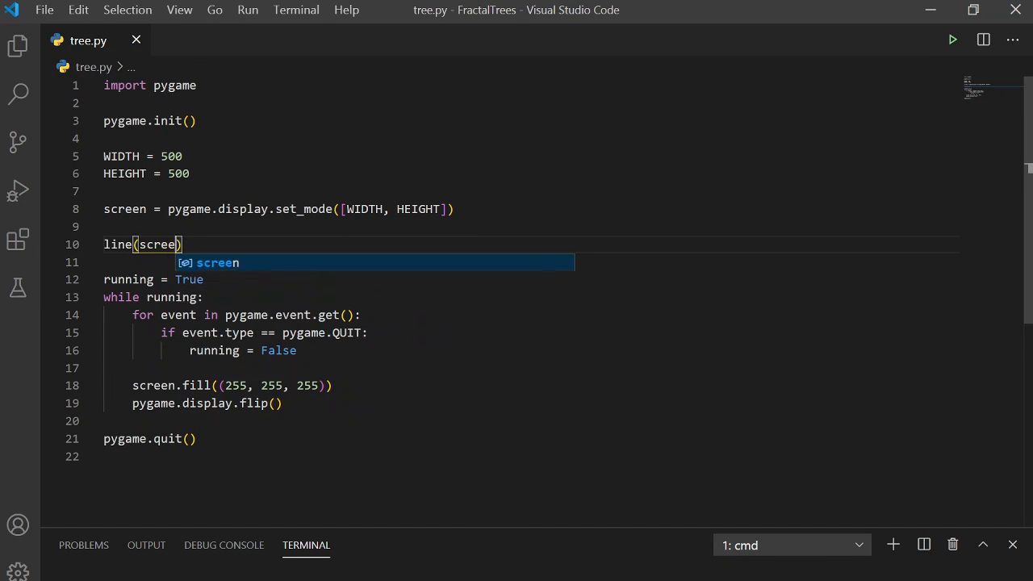
text(, c,)
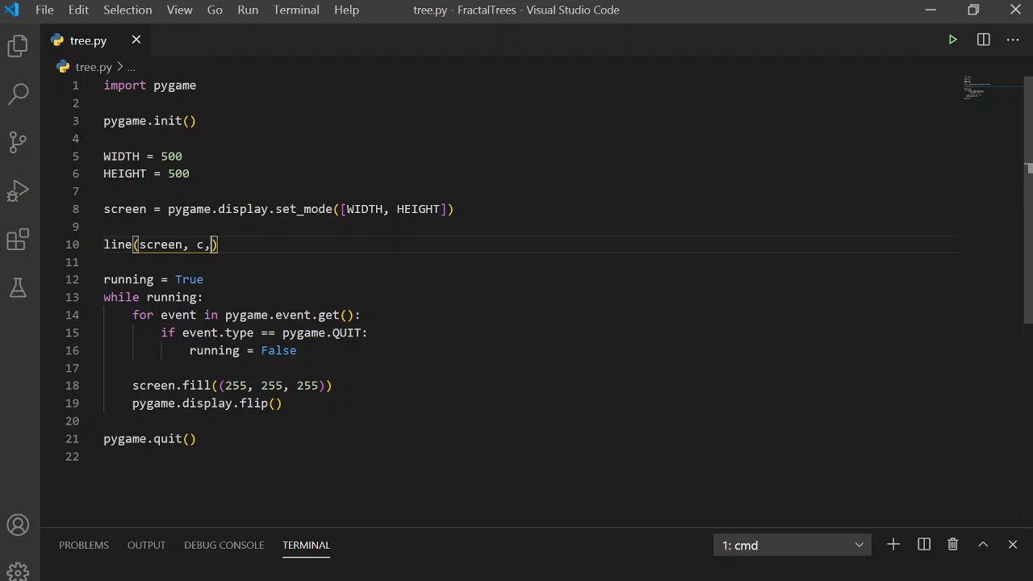
text(x)
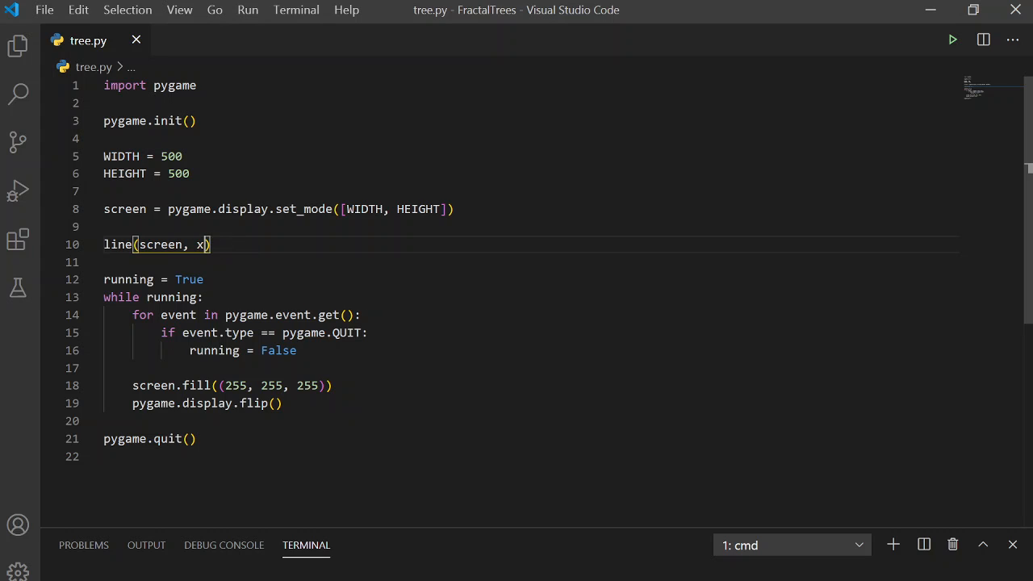
text(, y,)
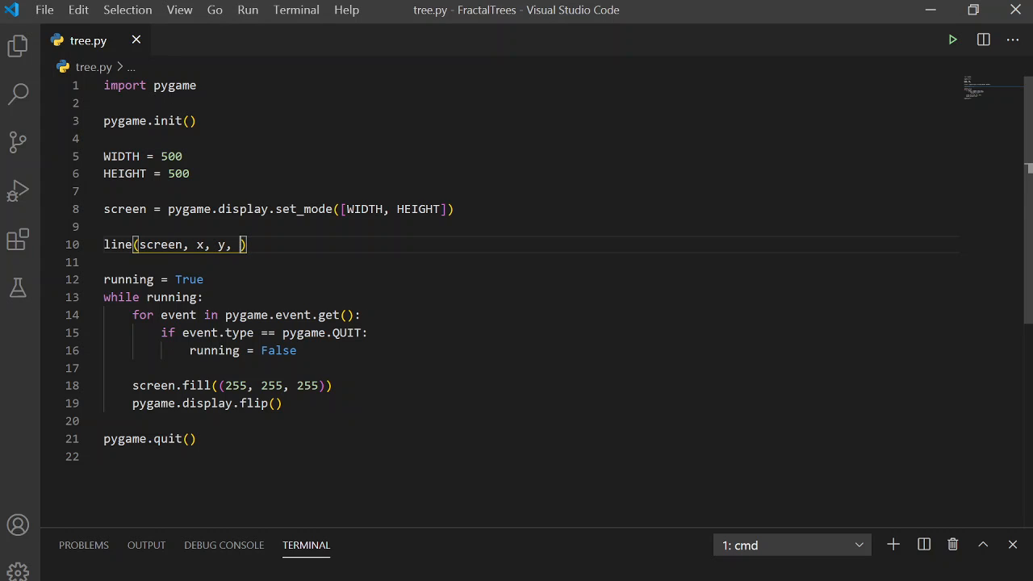
text(length)
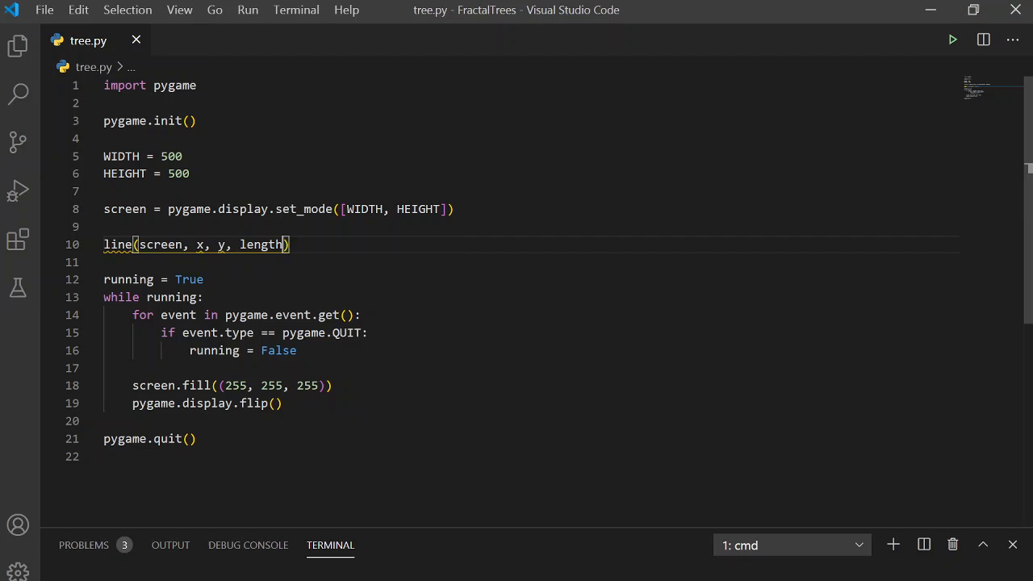
text(, theta)
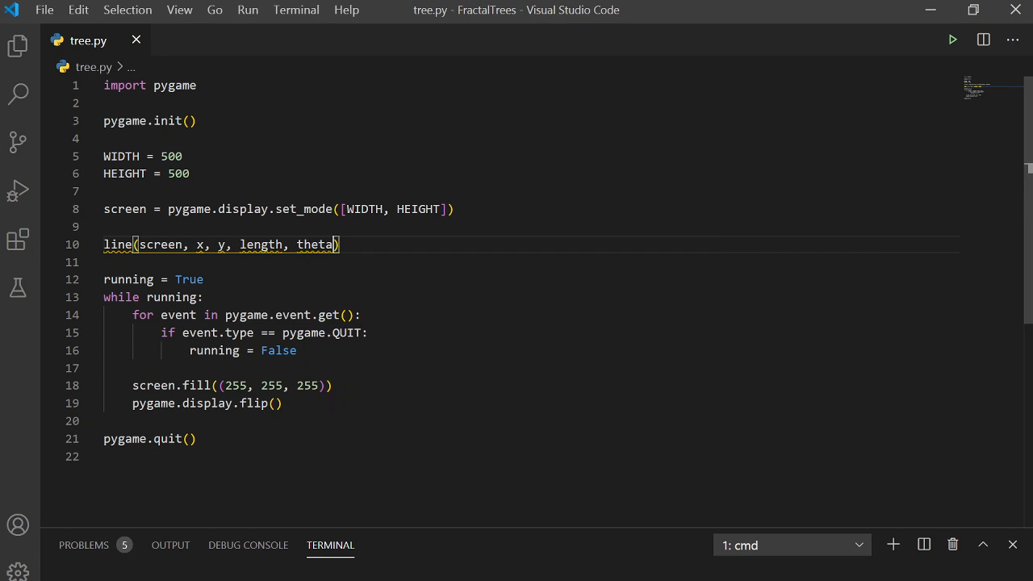
text(:)
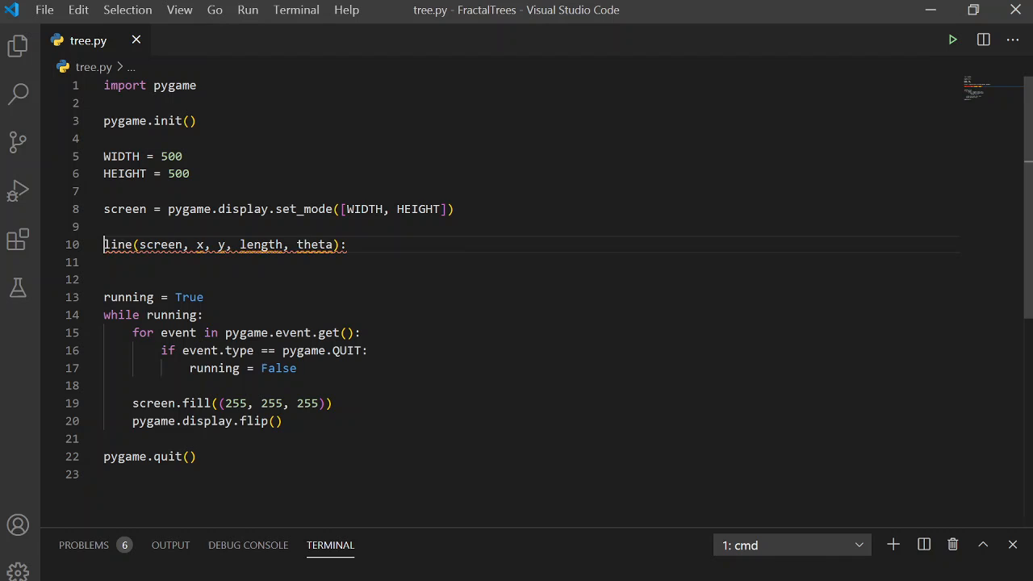
text(def)
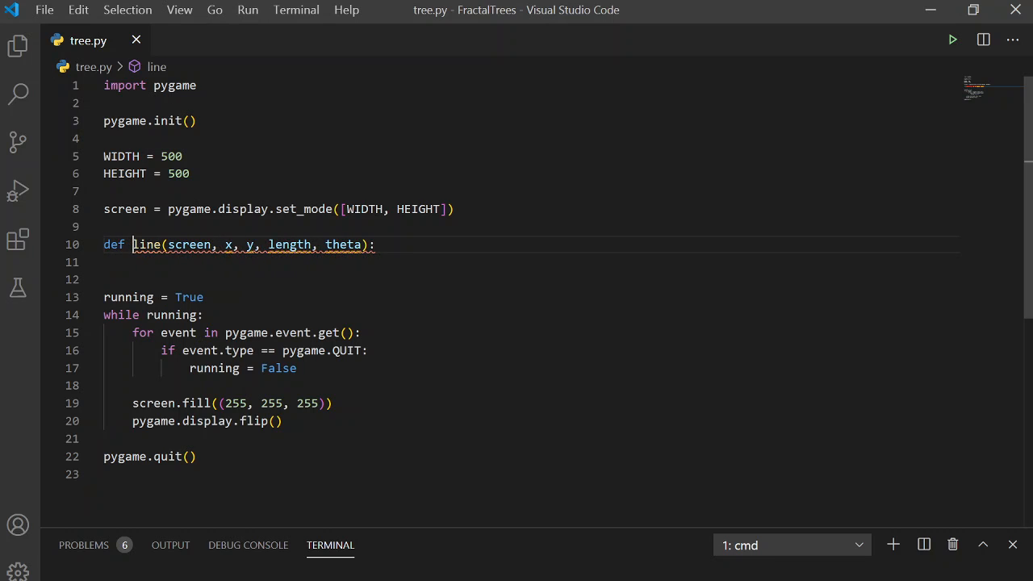
key(enter)
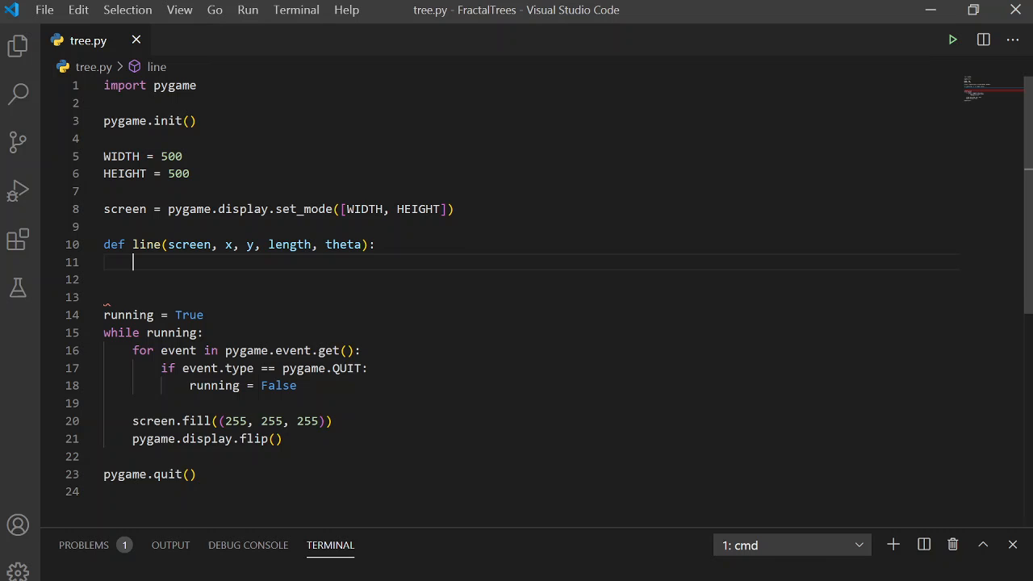
Call pygame.draw.line(screen, (0, 0, 0), (x, y), (x2, y2)) inside the function
text(pygame.draw.line()
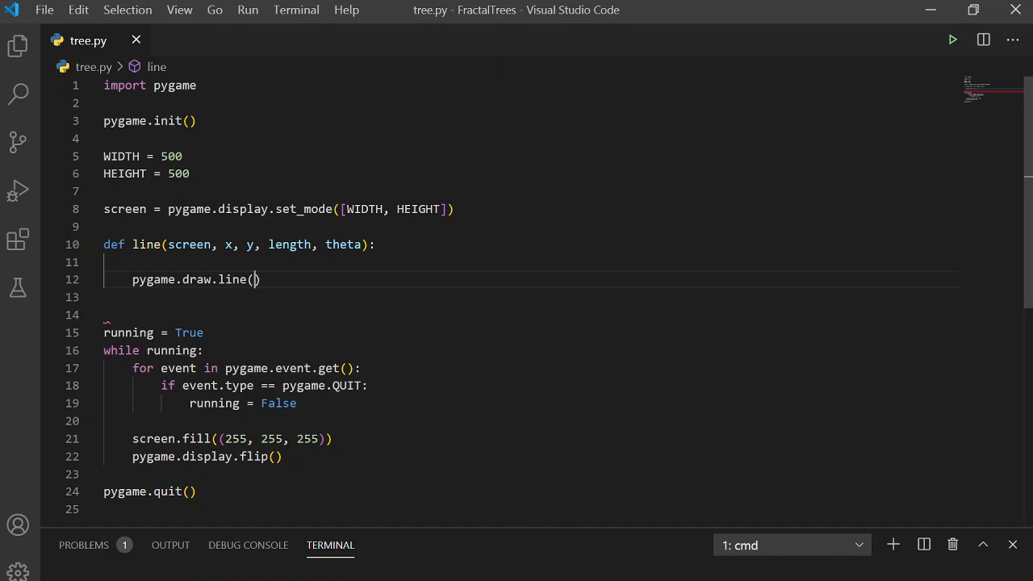
text(screen)
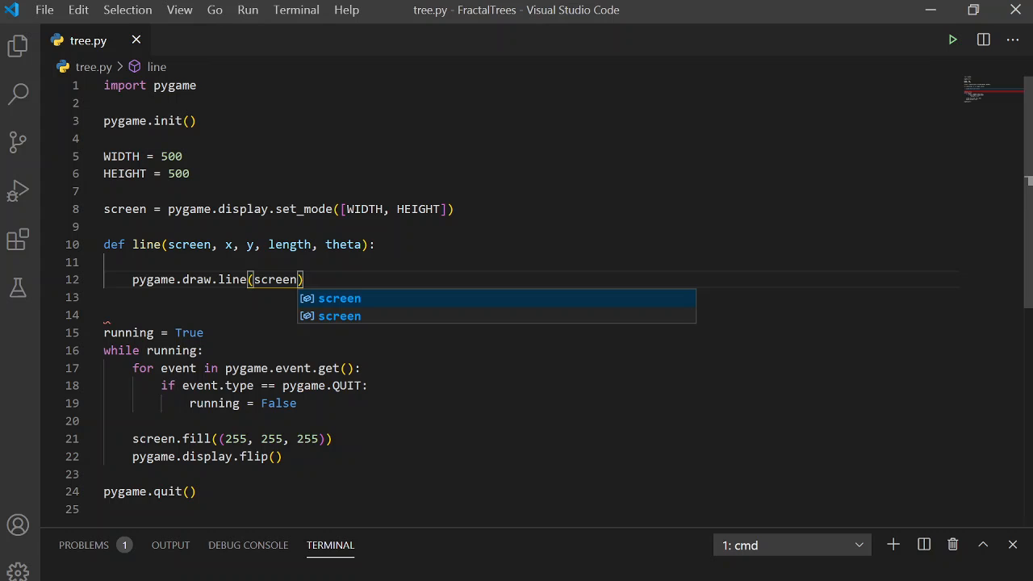
text(, (0, 0, 0)
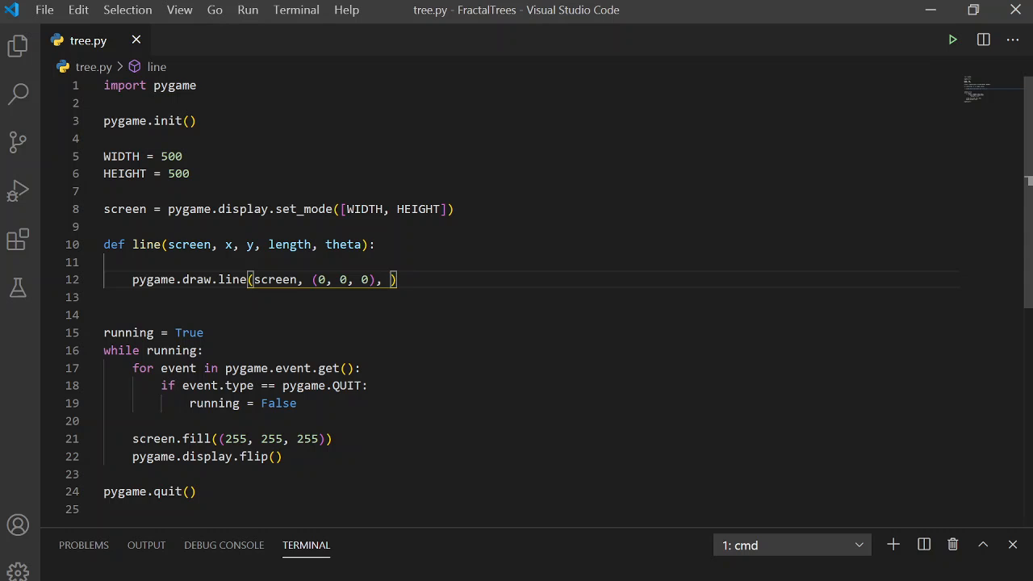
text((x,)
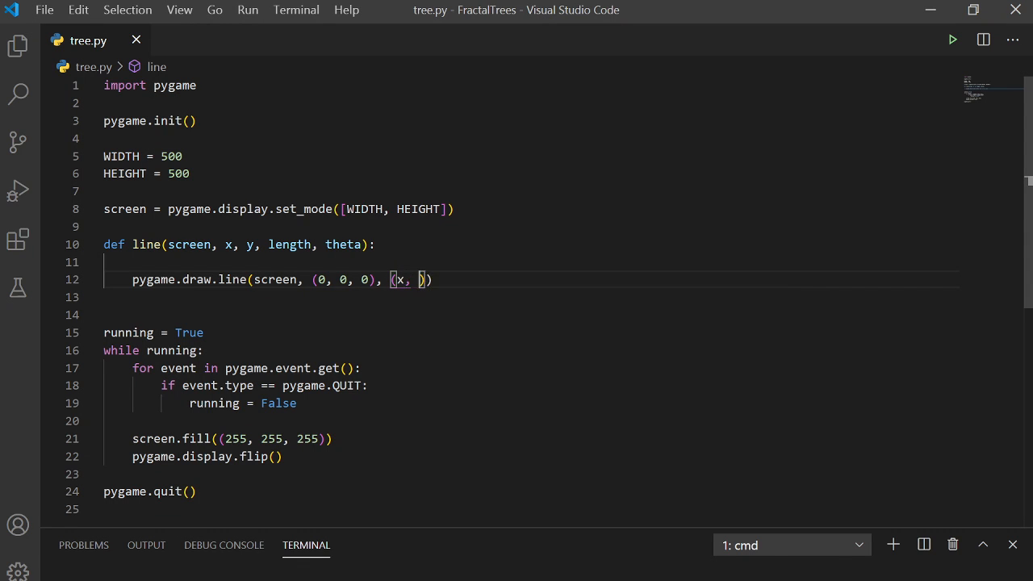
text(y))
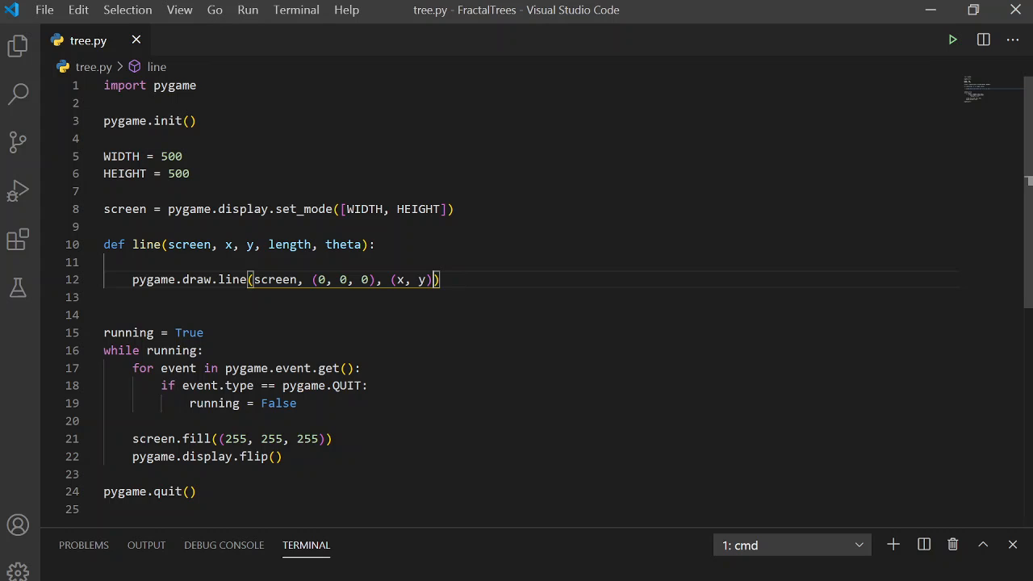
text(, ())
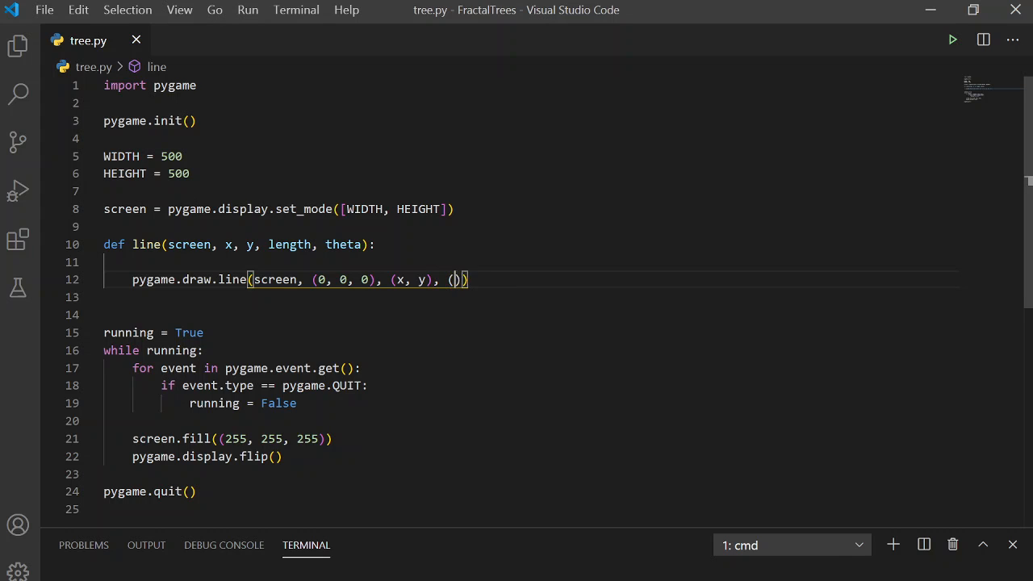
text(x2)
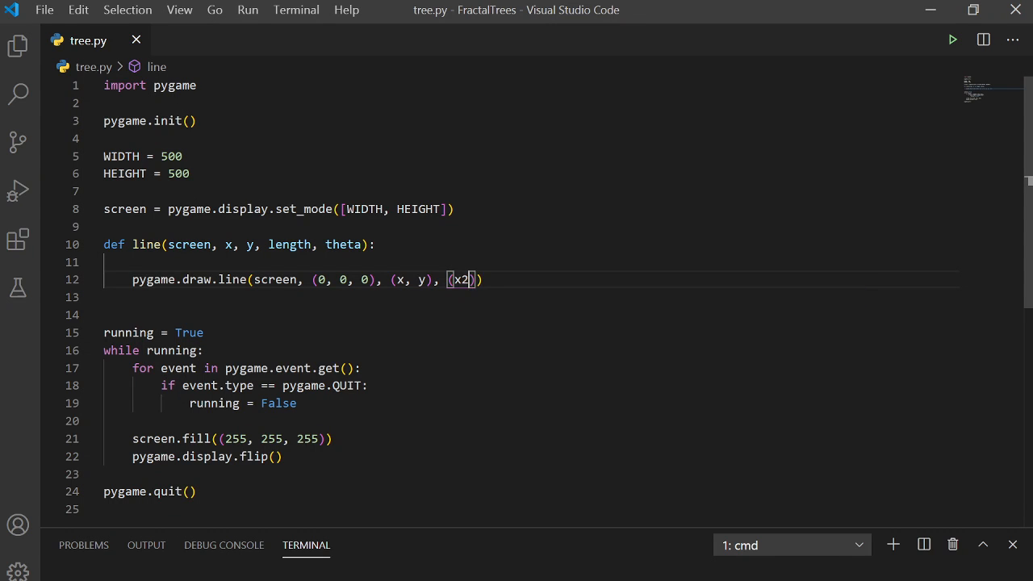
text(, y2)
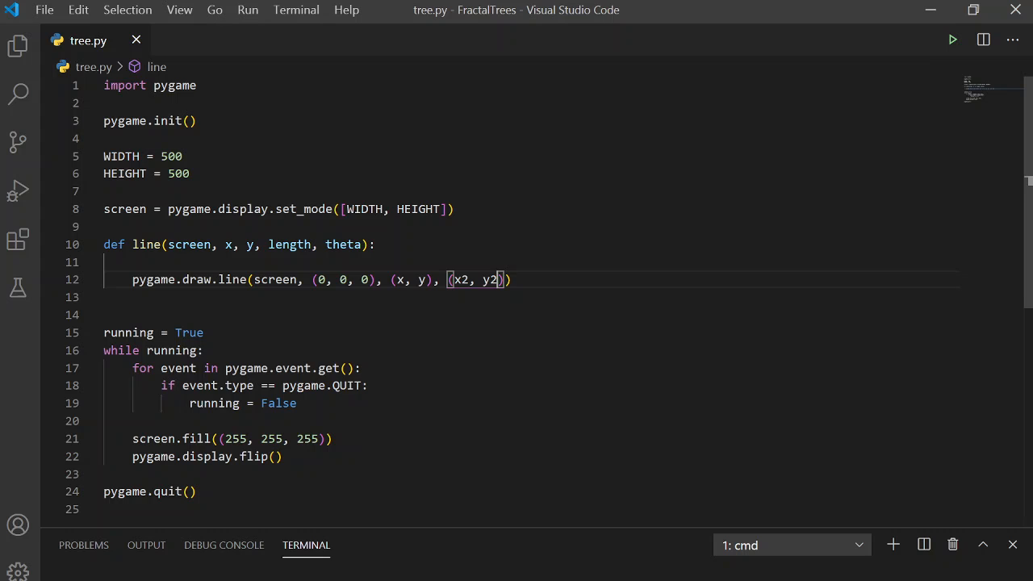
text(x2 = x)
text(y2 =)
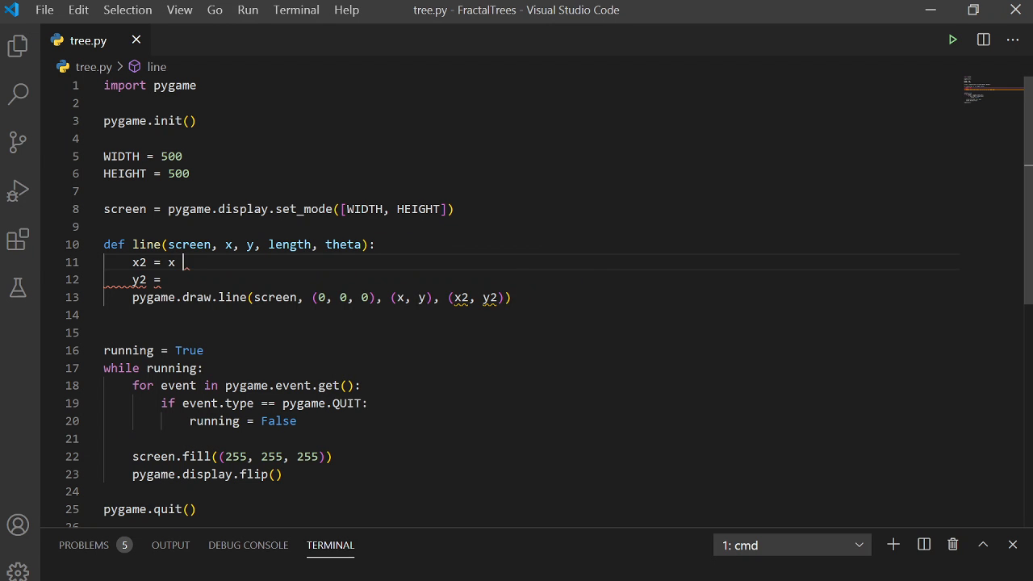
Compute x2 = x - length * math.cos(theta) and y2 = y - length * math.sin(theta)
text(- length *)
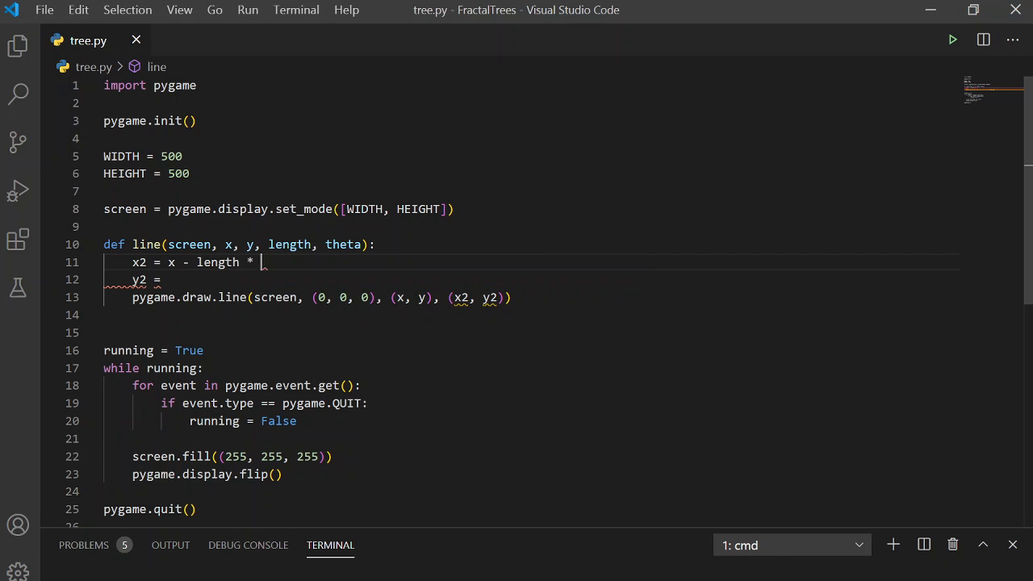
text(m)
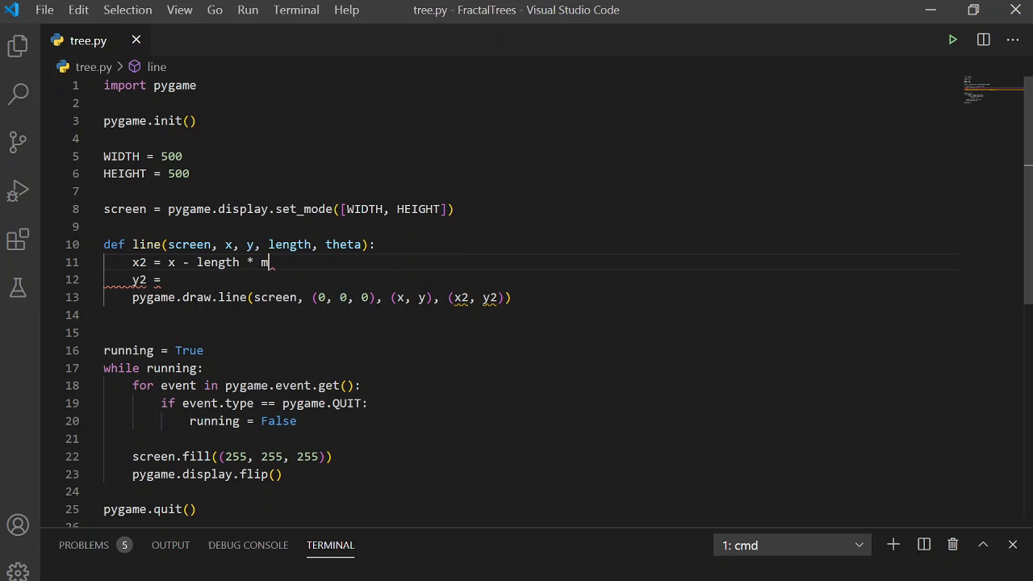
text(ath.cos(theta)
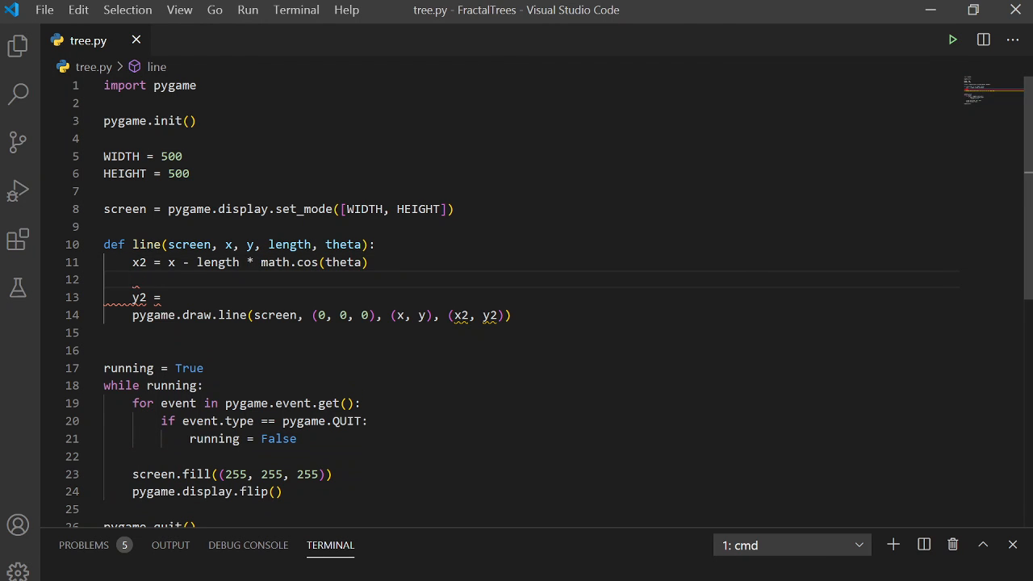
text(y)
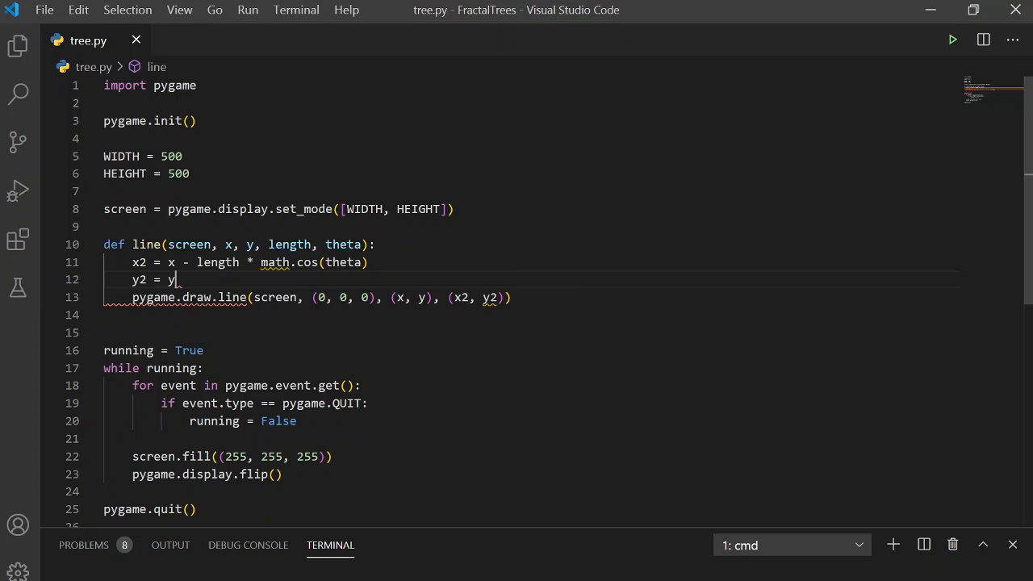
text(- length)
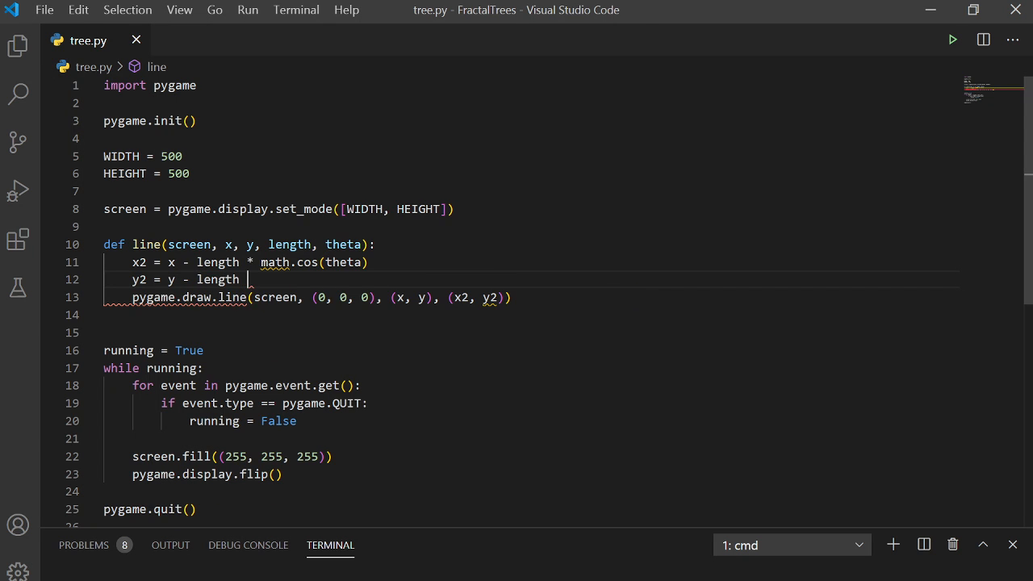
text(* math.sin)
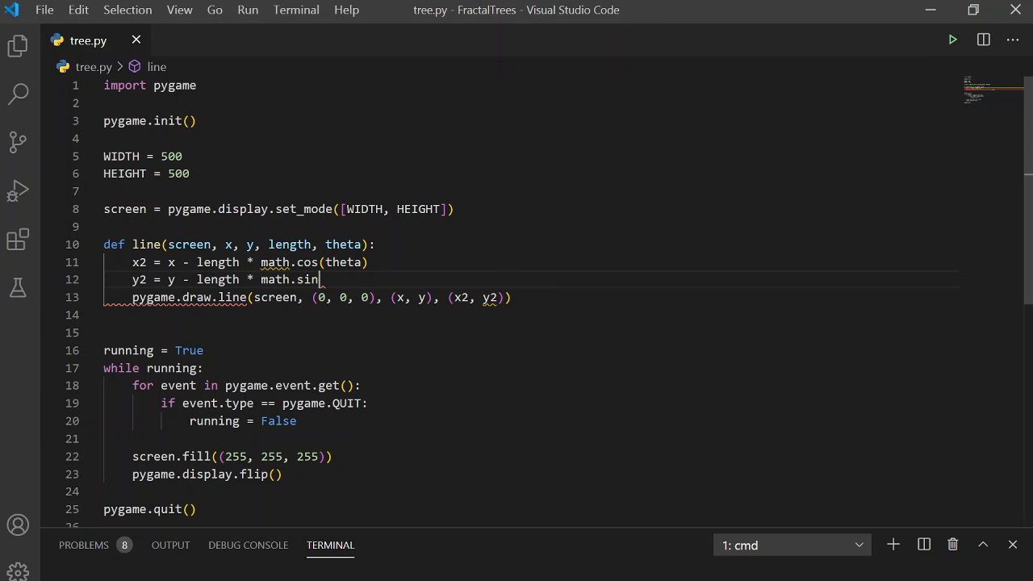
text((theta))
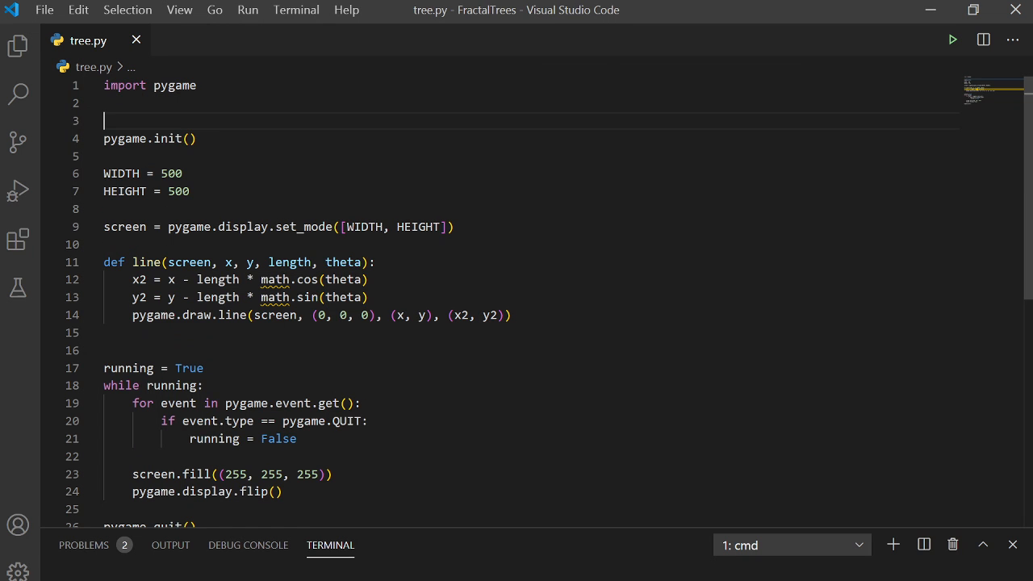
Add import math and highlight the sin, cos and y terms to explain the formulas
text(import)
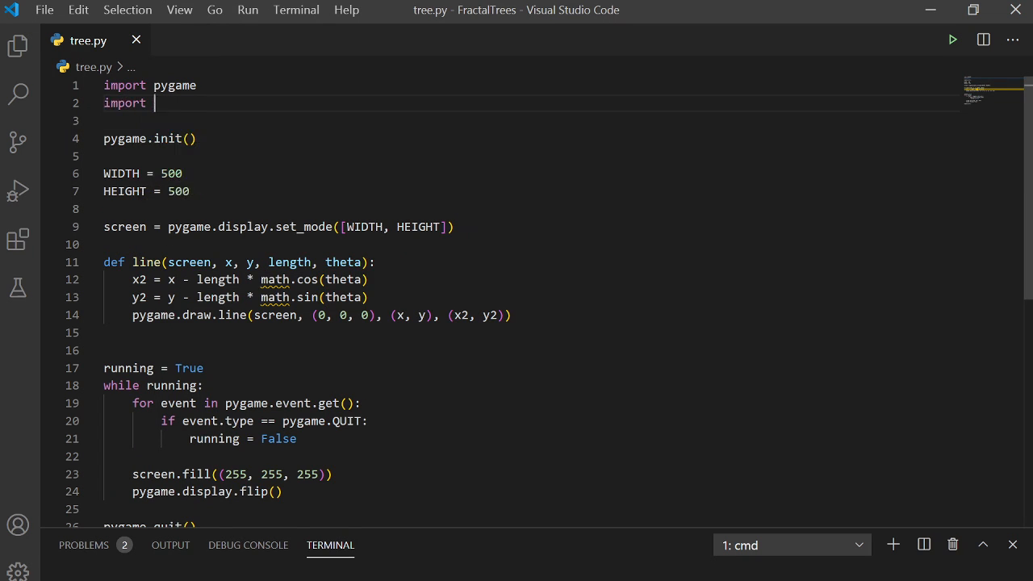
text(math)
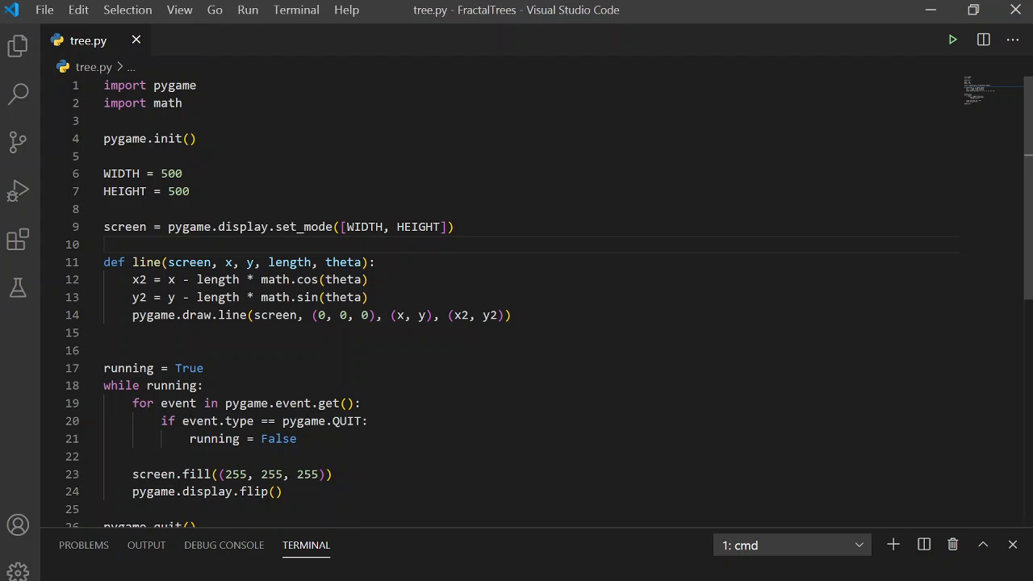
double_click(342, 280)
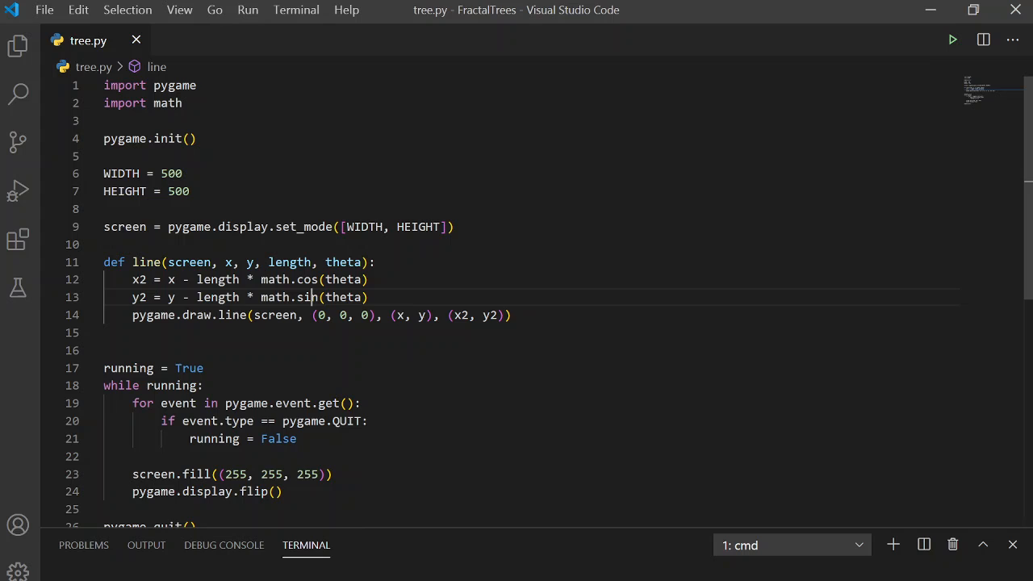
double_click(306, 297)
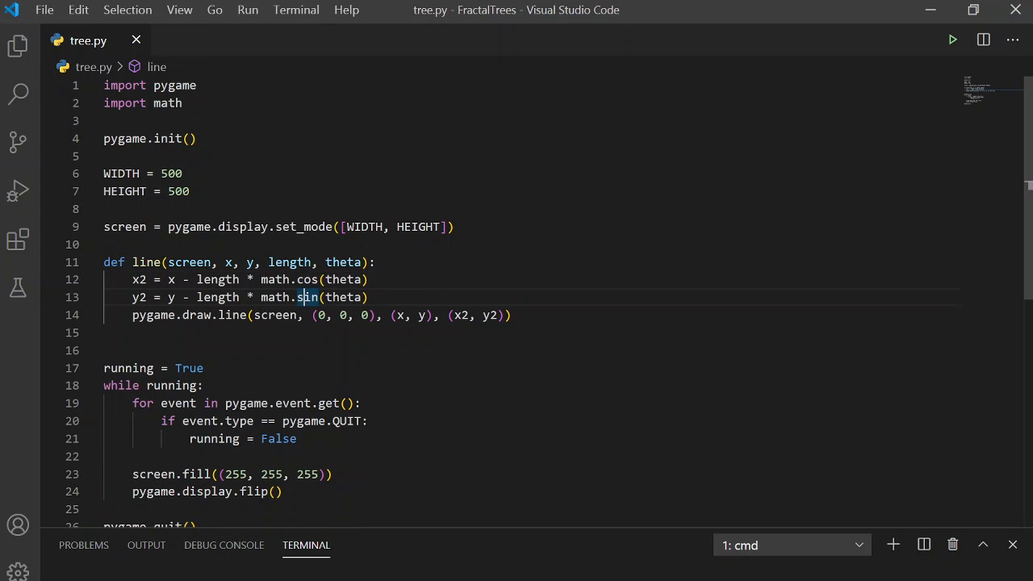
click(307, 279)
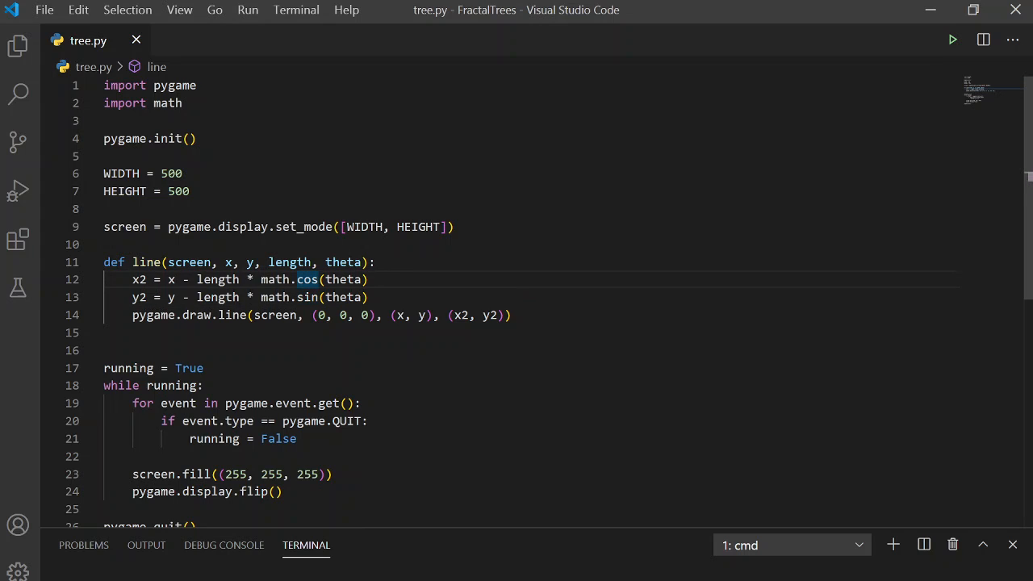
double_click(168, 104)
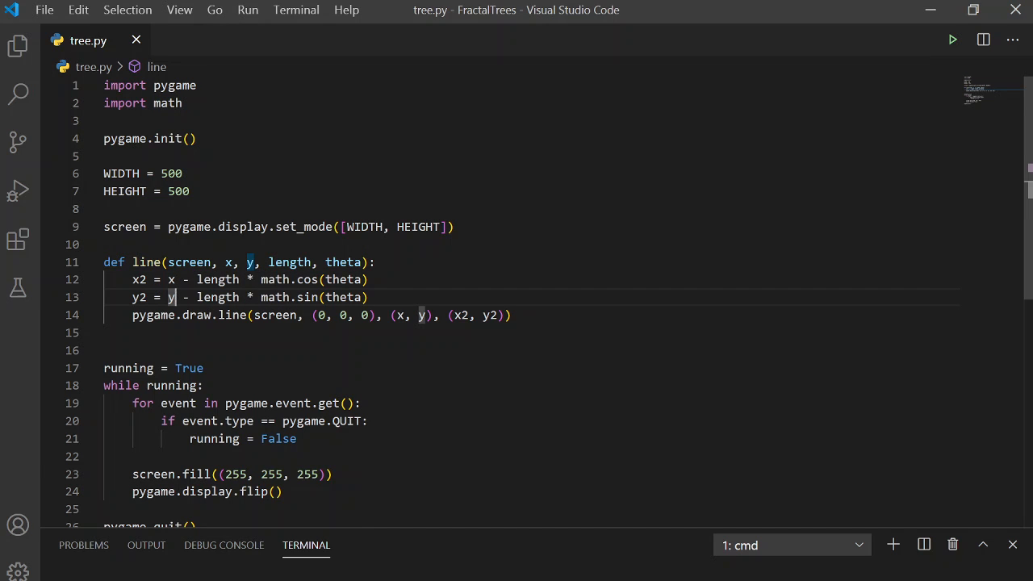
scroll(down, 3)
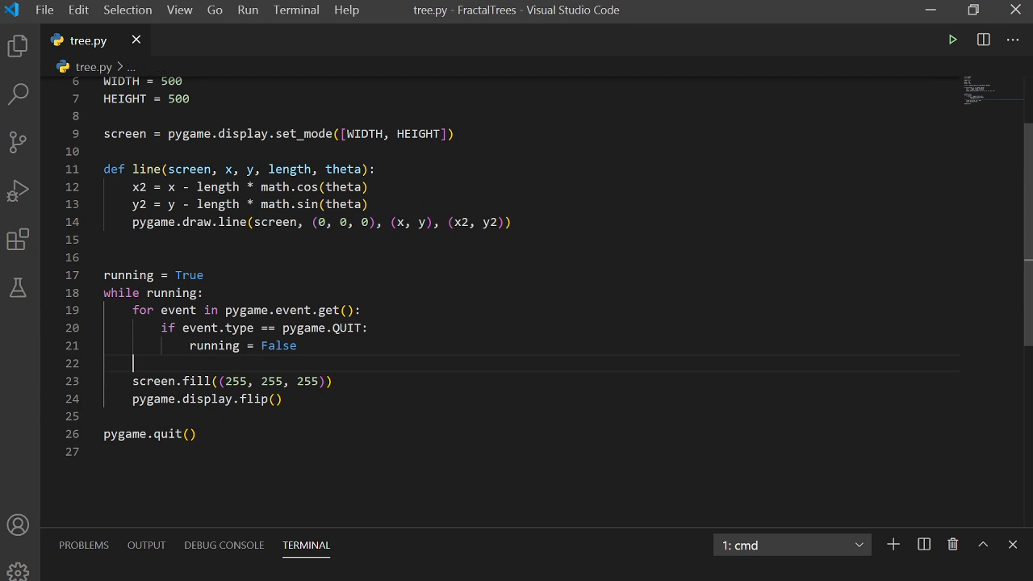
Call line(screen, WIDTH / 2, HEIGHT, 150, math.pi / 2) in the main loop
text(line()
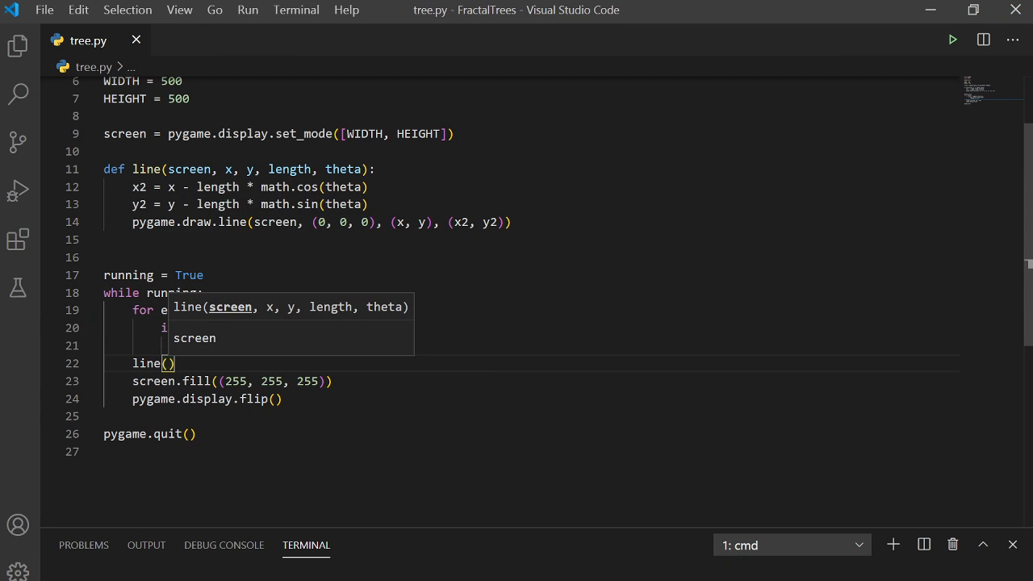
text(screen,)
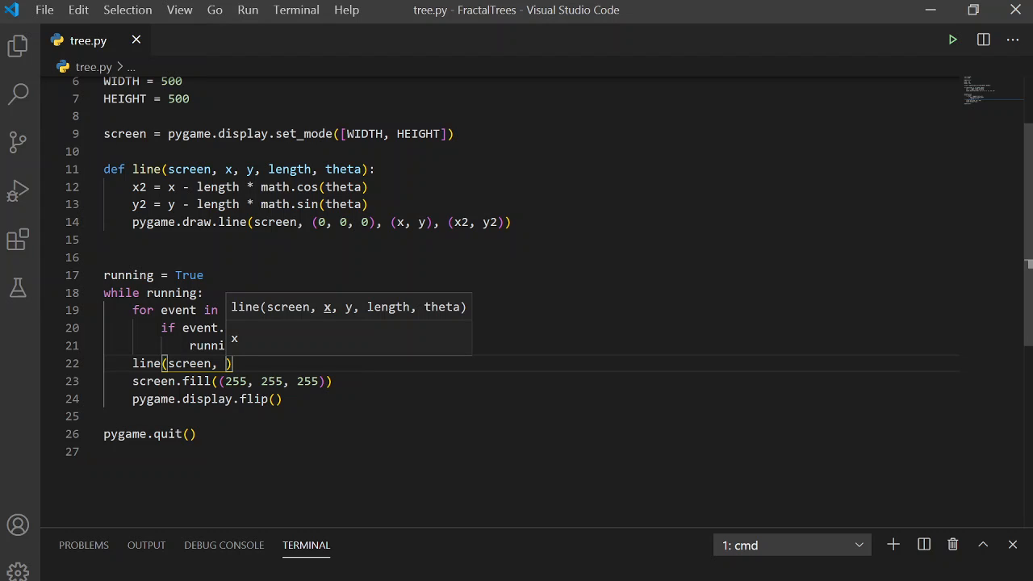
text(WIDTH / 2,)
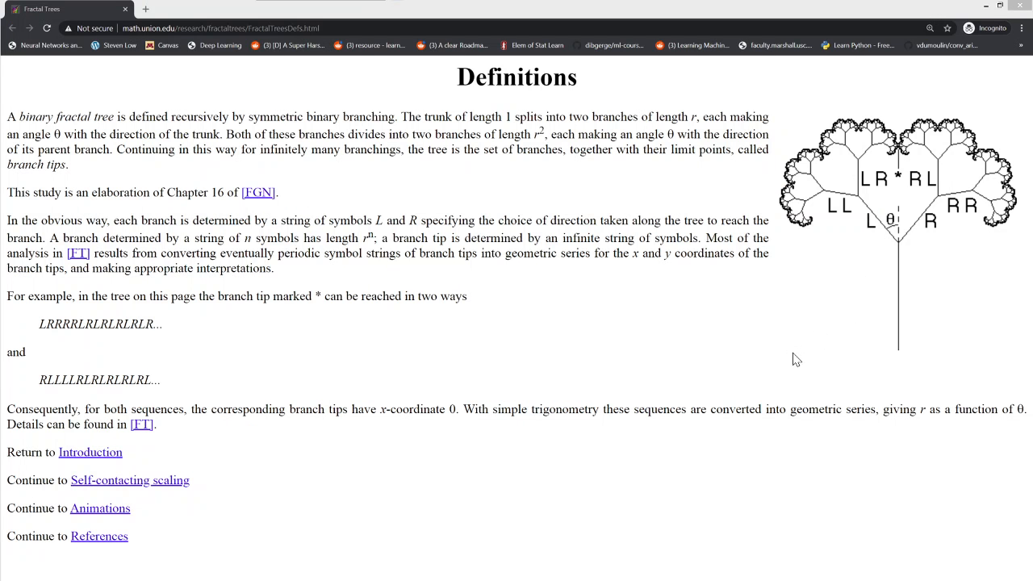
mouse_move(900, 358)
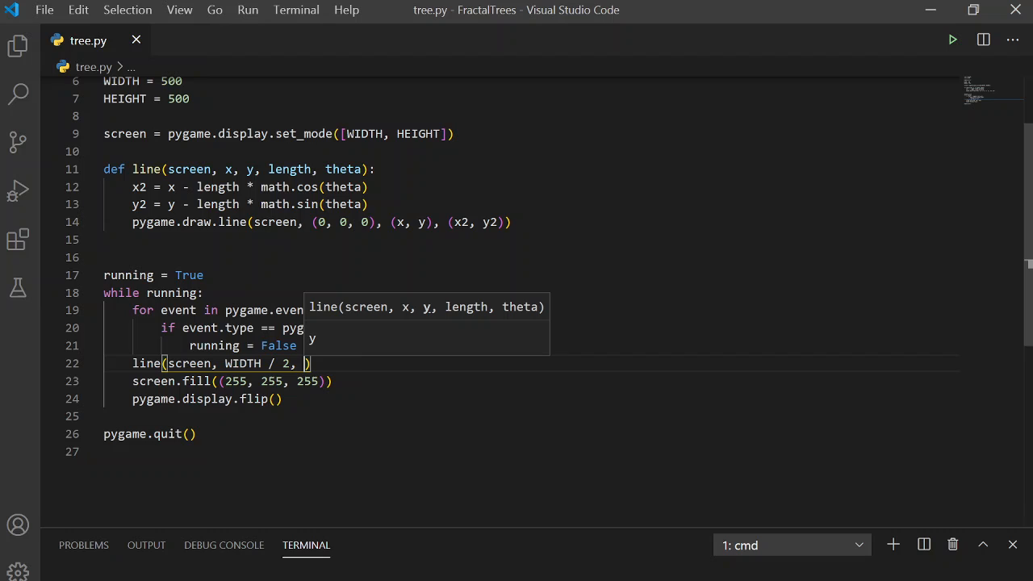
text(HEIGHT,)
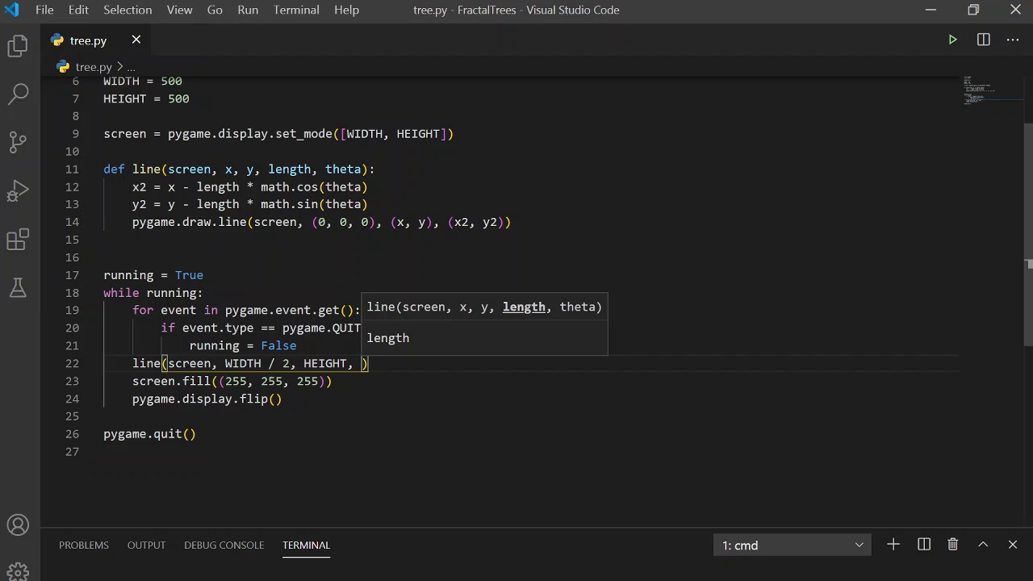
text(150,)
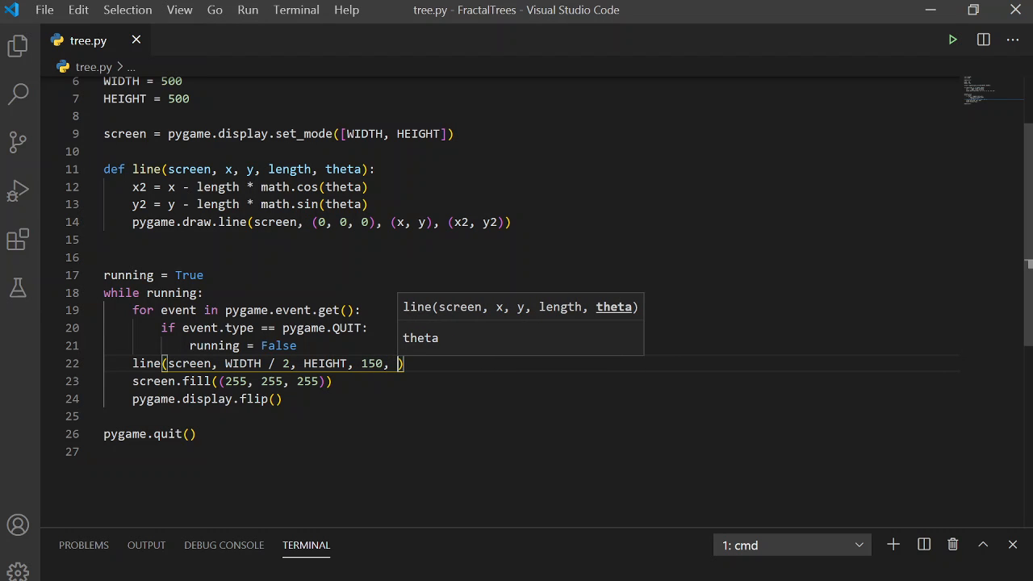
text(MA)
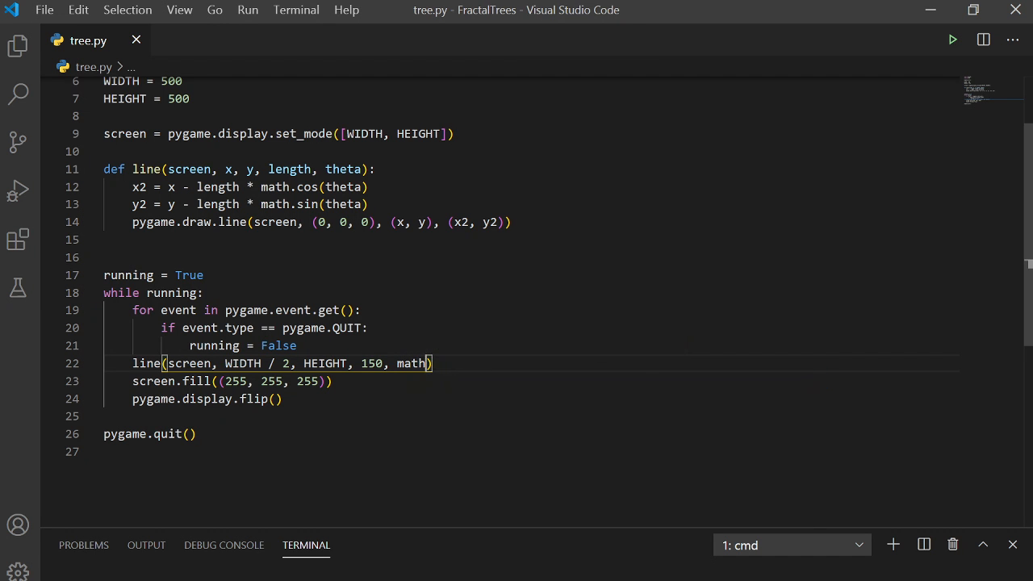
text(.pi / 2)
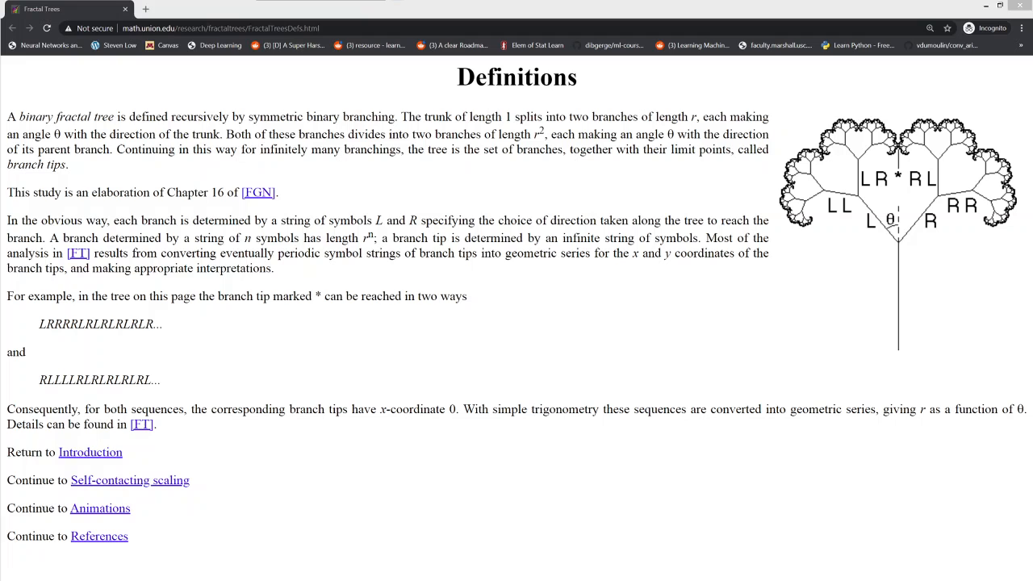
mouse_move(905, 357)
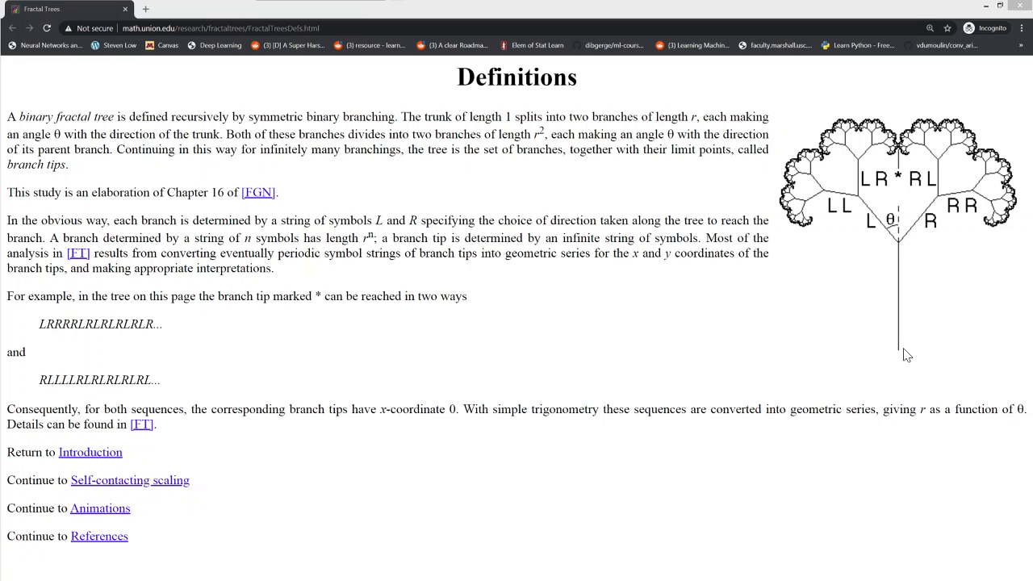
mouse_move(1012, 359)
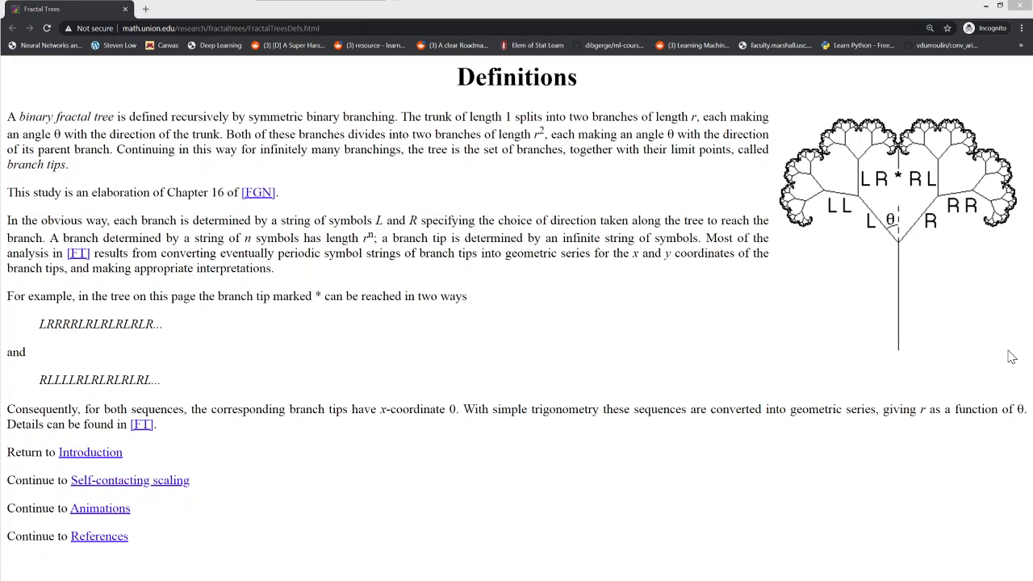
mouse_move(968, 345)
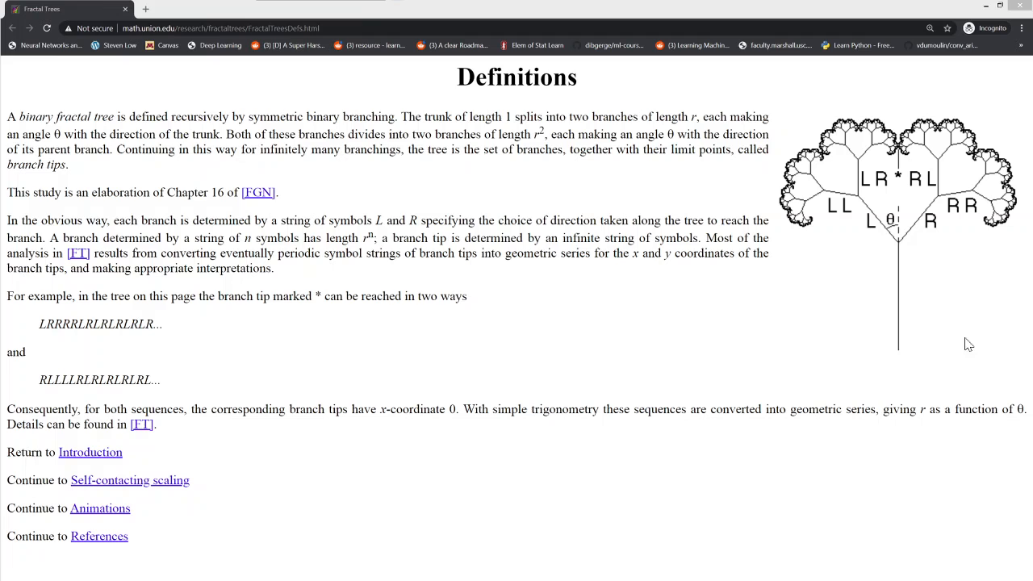
mouse_move(899, 313)
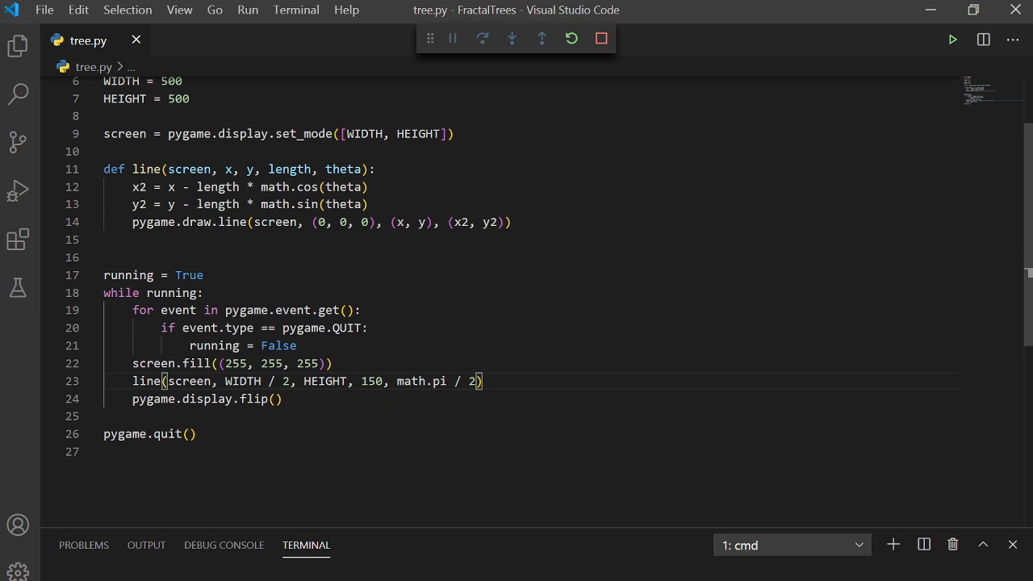
Run the script to check the vertical trunk, then begin a recursive line call inside the function
key(Enter)
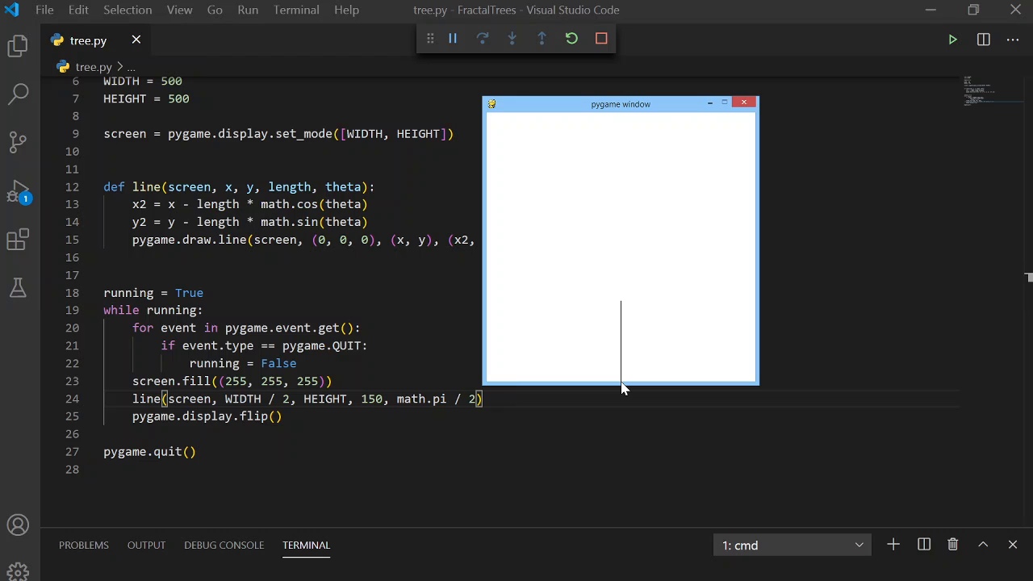
mouse_move(621, 306)
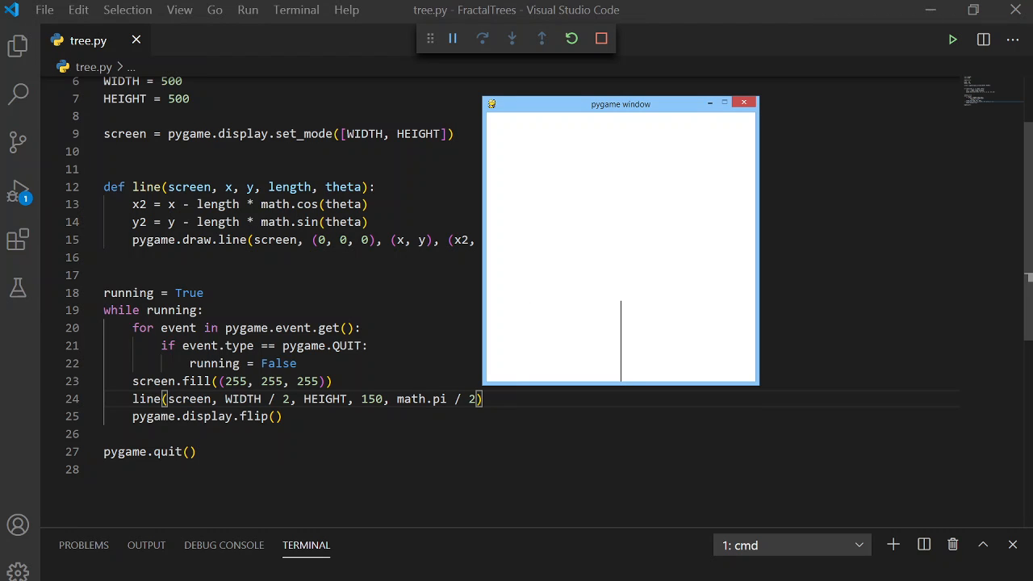
double_click(287, 187)
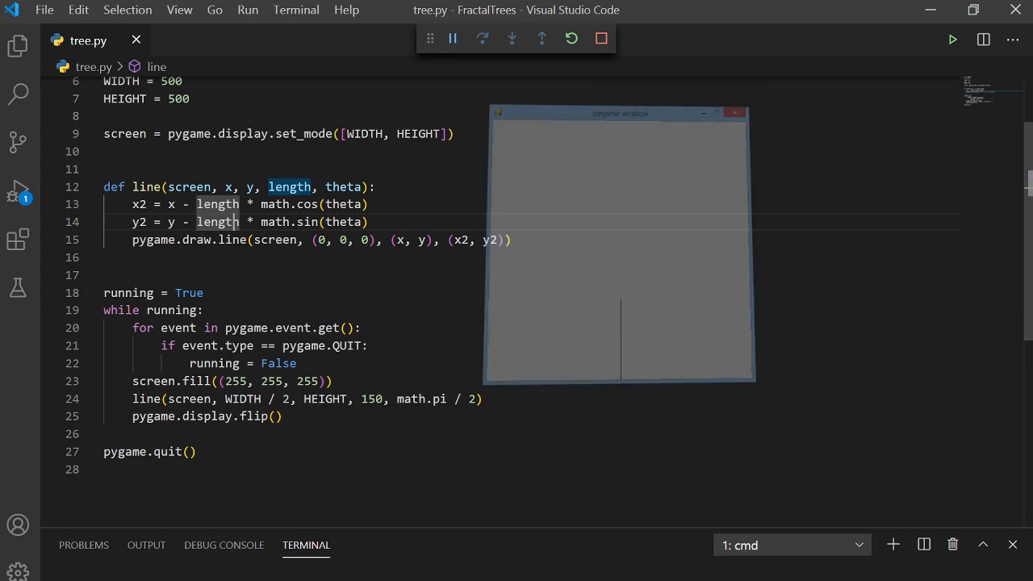
text(line)
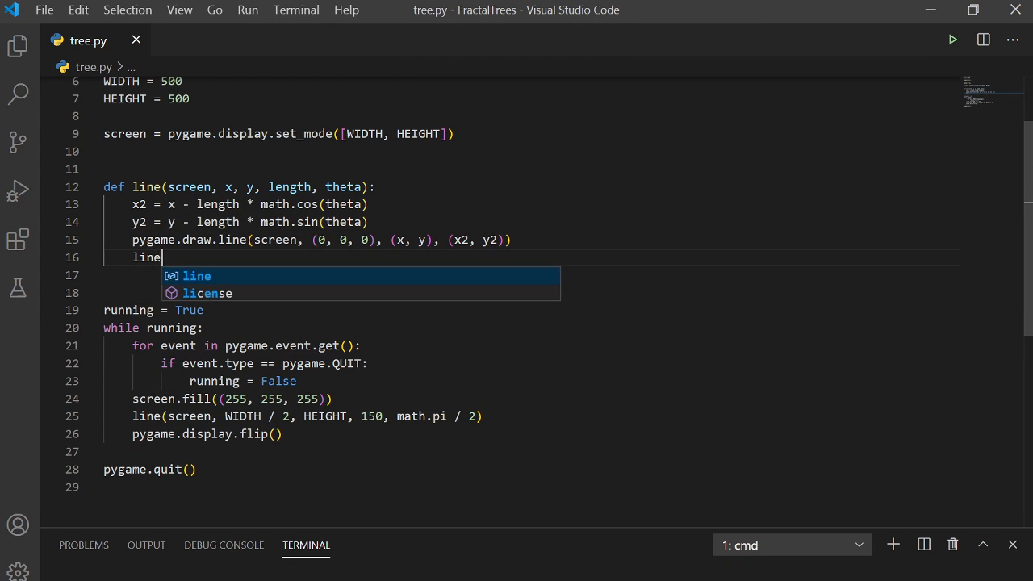
Add two recursive line calls from (x2, y2) with length * 0.67 and theta ± math.pi / 6
text((screen)
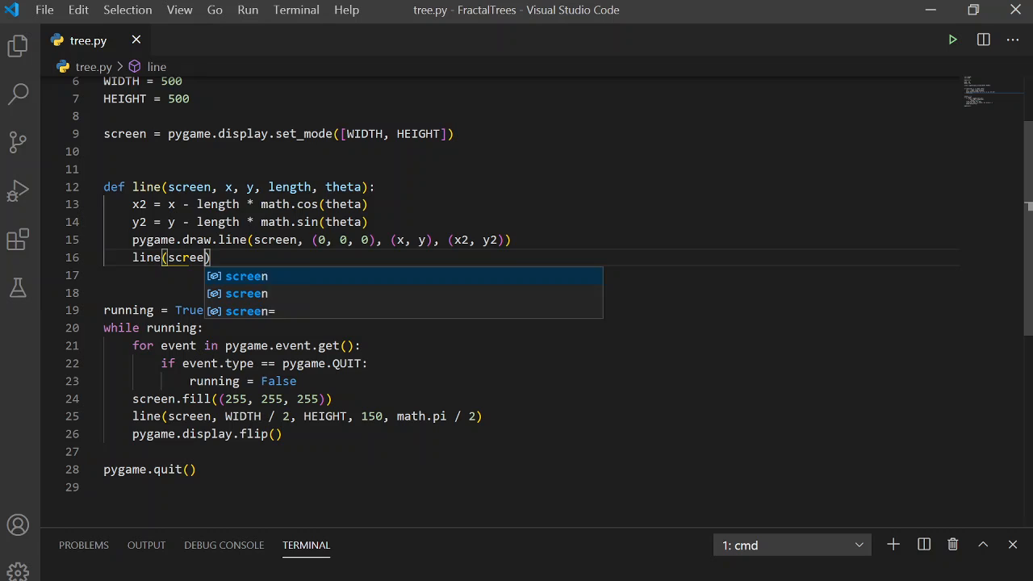
text(, x2)
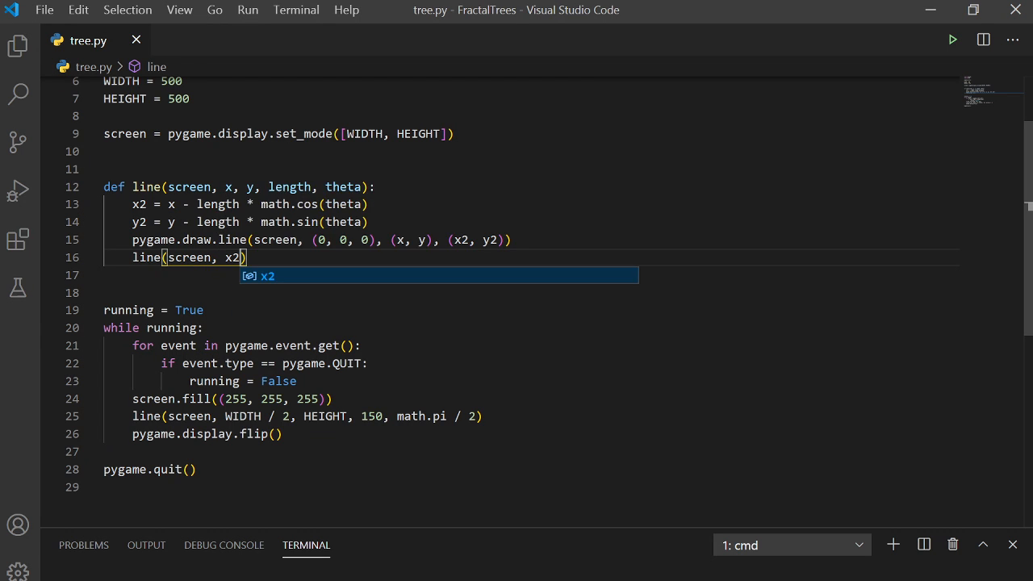
text(, y2,)
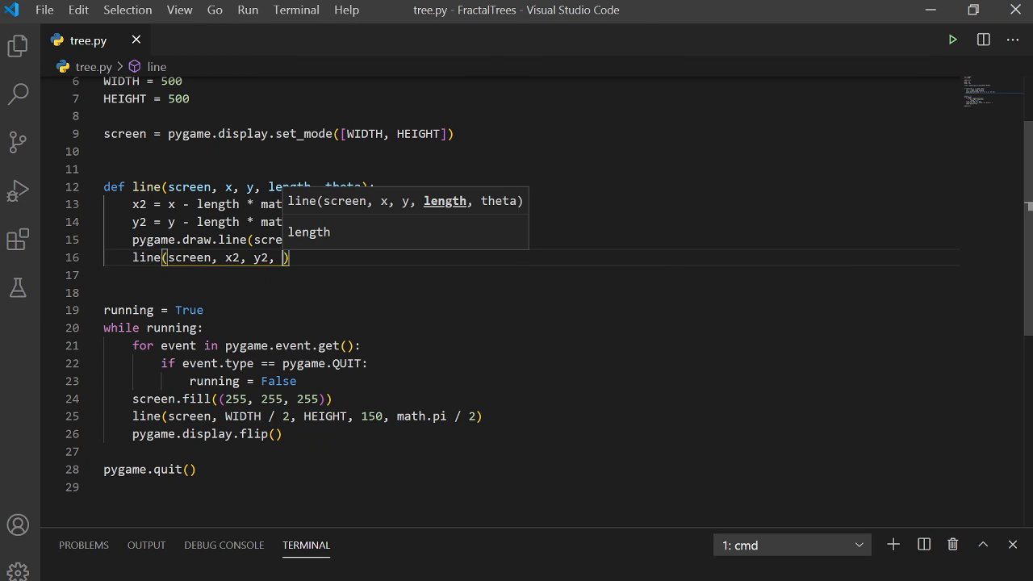
text(legnth)
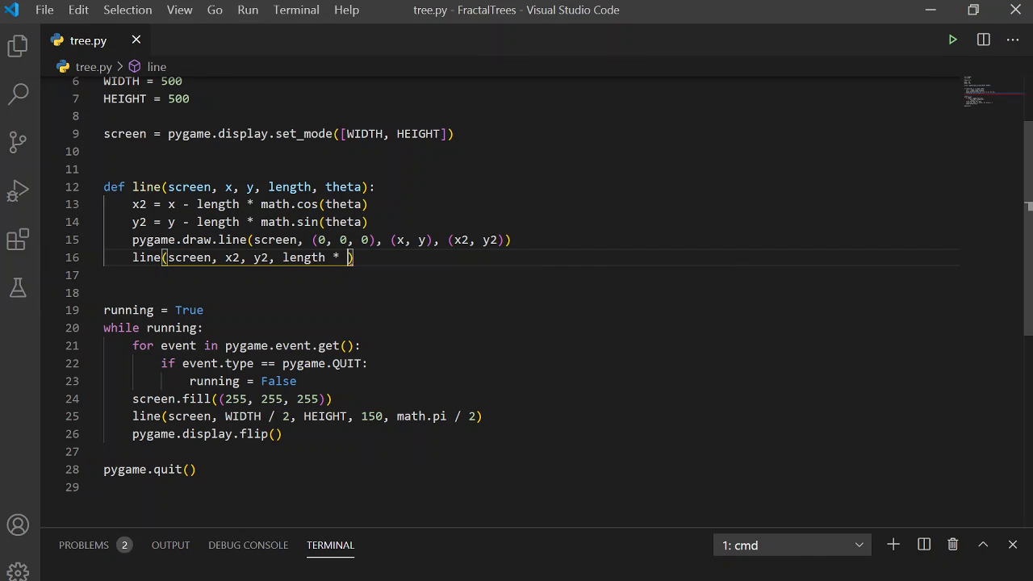
text(0.67)
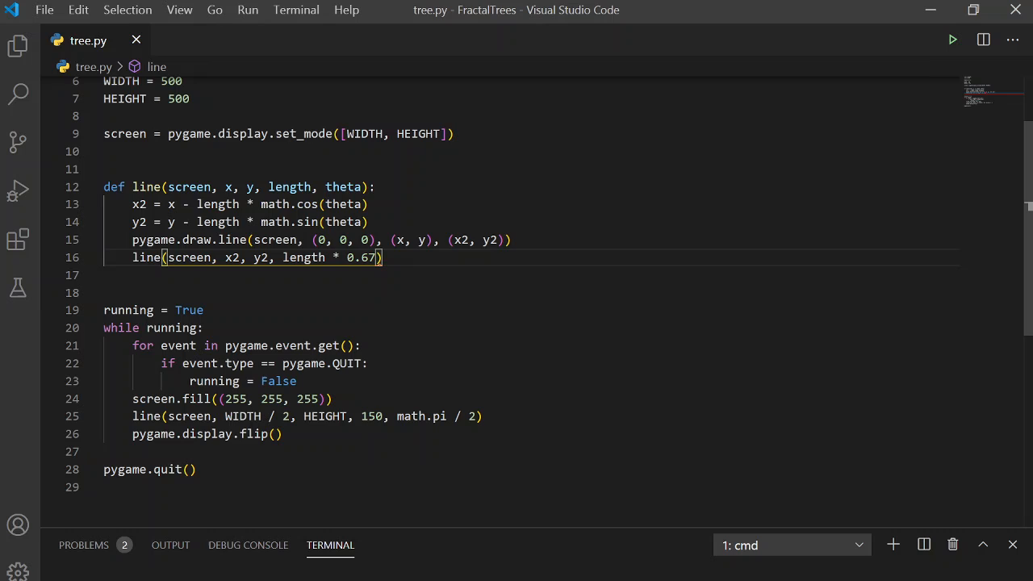
text(,)
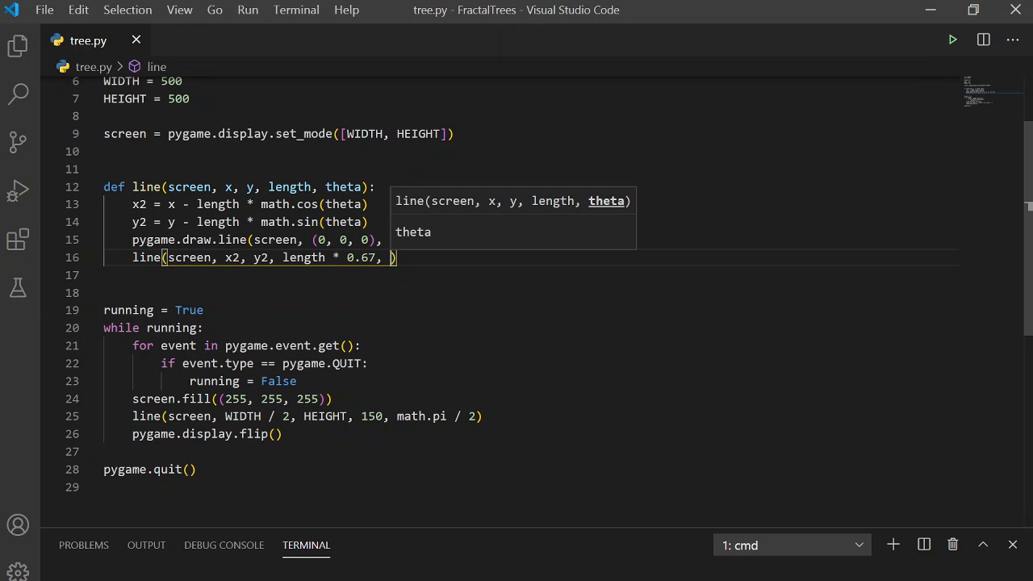
text(t)
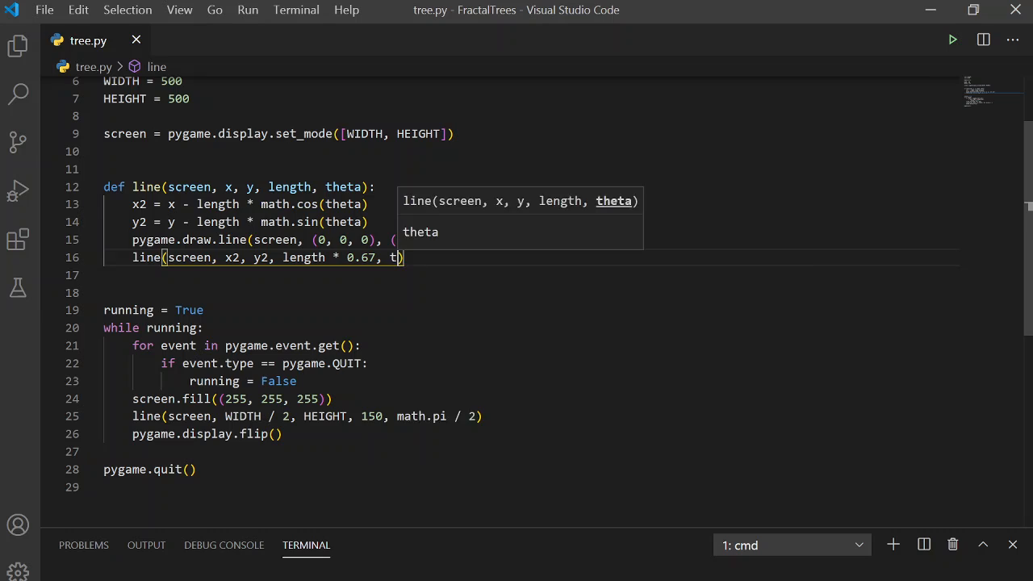
text(heta +)
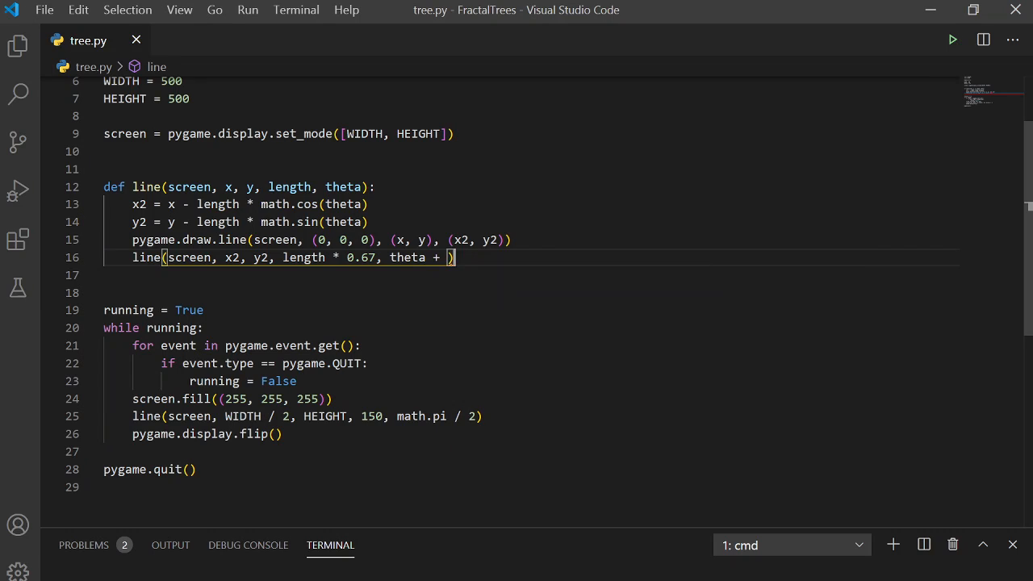
text(()
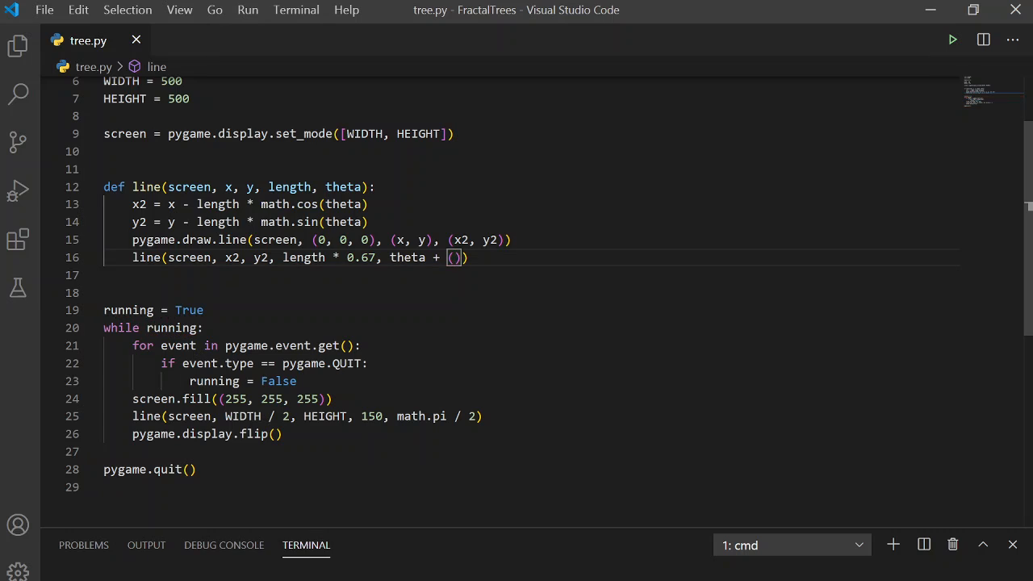
text(math.pi /)
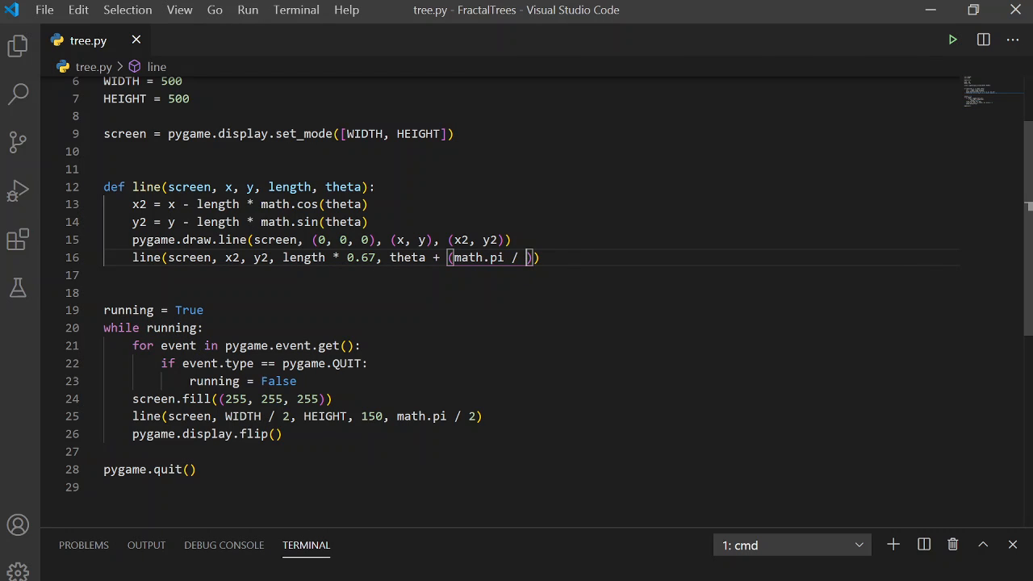
text(6)
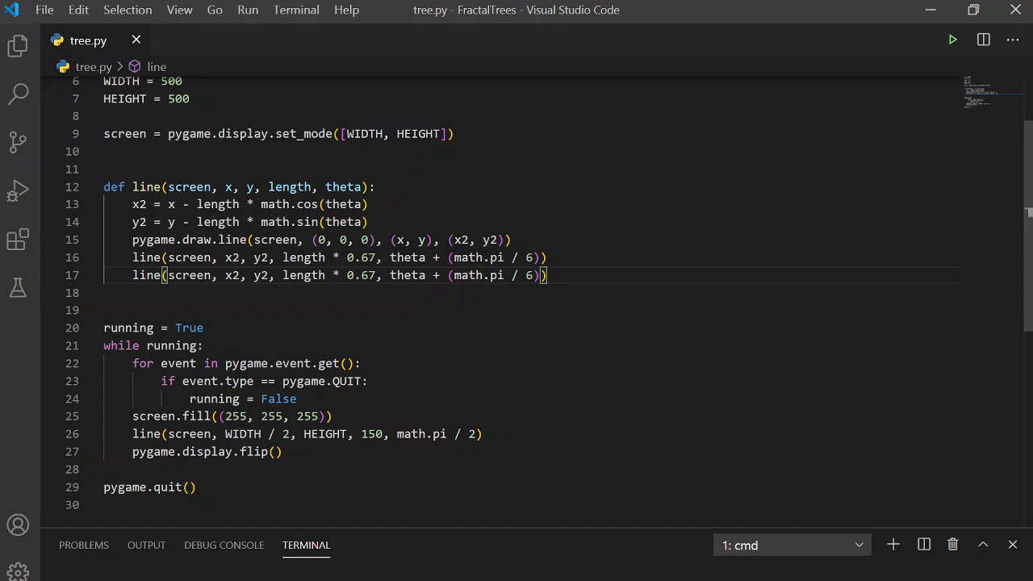
text(-)
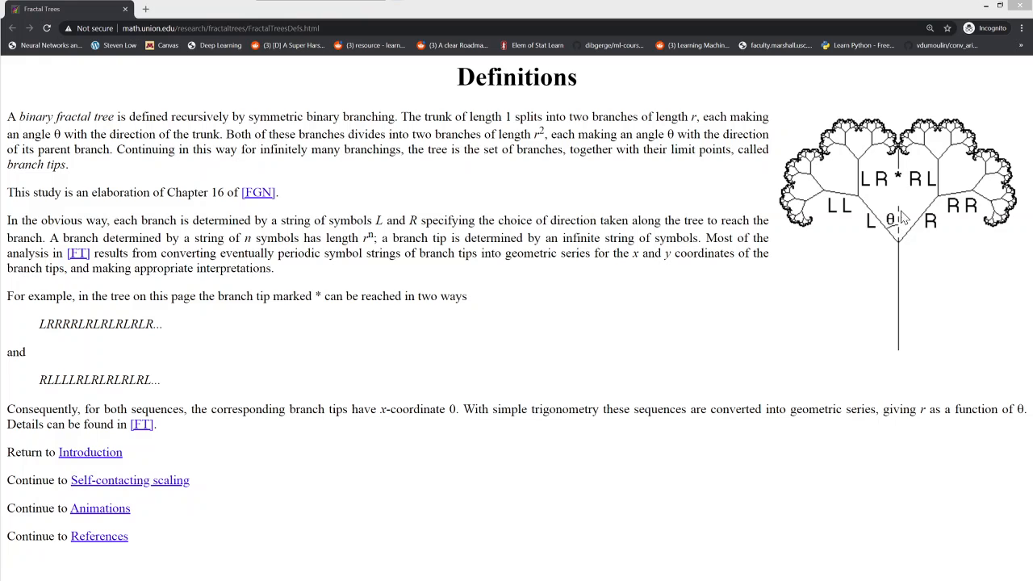
mouse_move(871, 206)
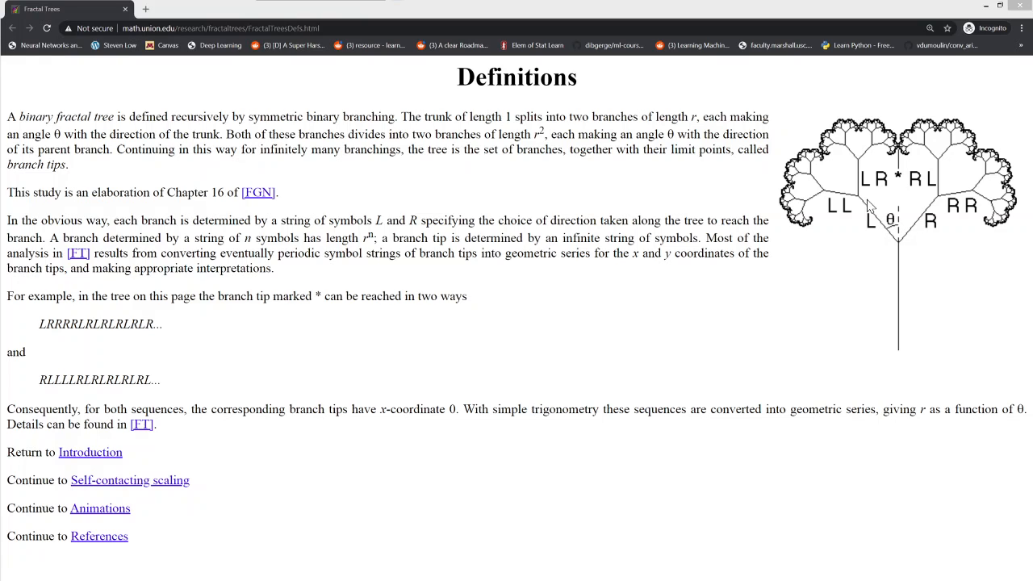
mouse_move(900, 249)
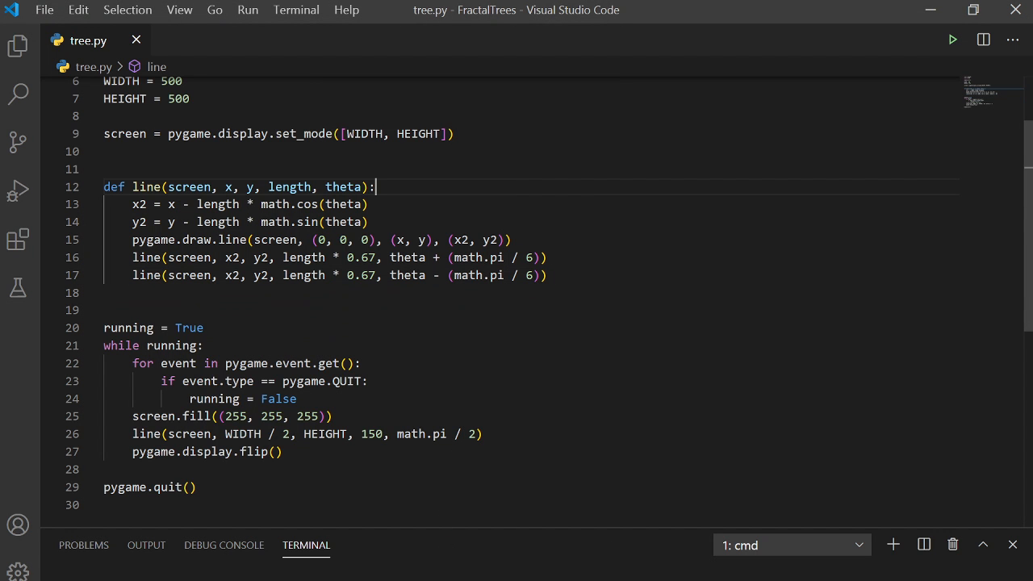
Add an if length <= 1: return base case at the start of the function
key(Enter)
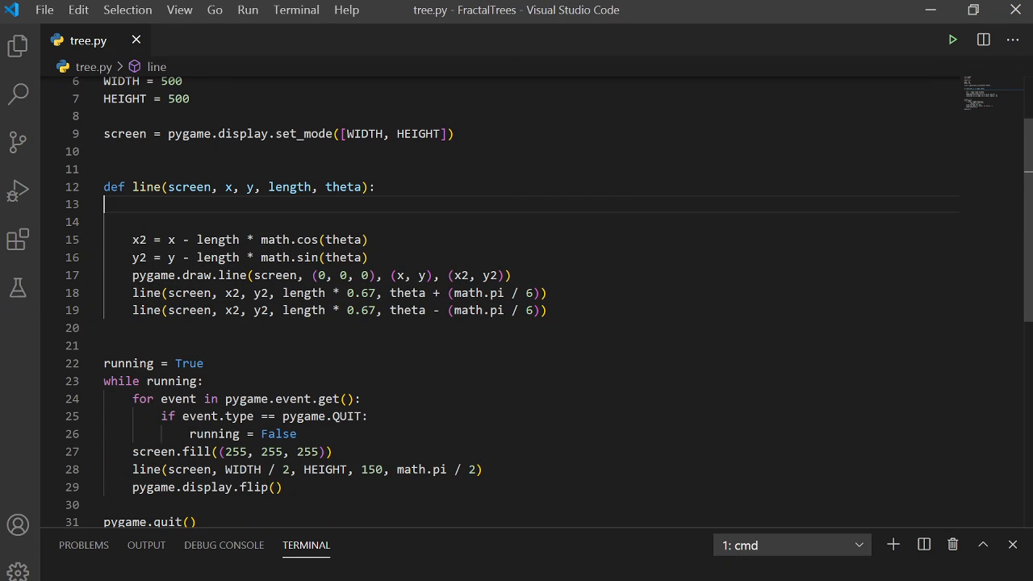
click(103, 204)
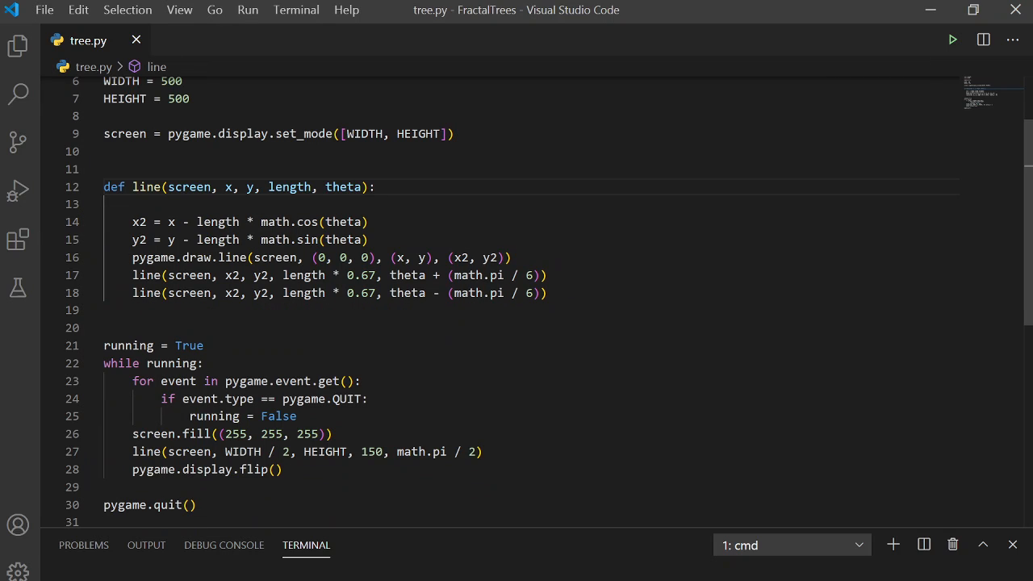
text(i)
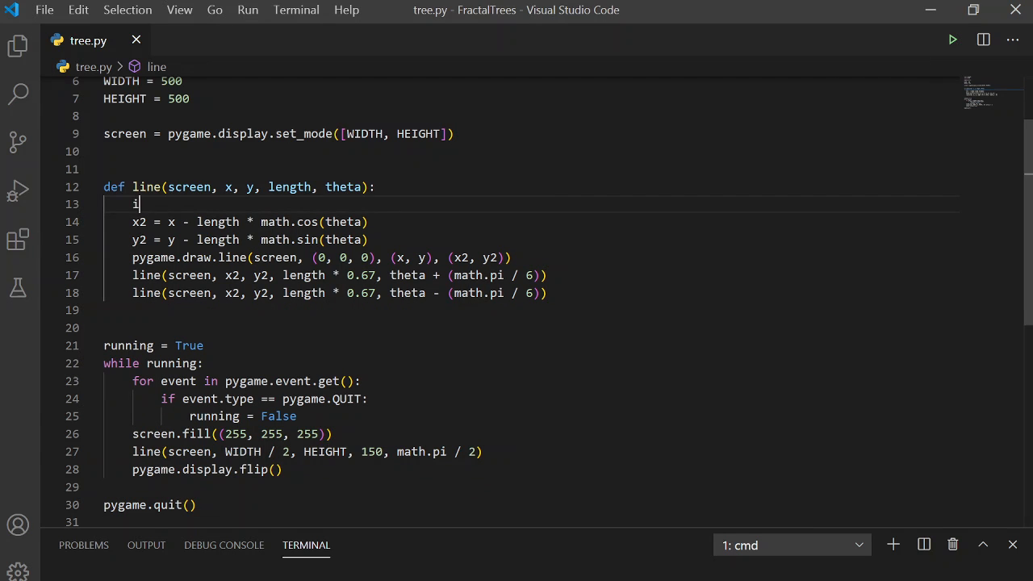
text(f (length <=)
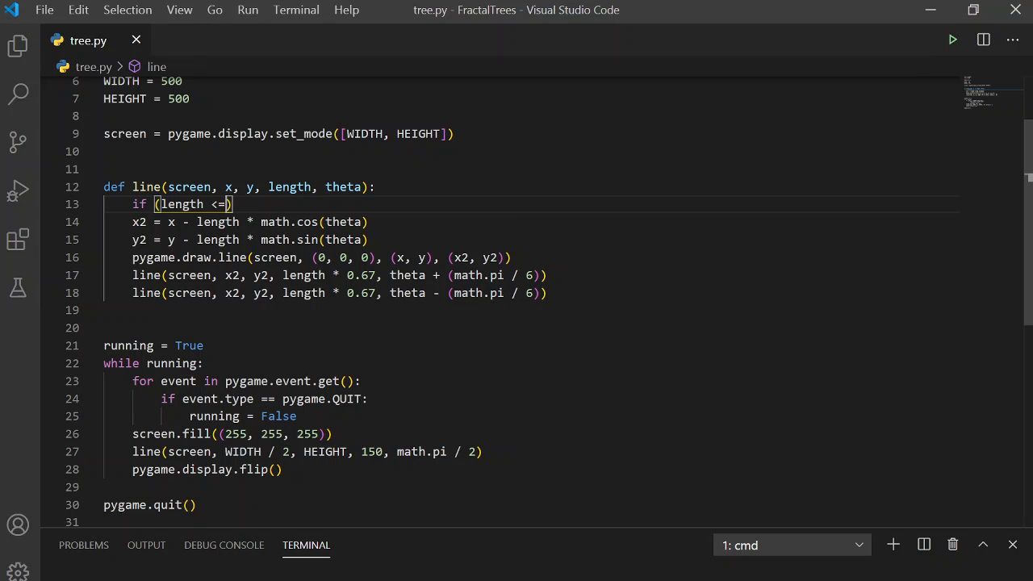
text(1)
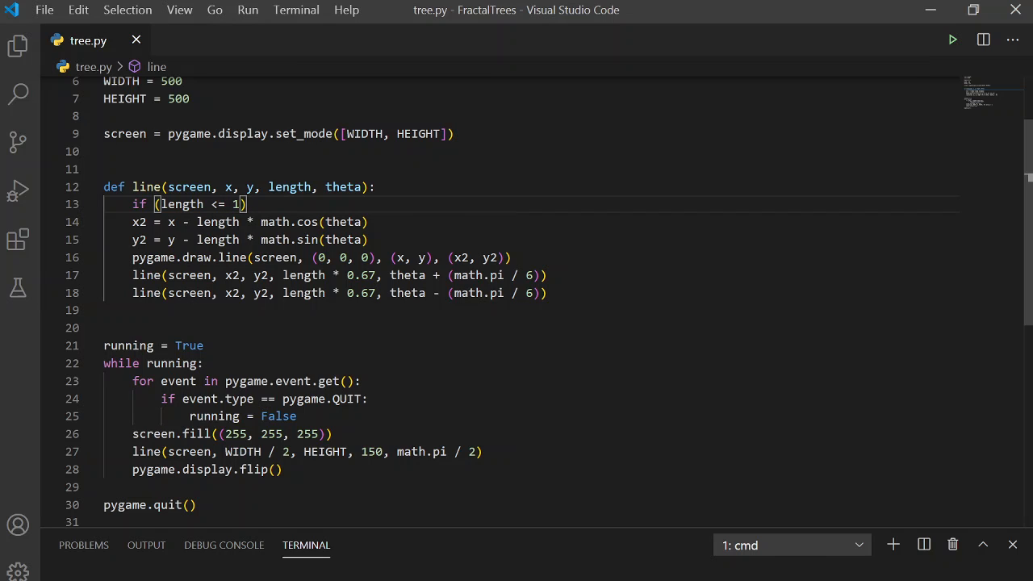
text(return)
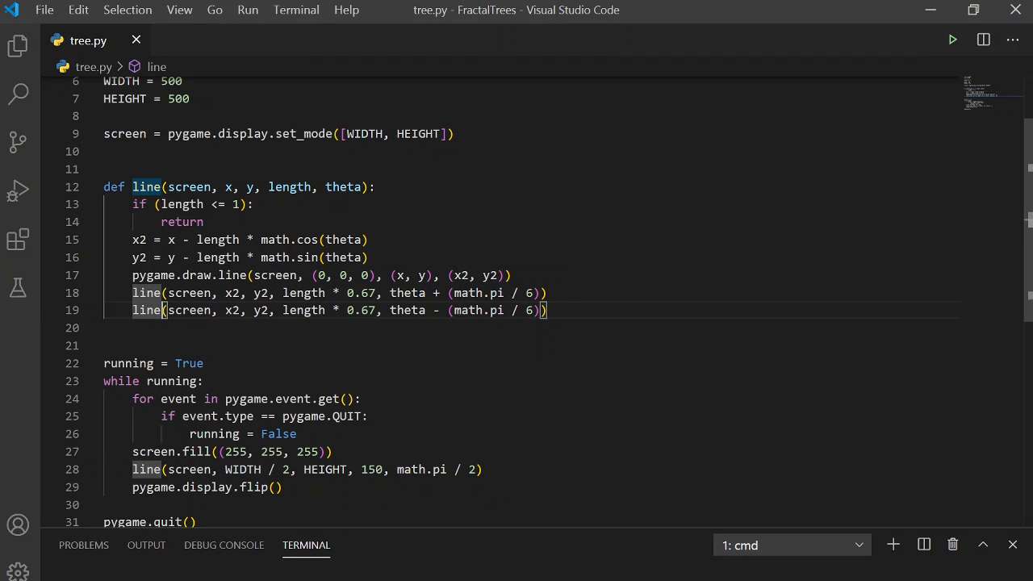
mouse_move(907, 29)
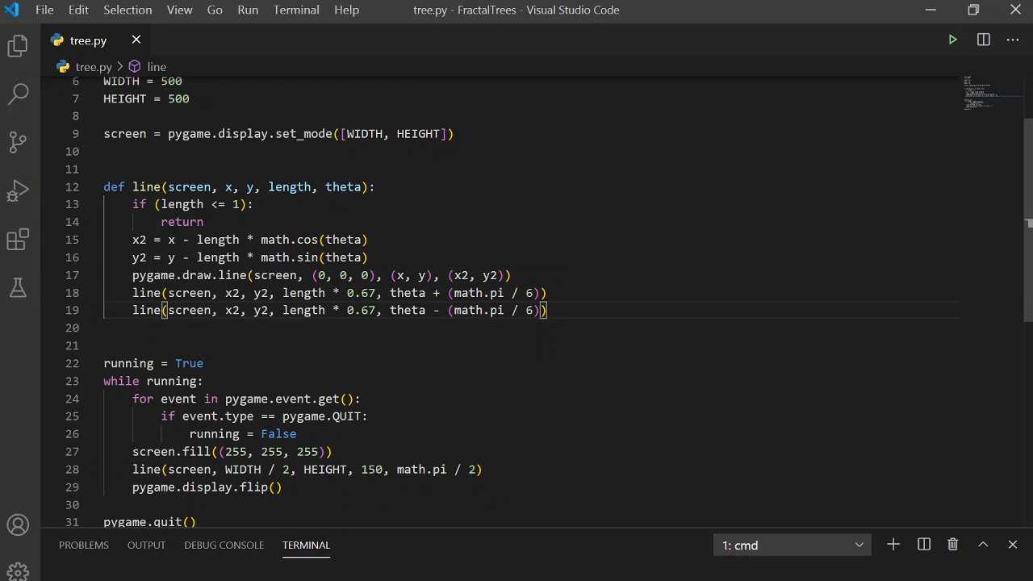
click(952, 39)
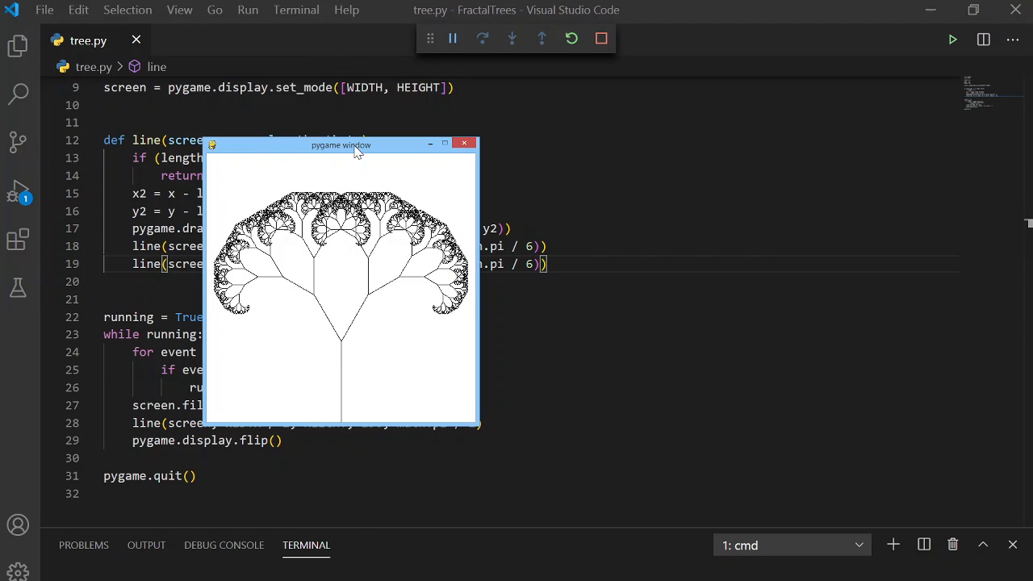
mouse_move(458, 155)
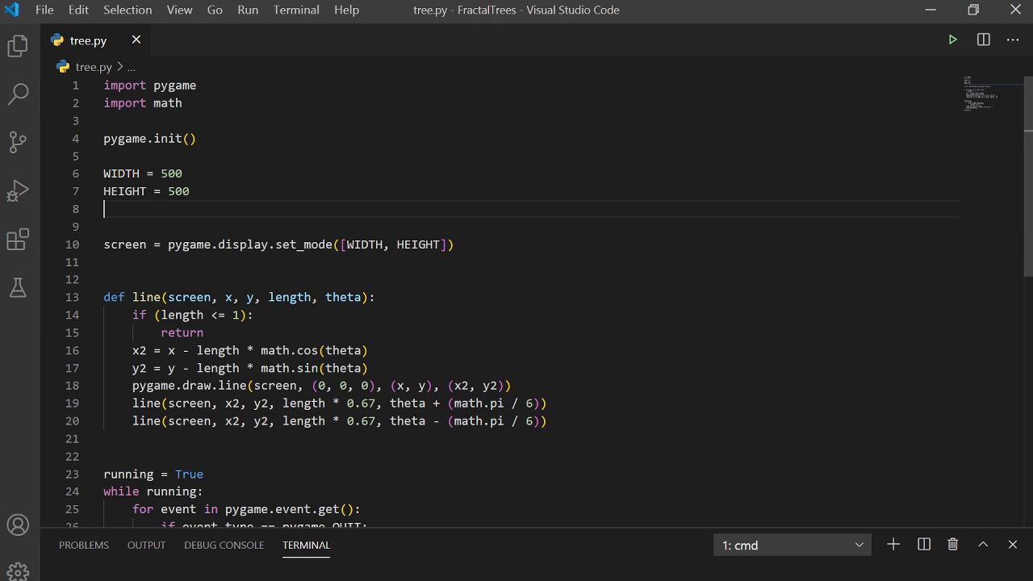
Define globals r = 0.67 and deltaTheta = math.pi / 6 below HEIGHT
key(enter)
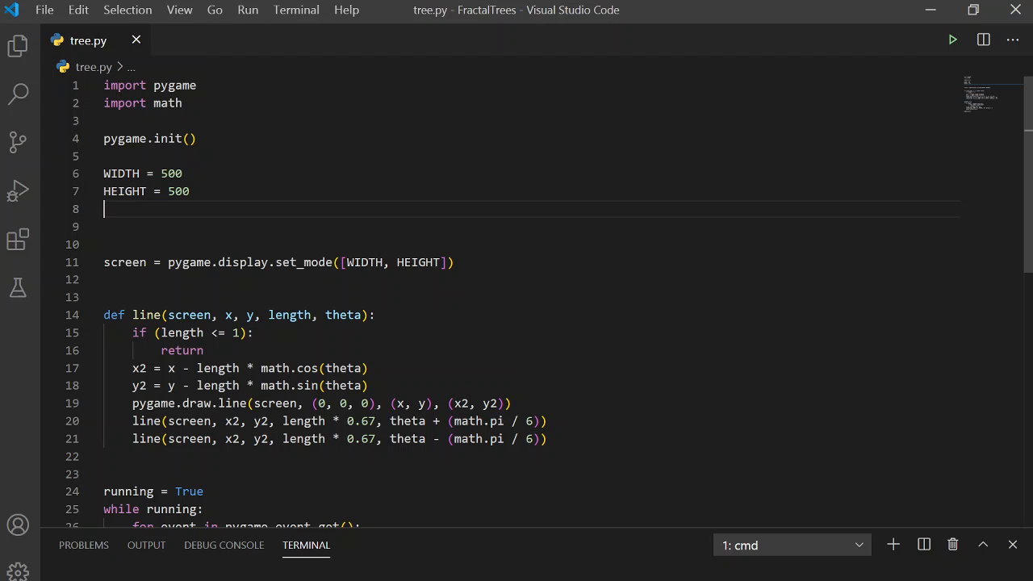
text(r)
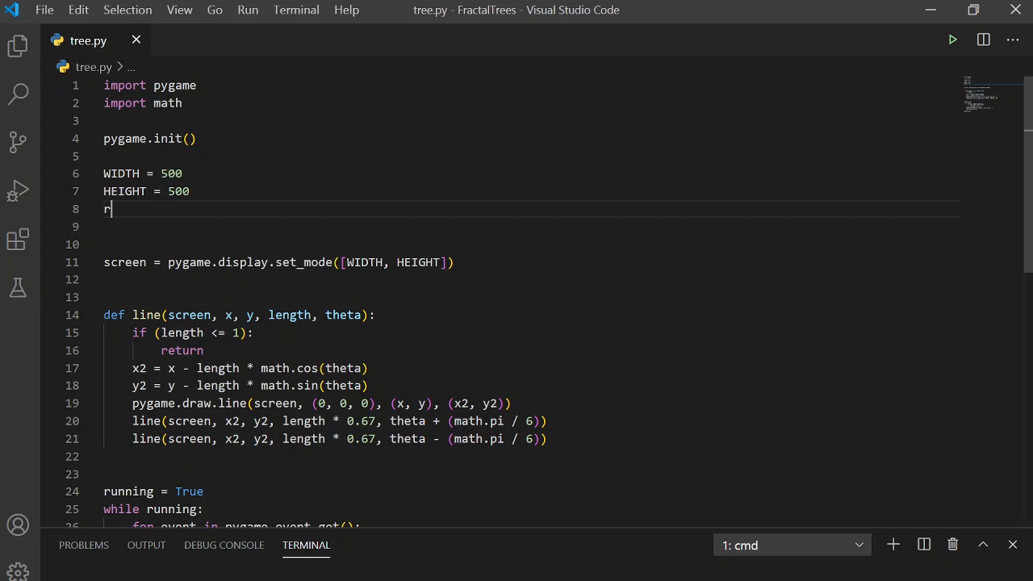
text(= 0.)
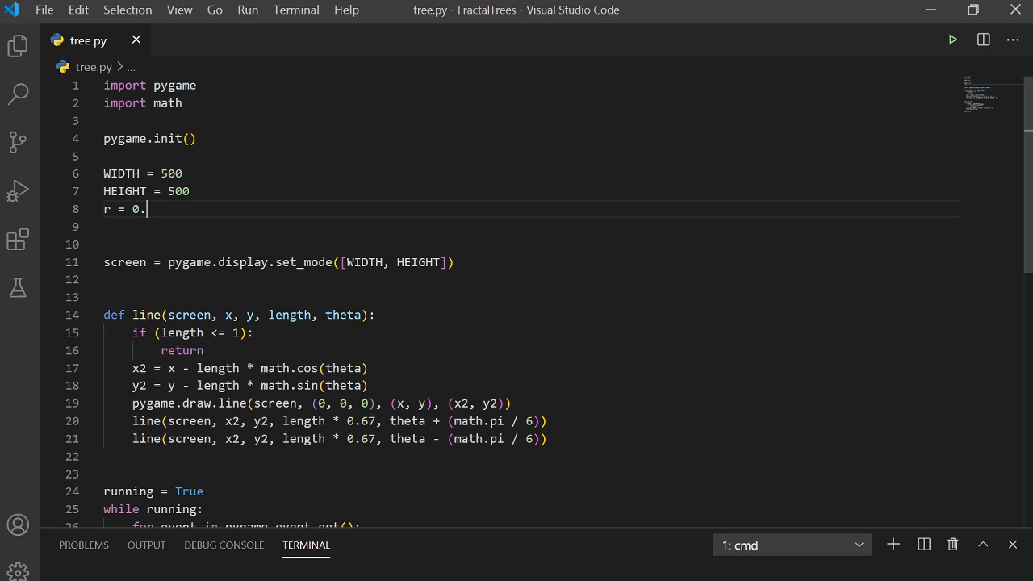
text(67)
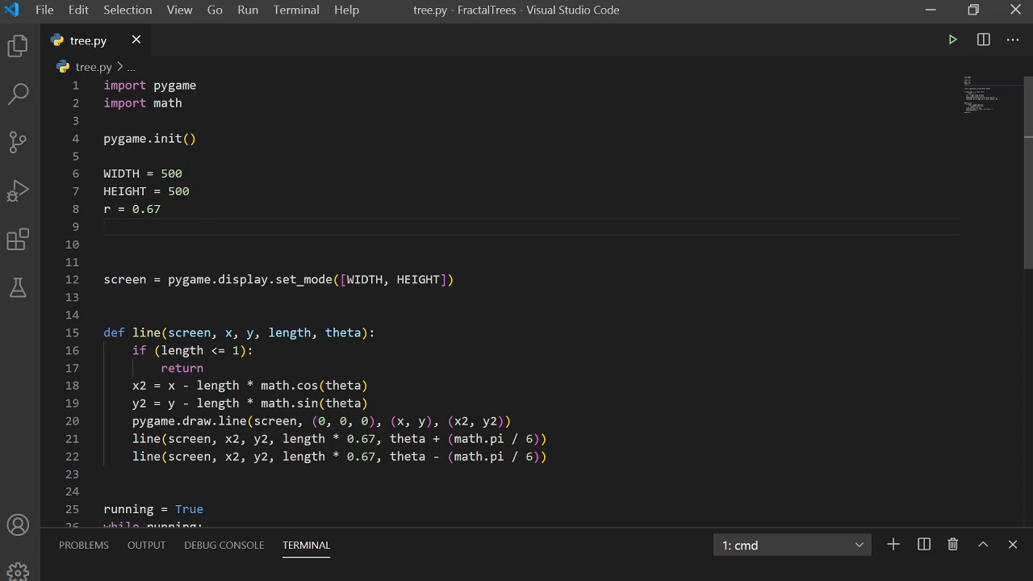
text(delta)
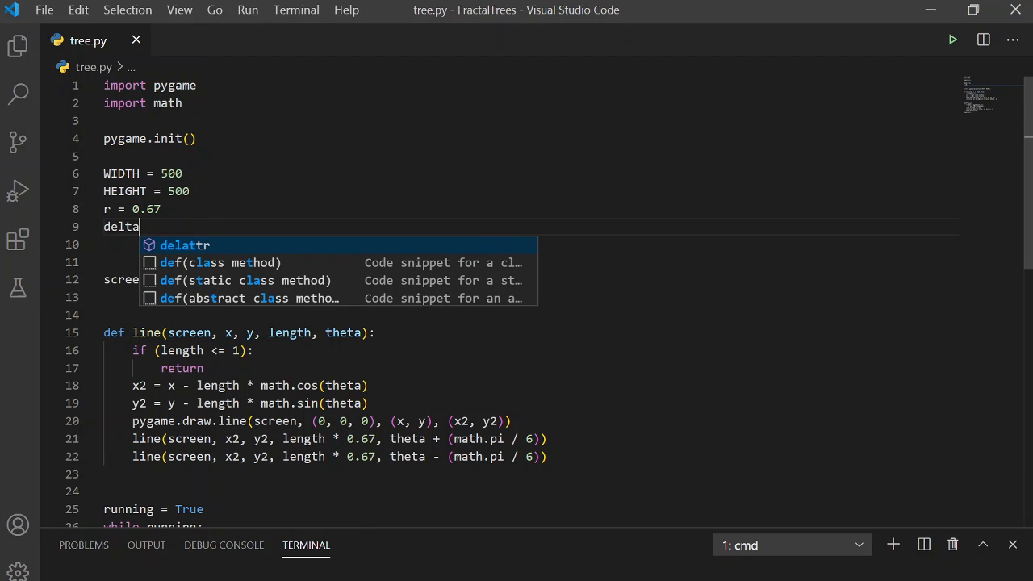
text(Theta =)
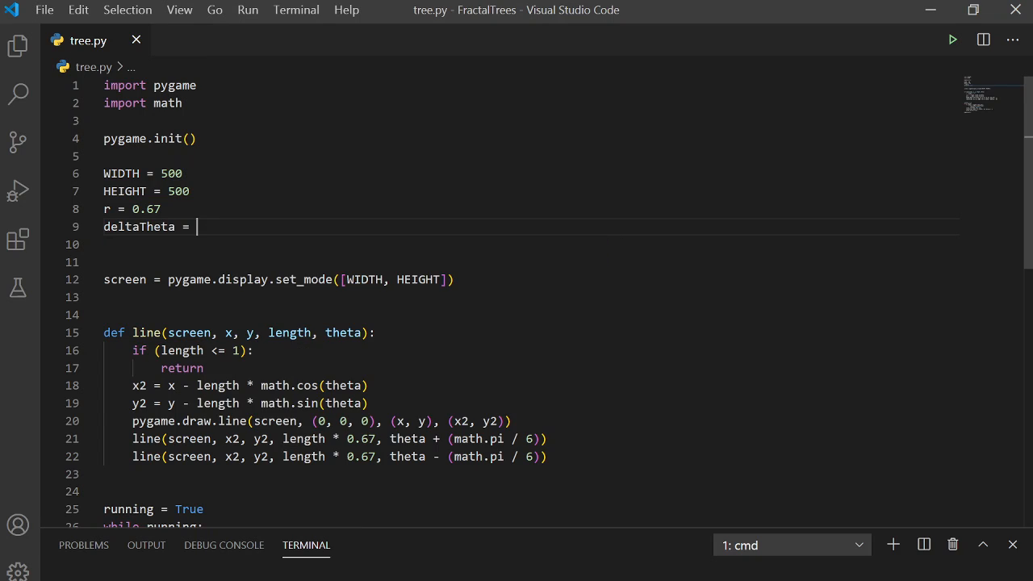
text(math.pi)
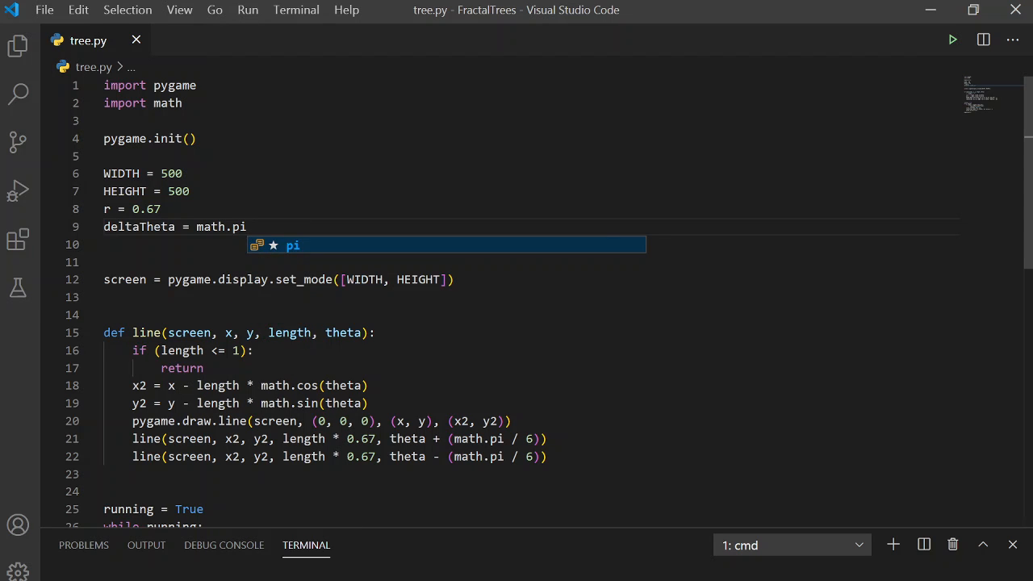
text(/ 6)
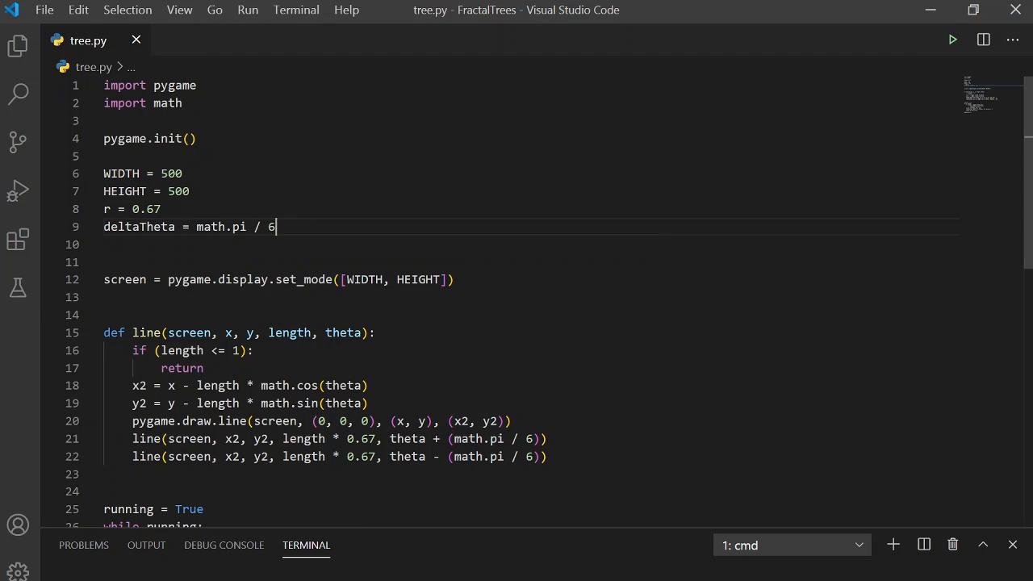
Replace the hard-coded ratio and angle in the recursive calls with r and deltaTheta
text(r)
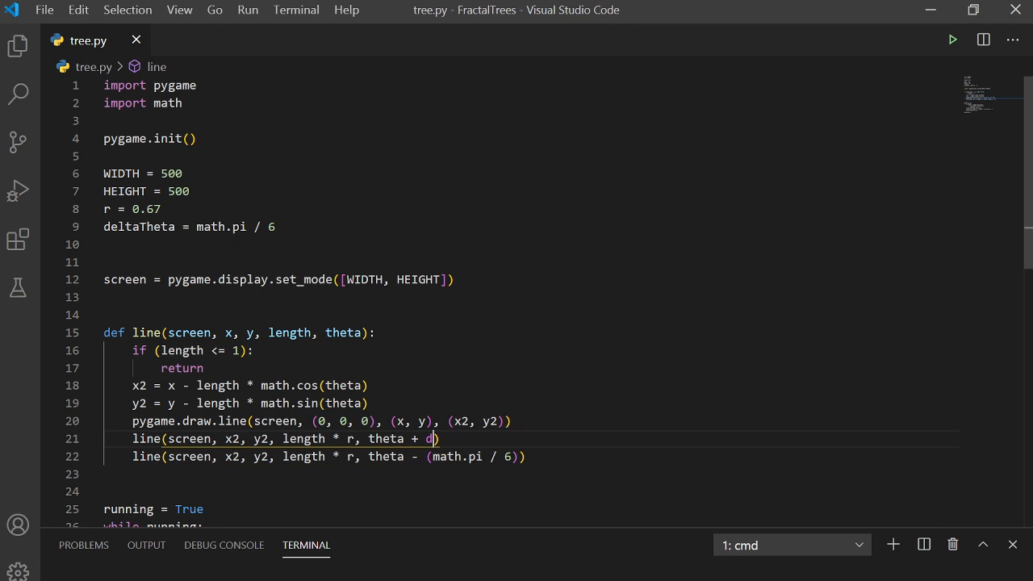
text(eltaTheta)
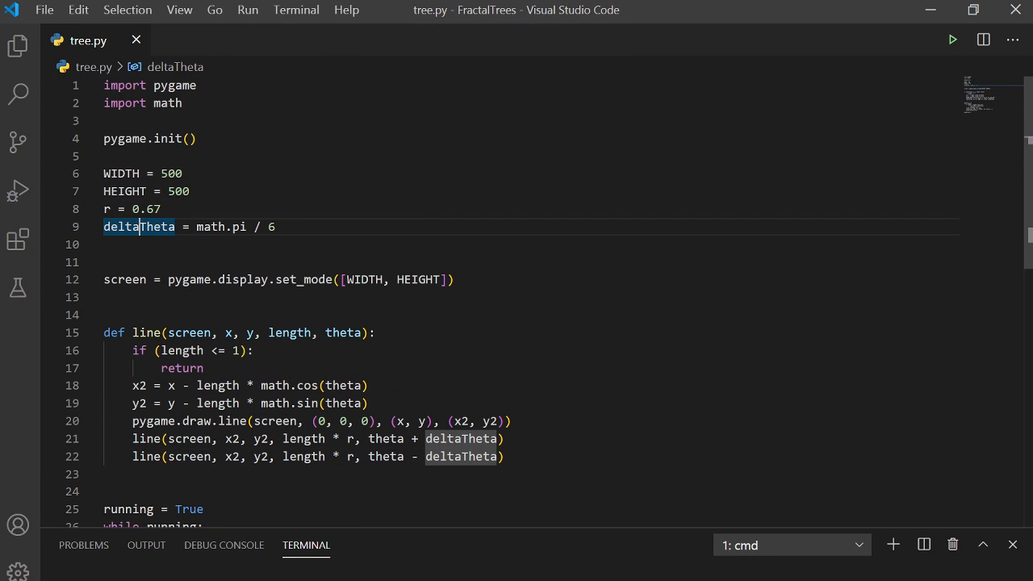
scroll(down, 3)
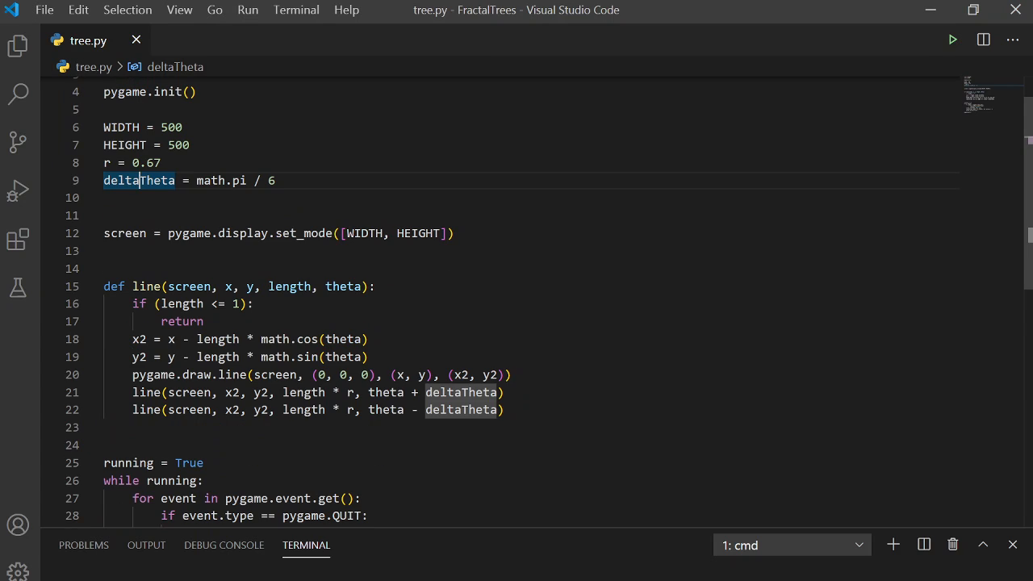
scroll(down, 3)
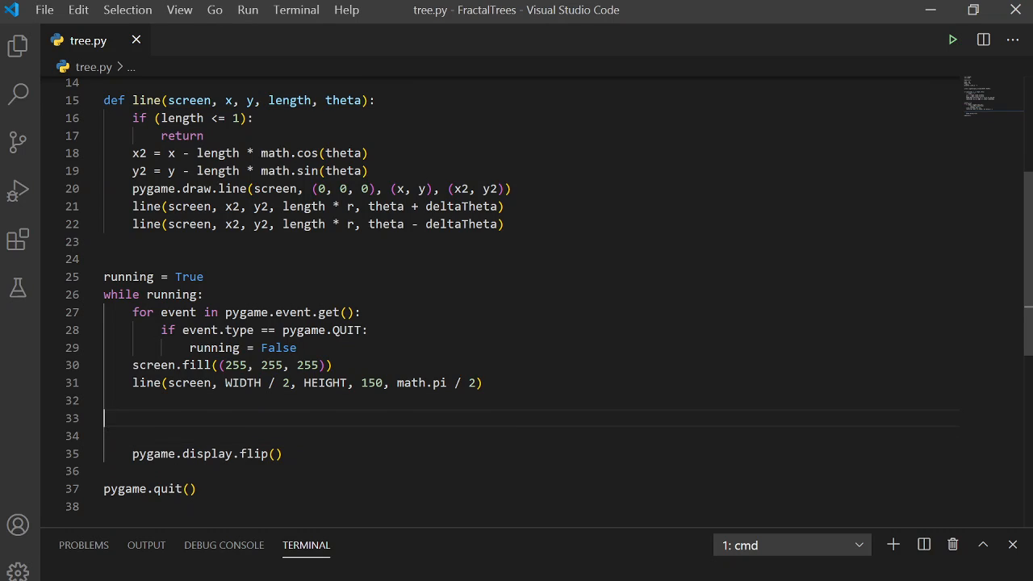
Read x, y from pygame.mouse.get_pos() and set deltaTheta = (x / 250) * math.pi in the loop
text(x, y)
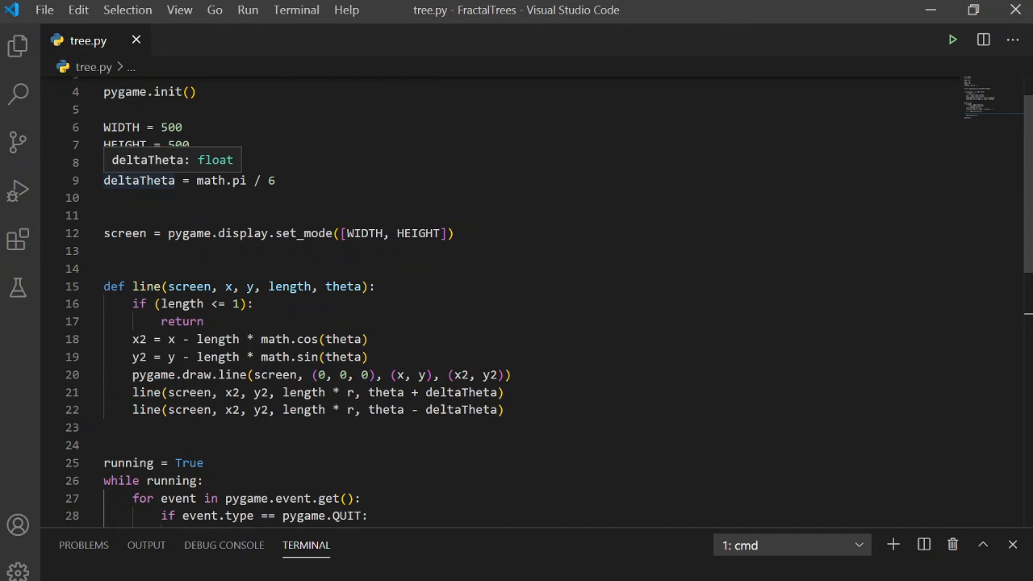
scroll(down, 3)
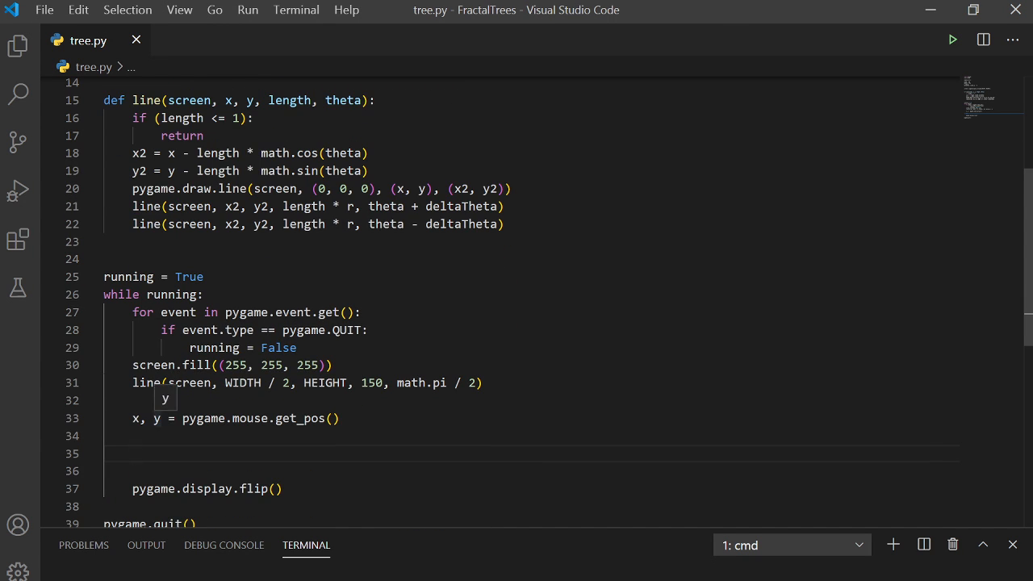
text(r =)
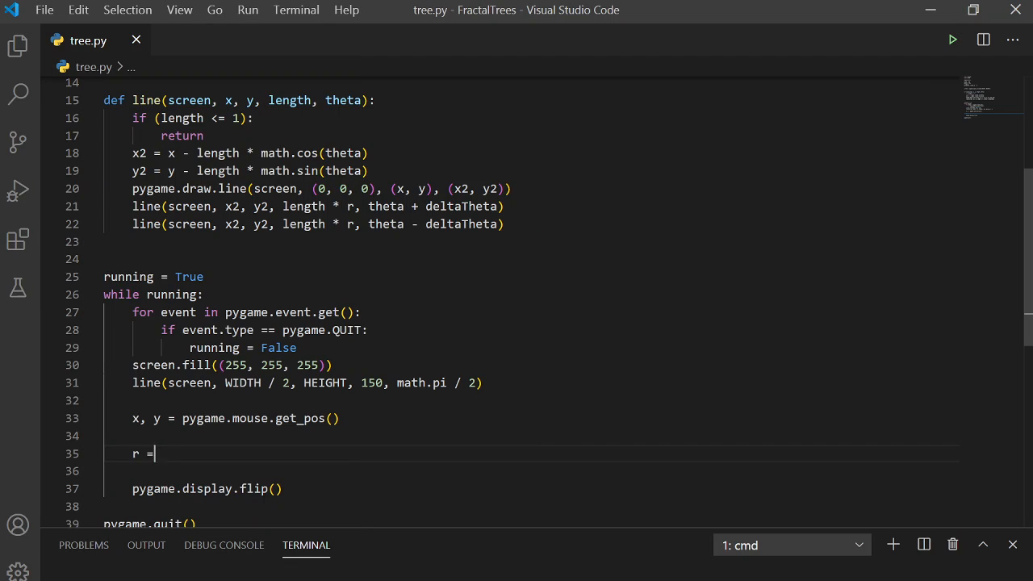
text(deltaTheta = ()
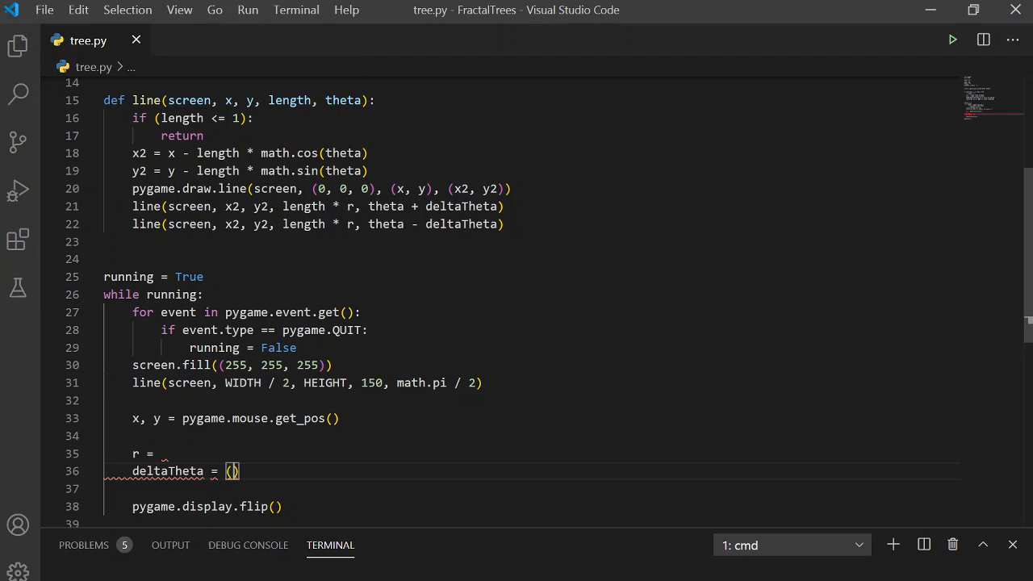
text(x / 250)
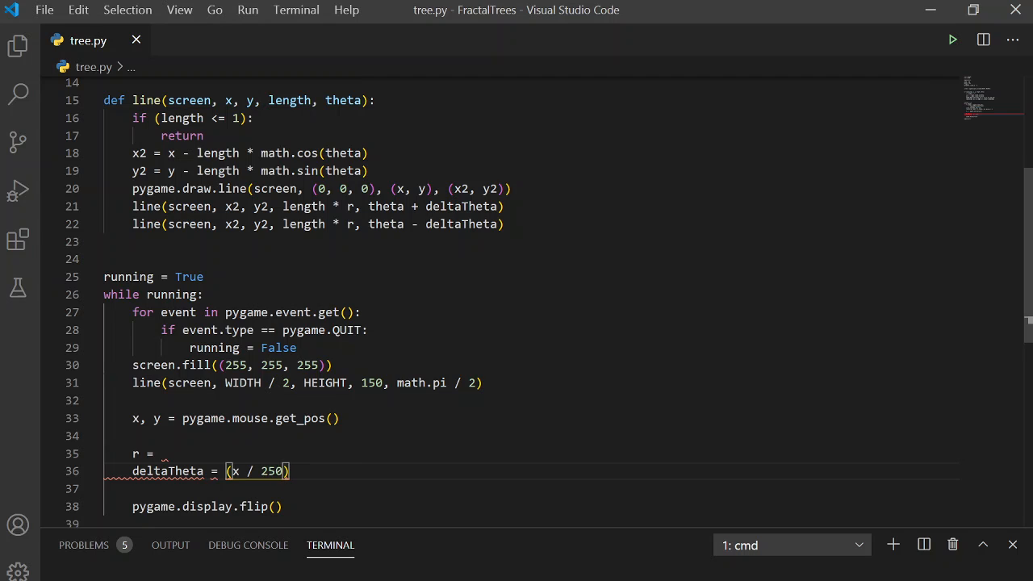
click(135, 418)
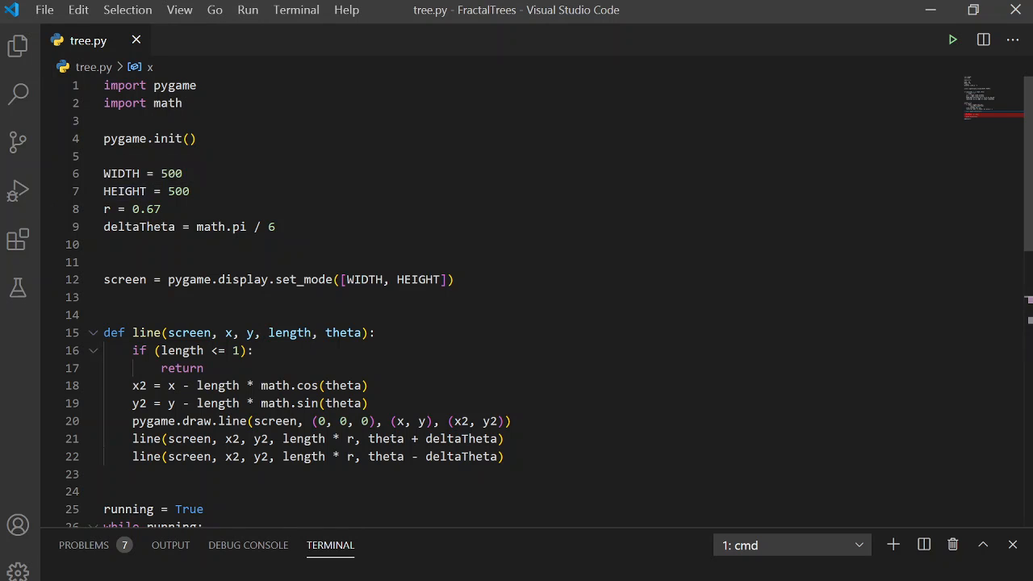
scroll(down, 3)
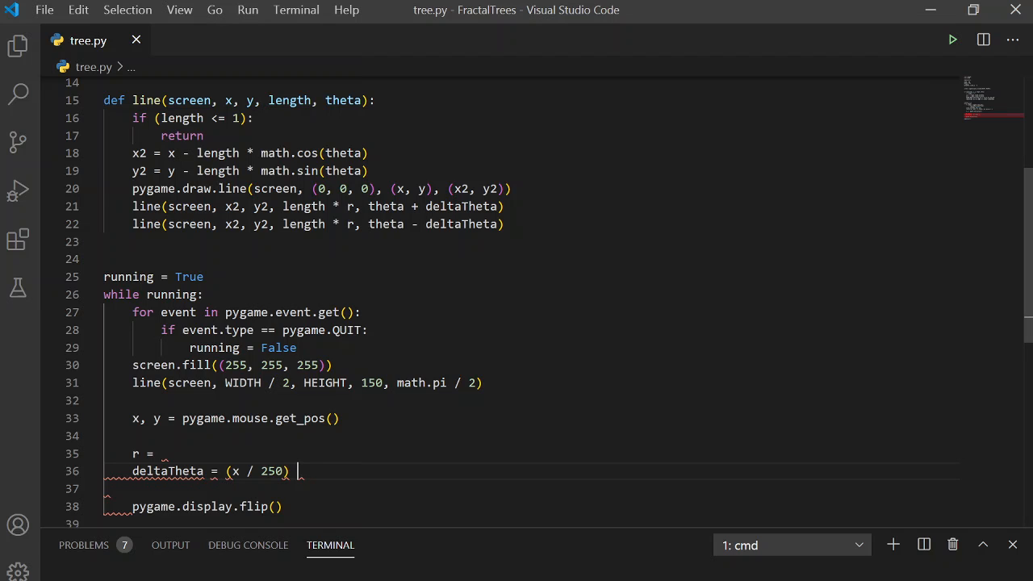
text(* math.pi;)
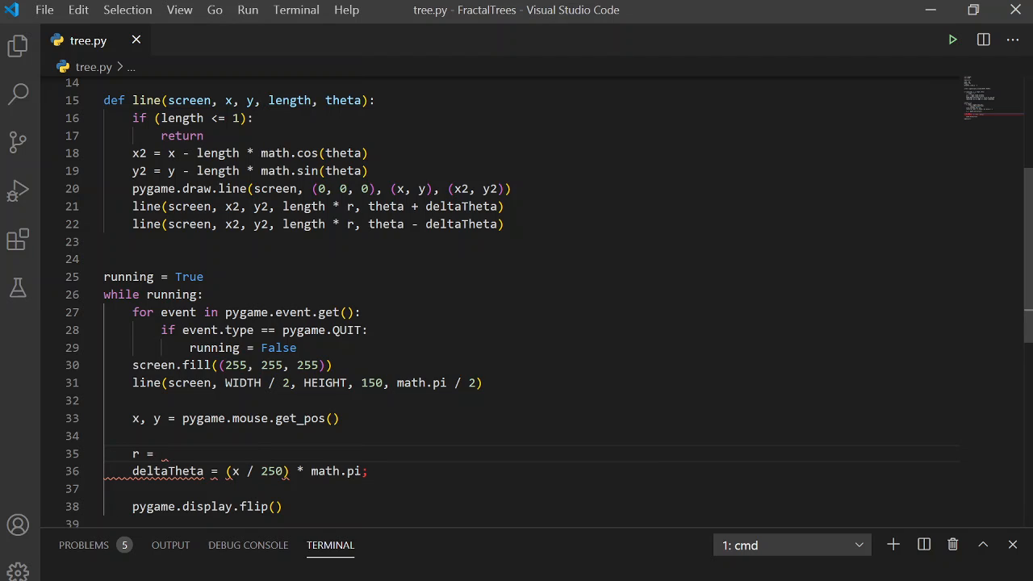
Set the branch ratio r = (y / 500) * 0.7 from the mouse y position
text(())
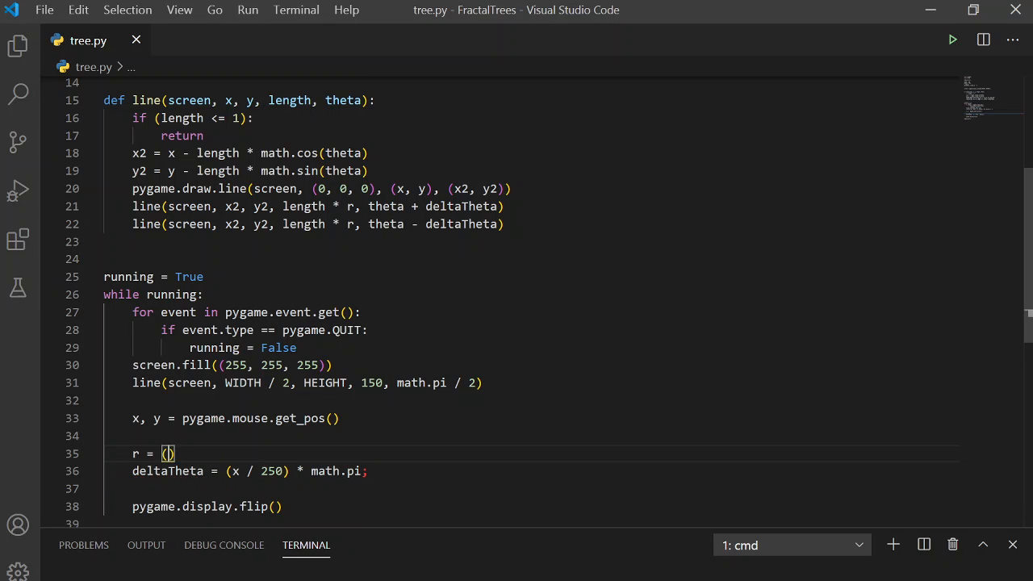
text(y / 500)
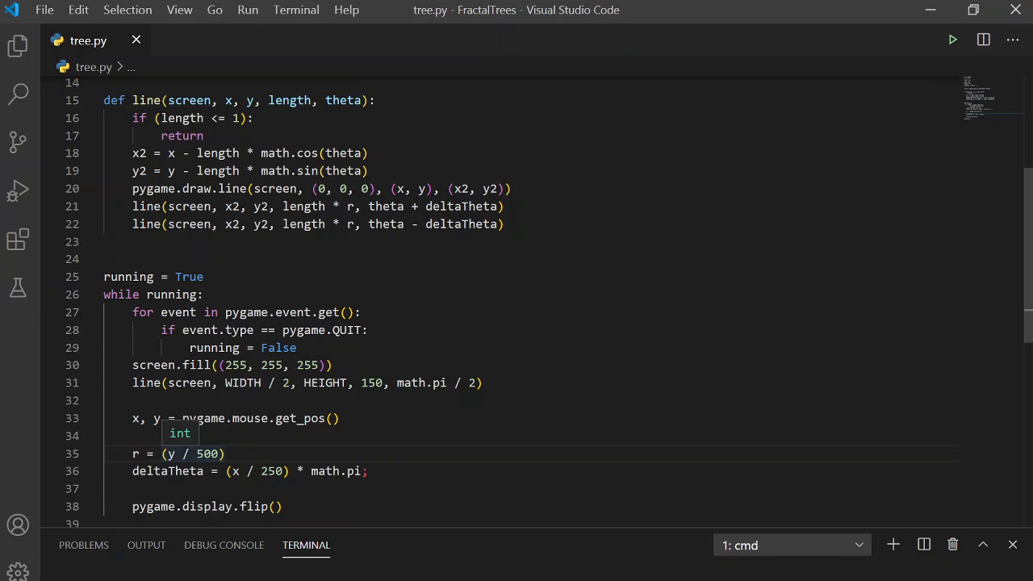
text(*)
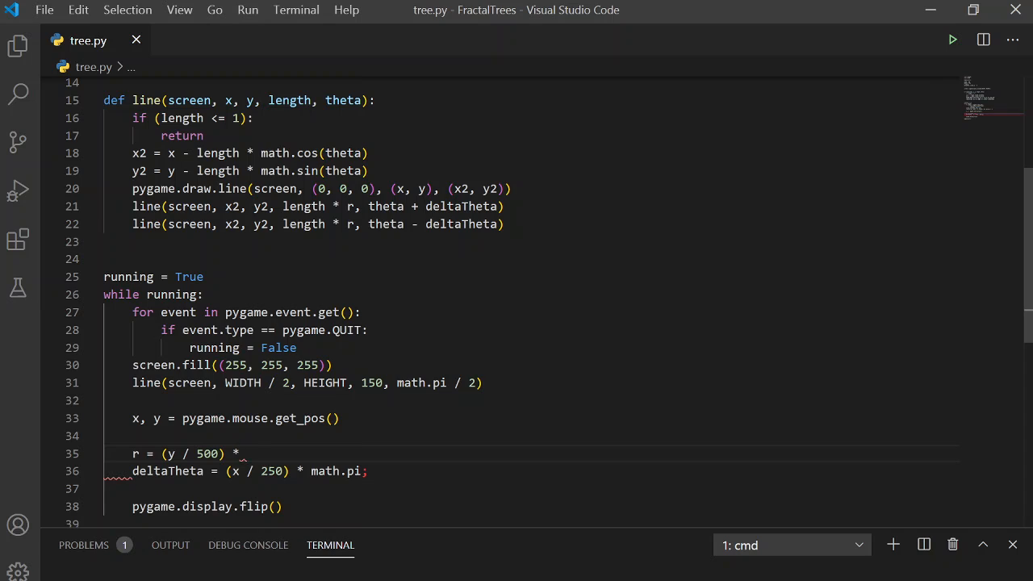
text(0.7)
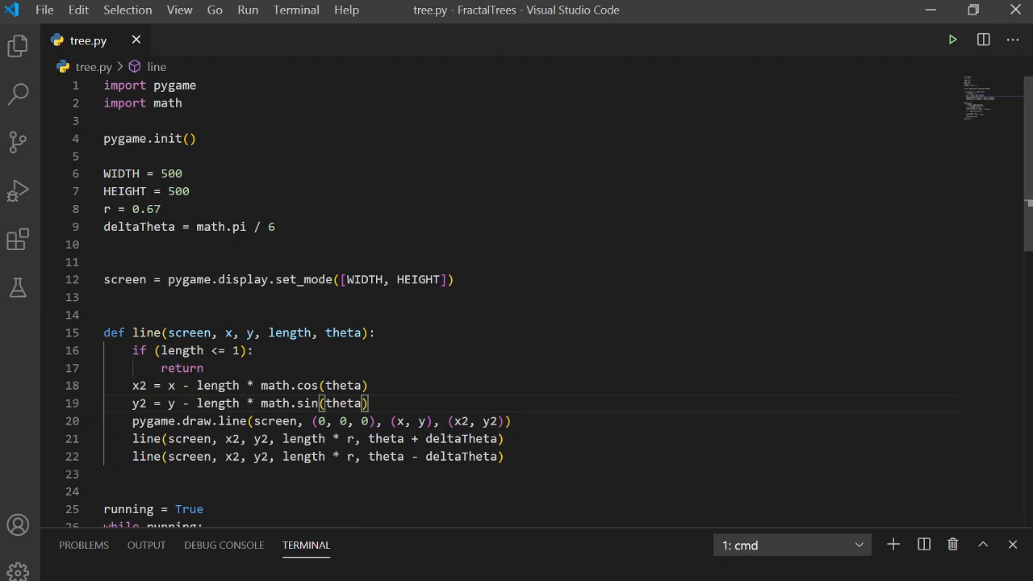
Change the branch line colour to (0, 255 - length, 0) so green varies with length
key(Backspace)
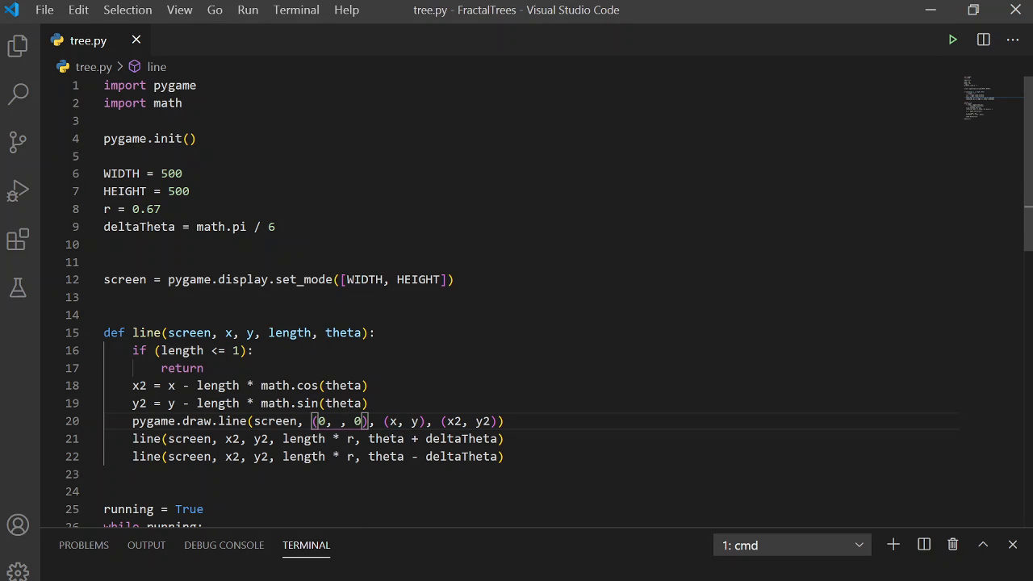
text(255 -)
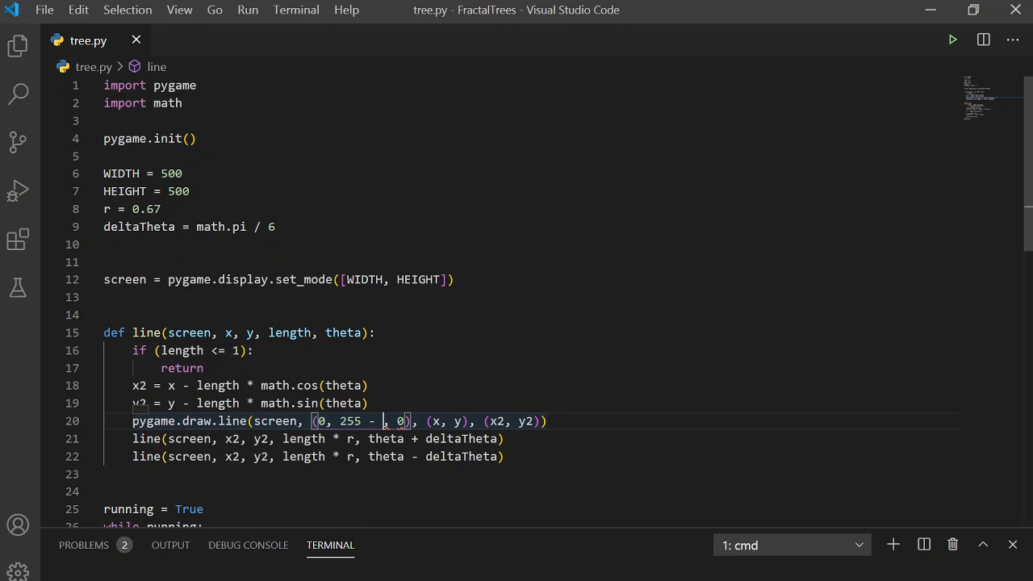
text(length)
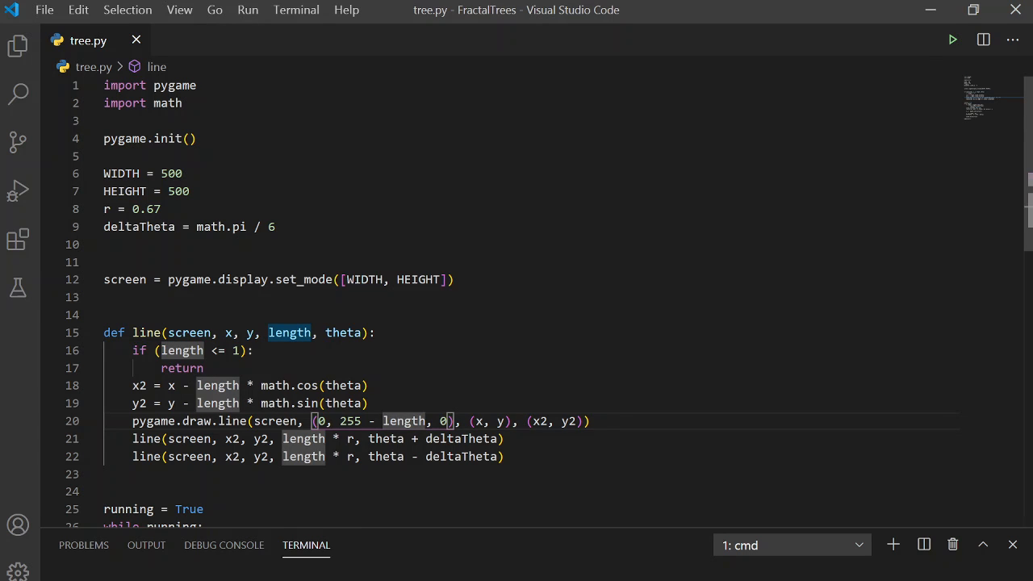
mouse_move(384, 432)
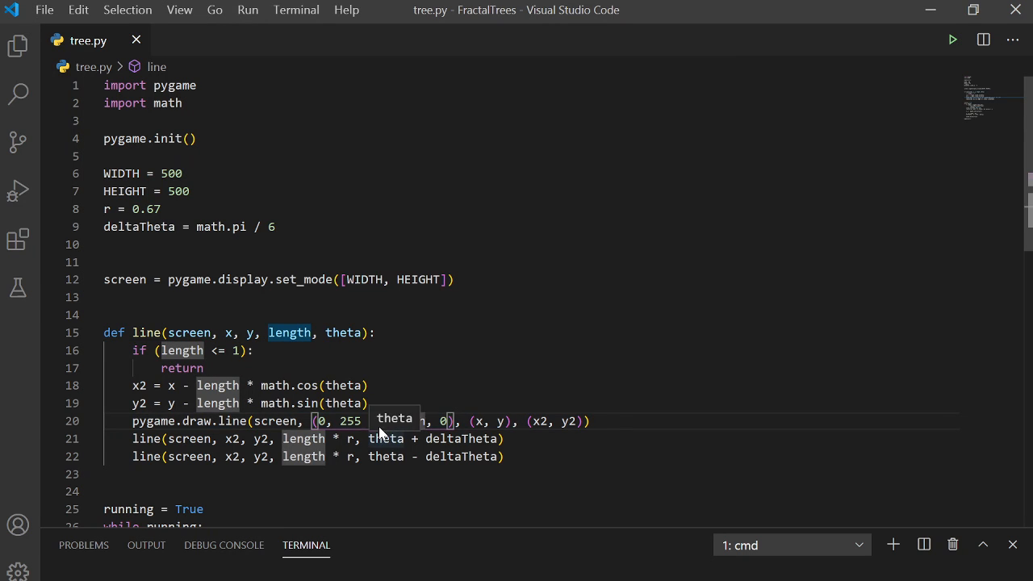